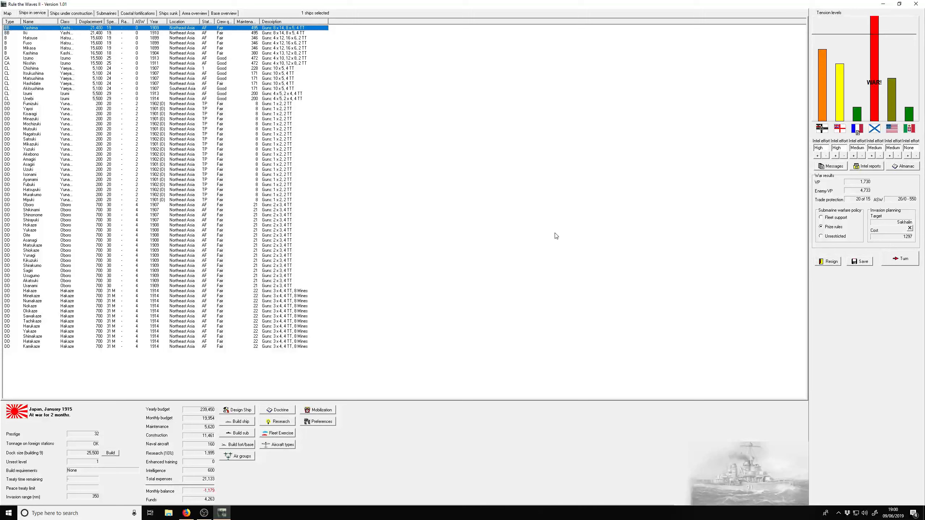
pyautogui.moveTo(560, 235)
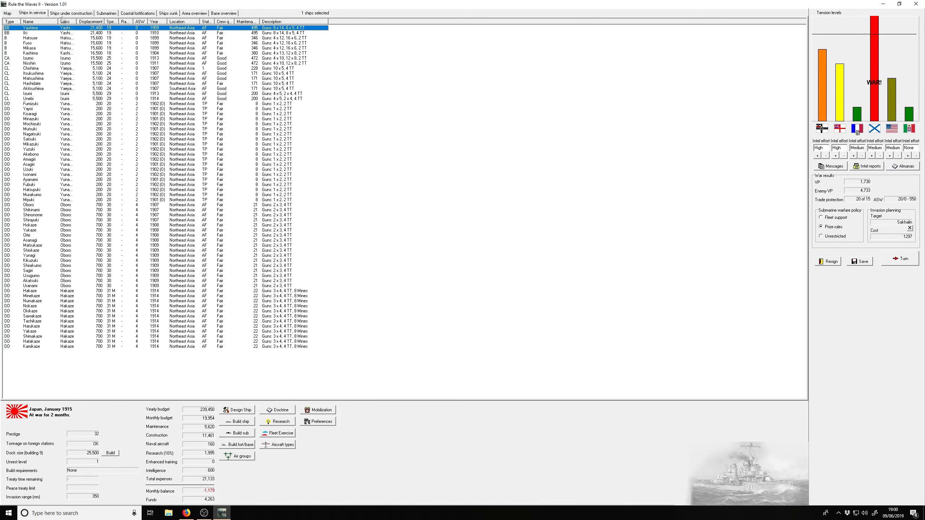
# Step: Show the list of Japanese ships currently under construction
pyautogui.click(67, 13)
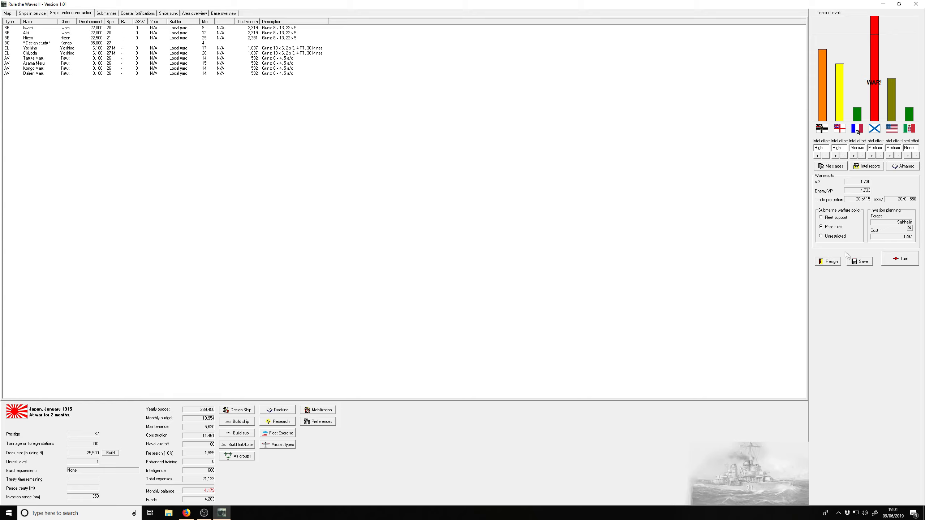
pyautogui.moveTo(855, 204)
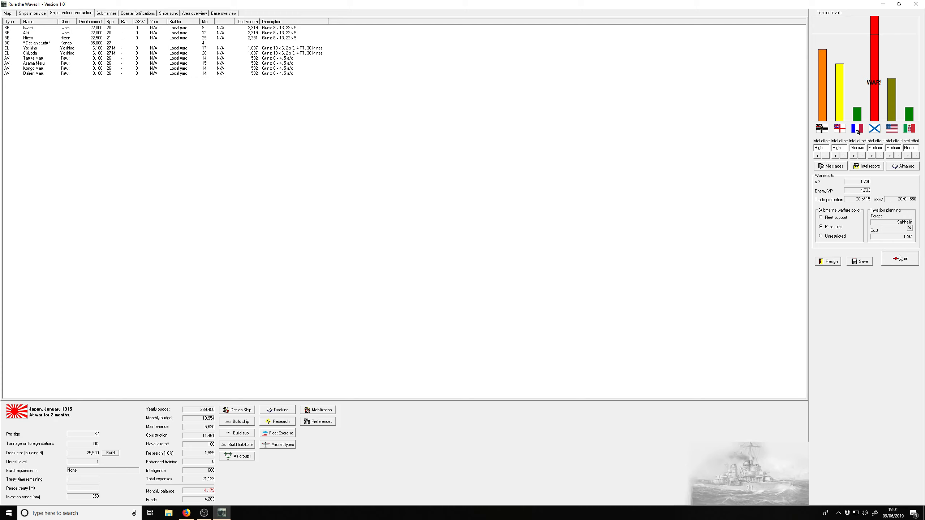
# Step: Advance the turn and acknowledge the hull construction, Amphibious operations, 10 inch gun and floatplane scout reports
pyautogui.click(900, 258)
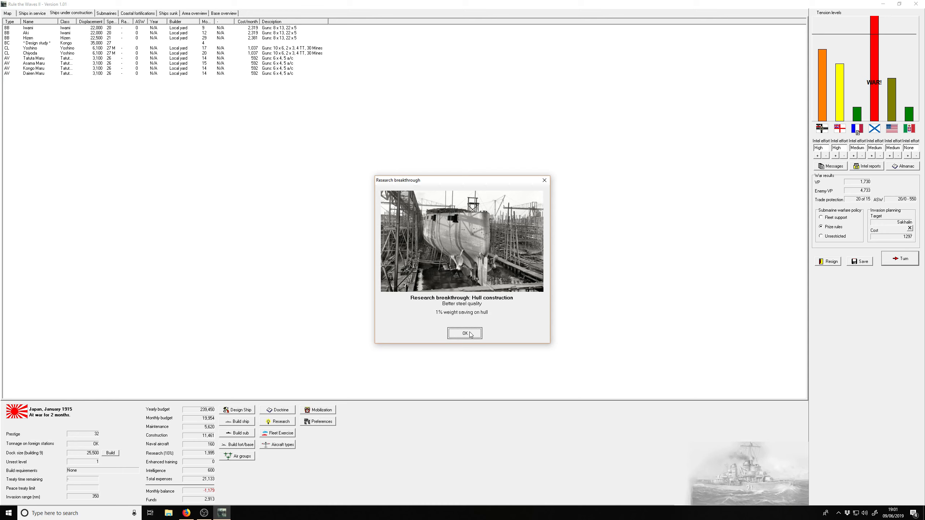
pyautogui.click(464, 333)
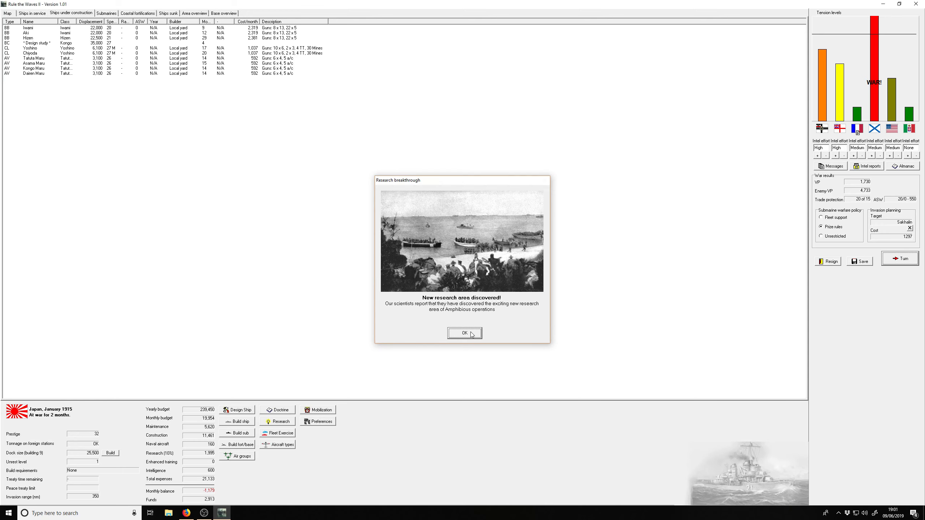
pyautogui.click(464, 333)
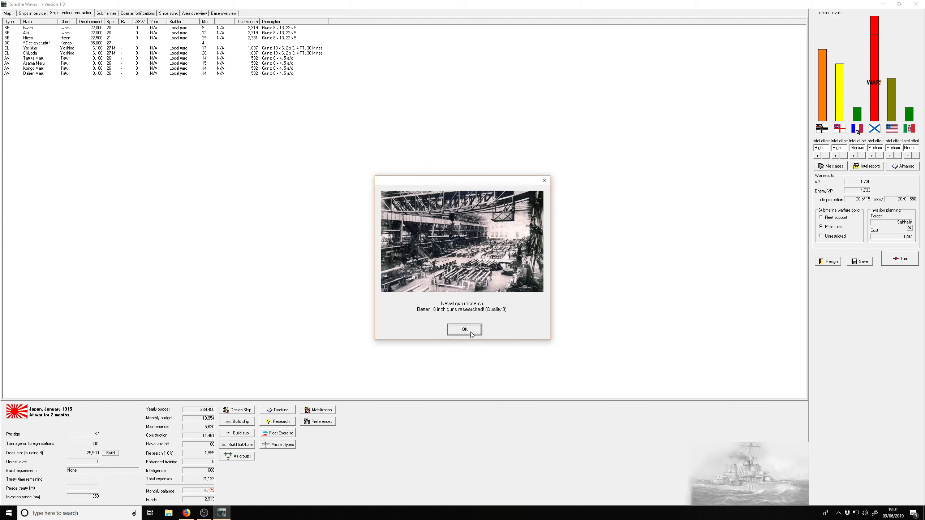
pyautogui.click(465, 329)
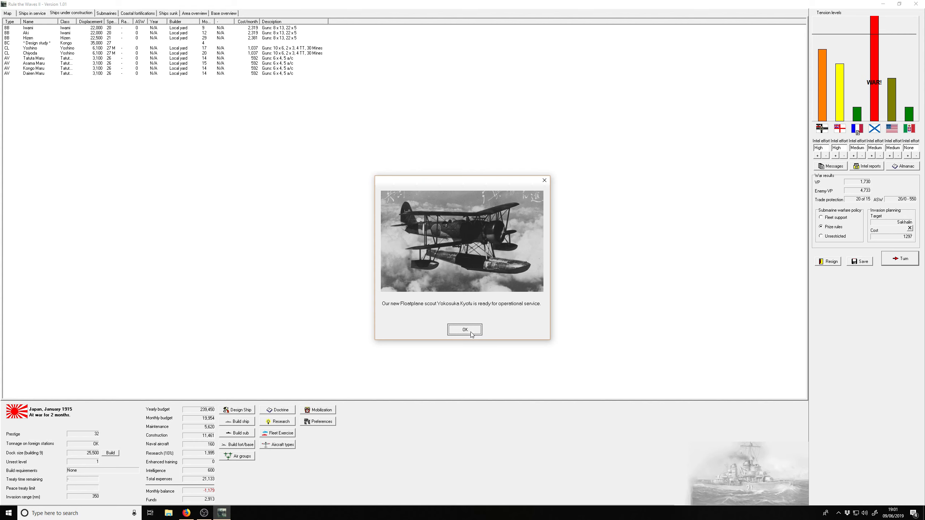
pyautogui.click(465, 329)
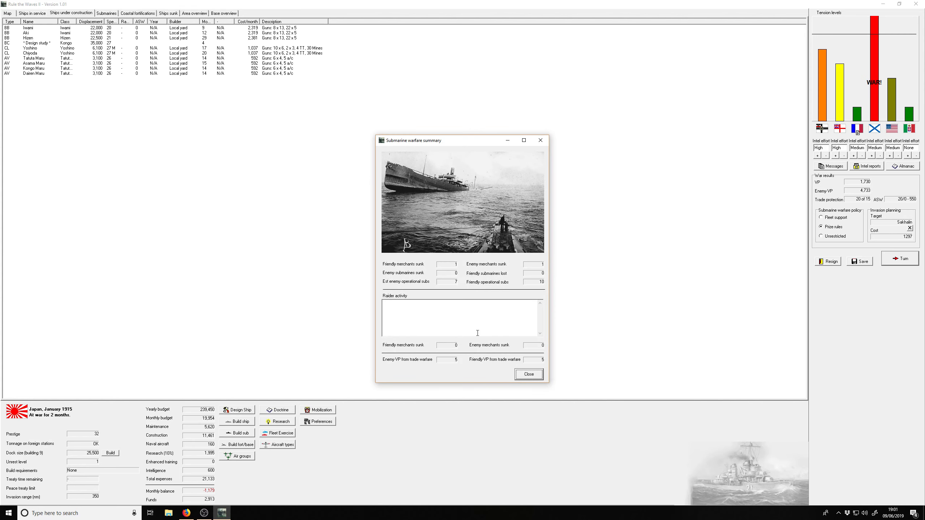
pyautogui.moveTo(479, 331)
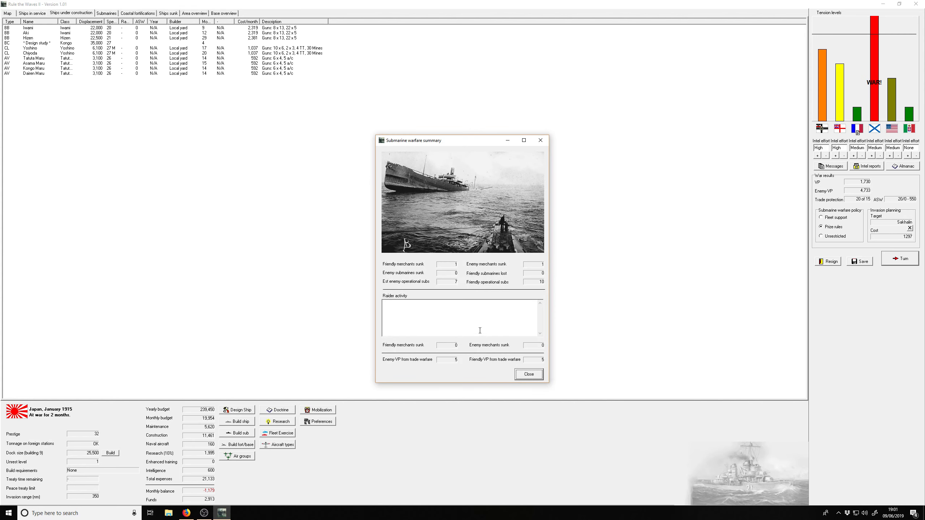
# Step: Dismiss the submarine warfare summary and the French-Russian battle news, reaching the convoy battle offer
pyautogui.click(529, 374)
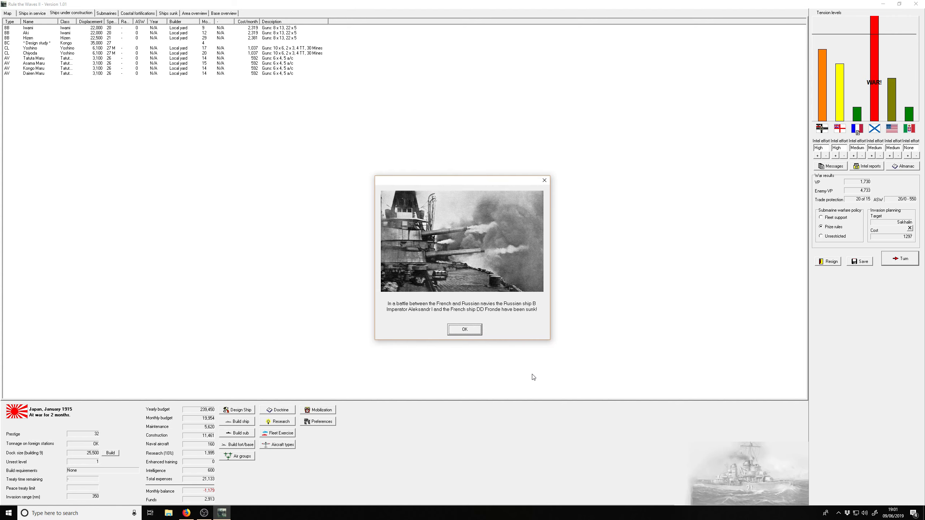
pyautogui.moveTo(399, 312)
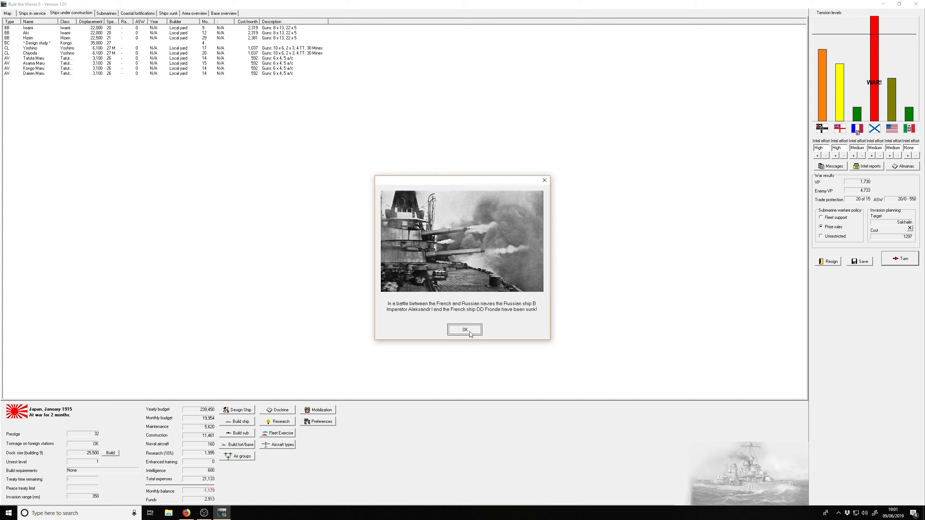
pyautogui.click(465, 330)
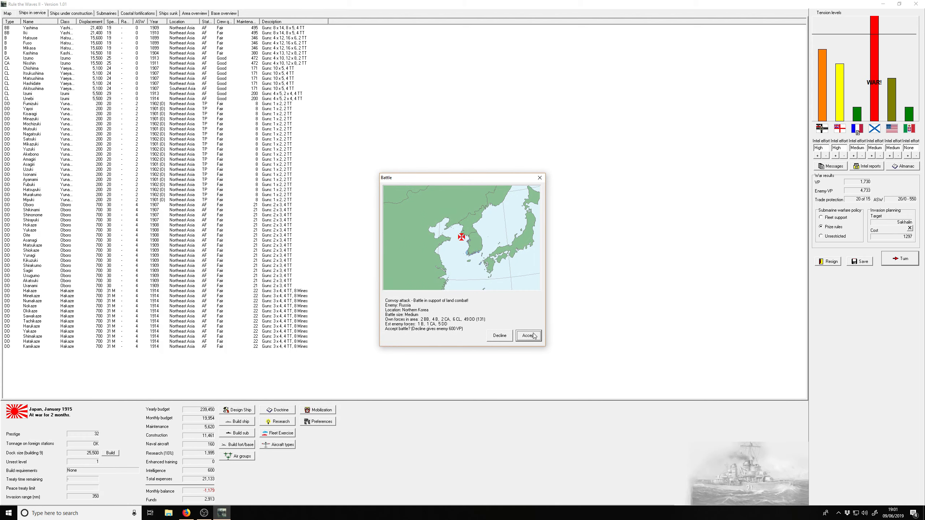
# Step: Accept the convoy attack battle, acknowledge the unknown ship sighting, and bring up the run-for-hours prompt
pyautogui.click(528, 335)
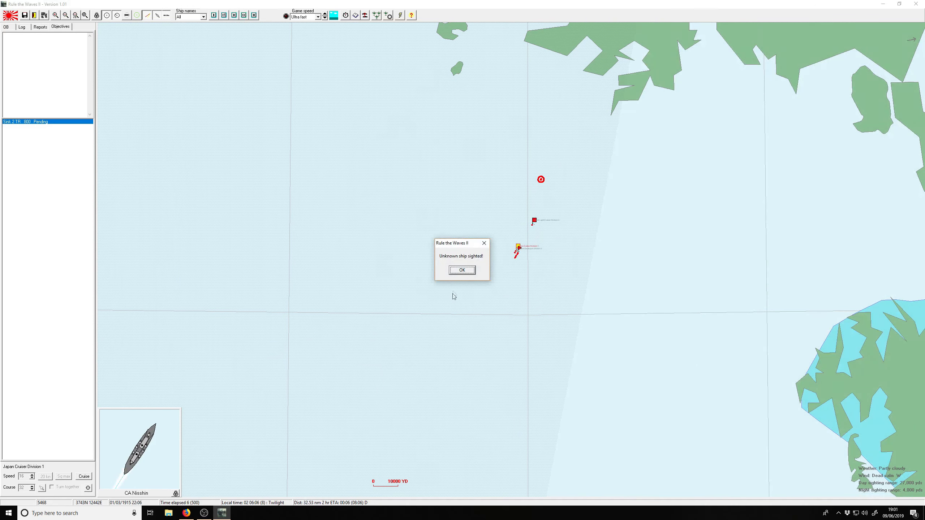
pyautogui.click(462, 269)
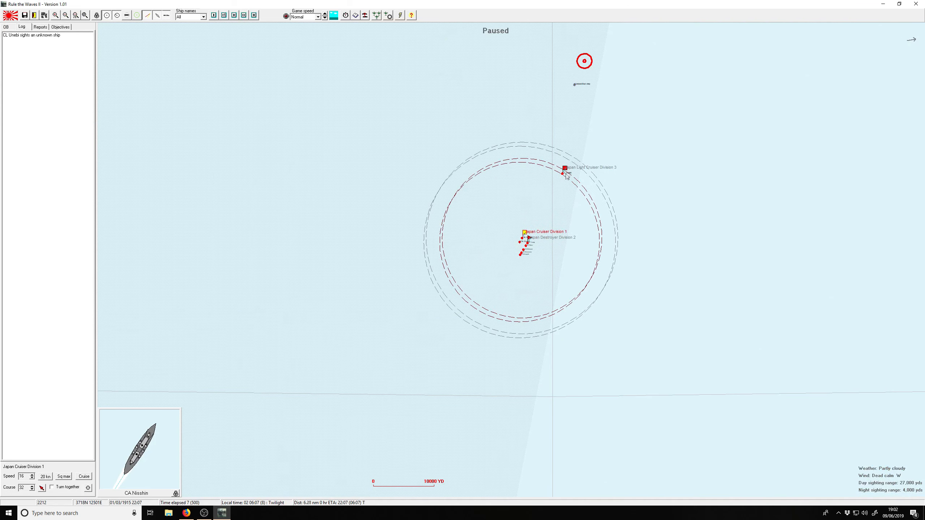
pyautogui.click(563, 167)
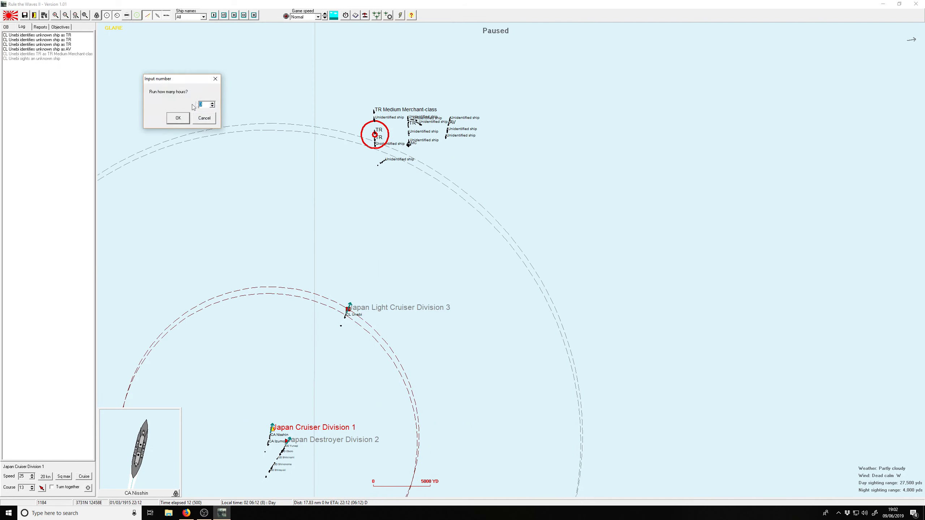
# Step: Run the battle forward, acknowledge the torpedo hit on a merchant, and bring up cruiser Nisshin's details
pyautogui.click(178, 119)
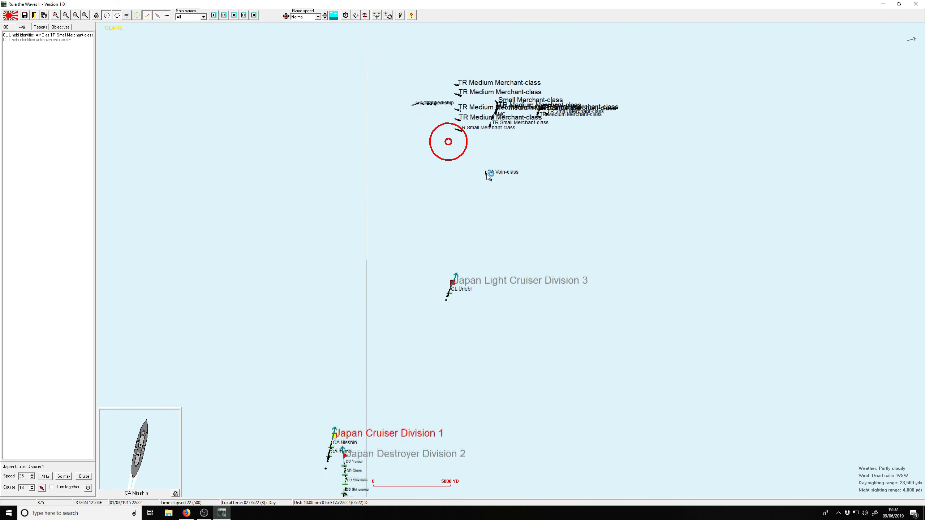
pyautogui.click(488, 172)
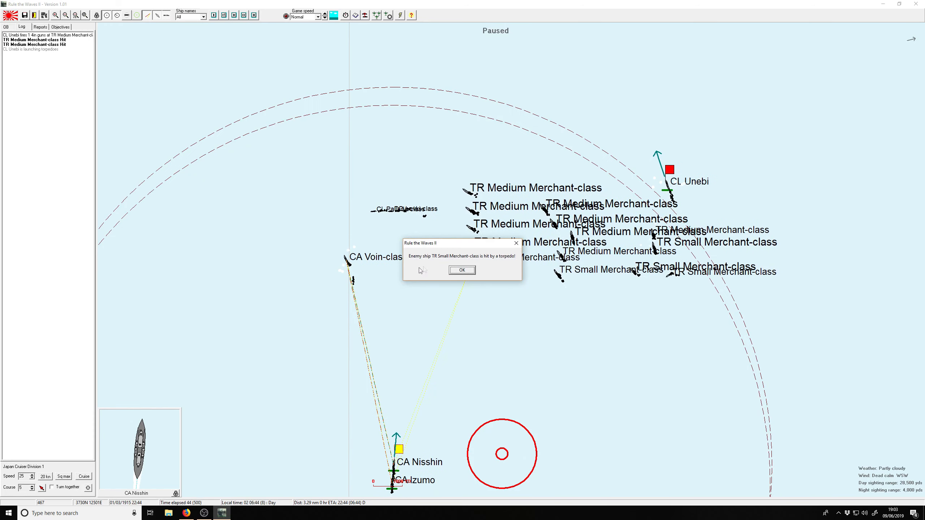
pyautogui.click(463, 269)
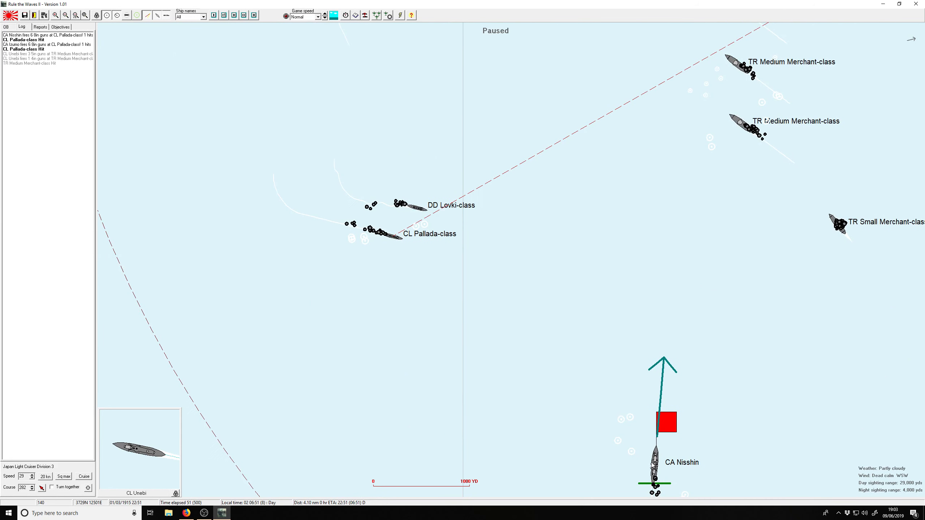
pyautogui.click(654, 468)
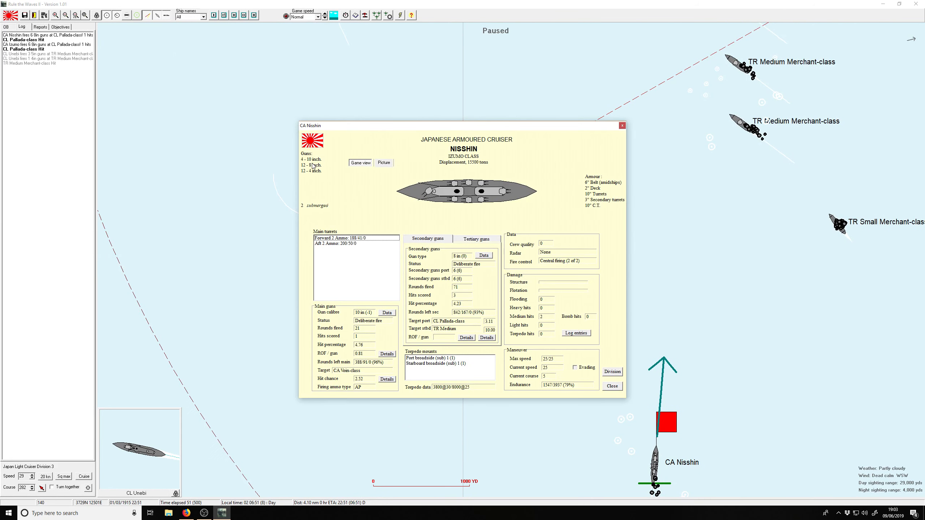
pyautogui.moveTo(627, 132)
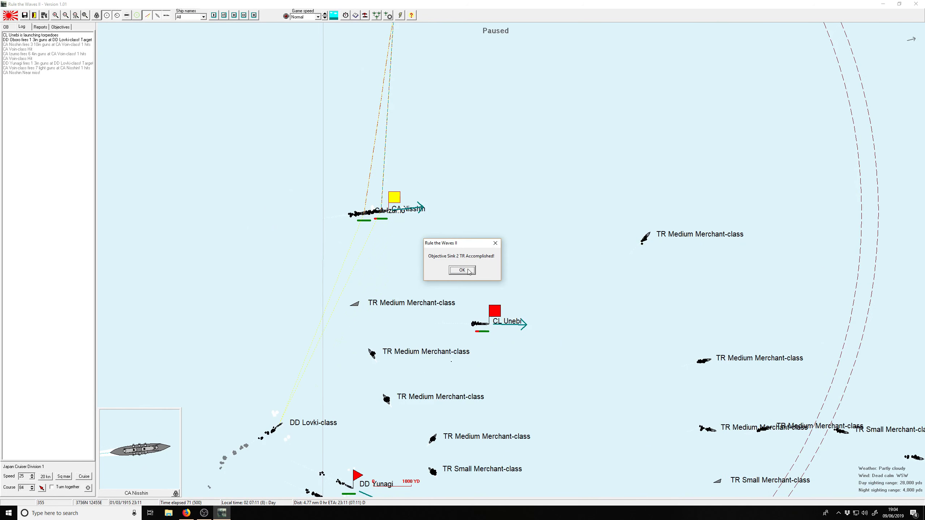
# Step: Acknowledge the accomplished Sink 2 TR objective and check the Russian Voin-class cruiser's details
pyautogui.click(461, 270)
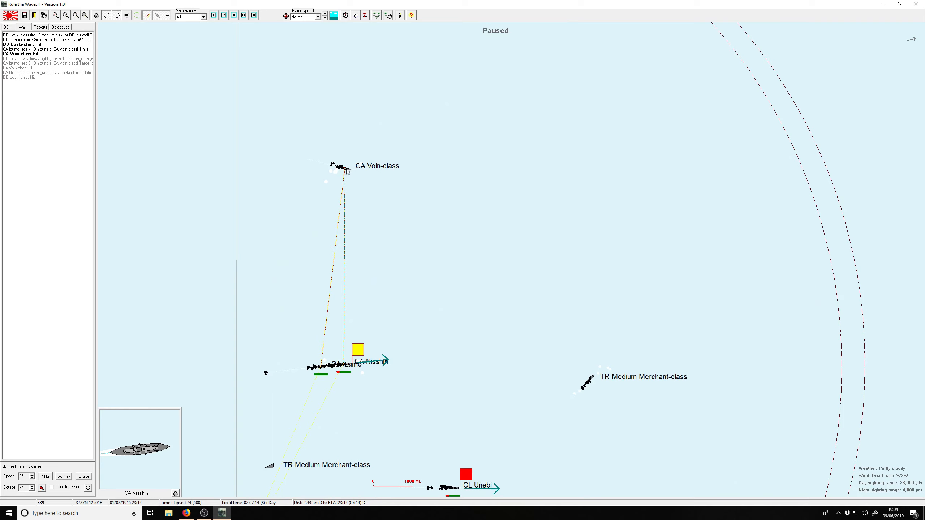
pyautogui.click(340, 167)
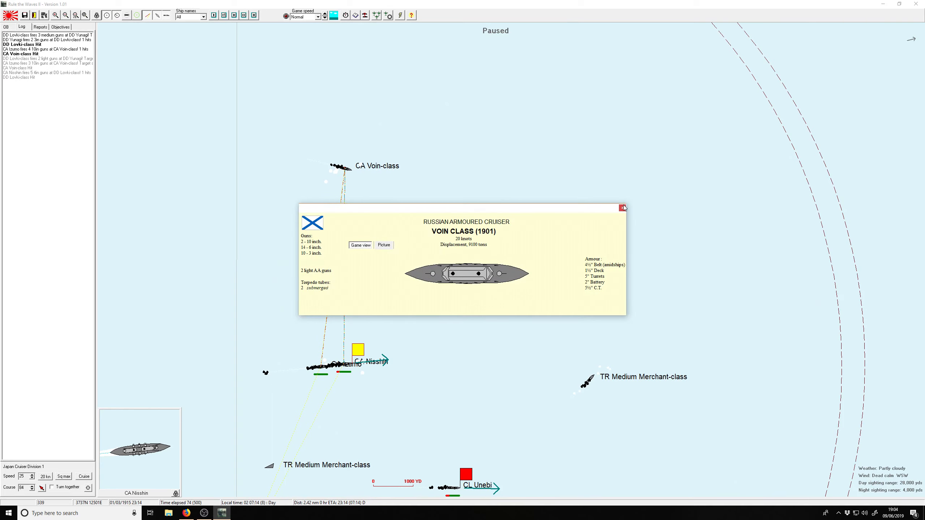
pyautogui.click(622, 208)
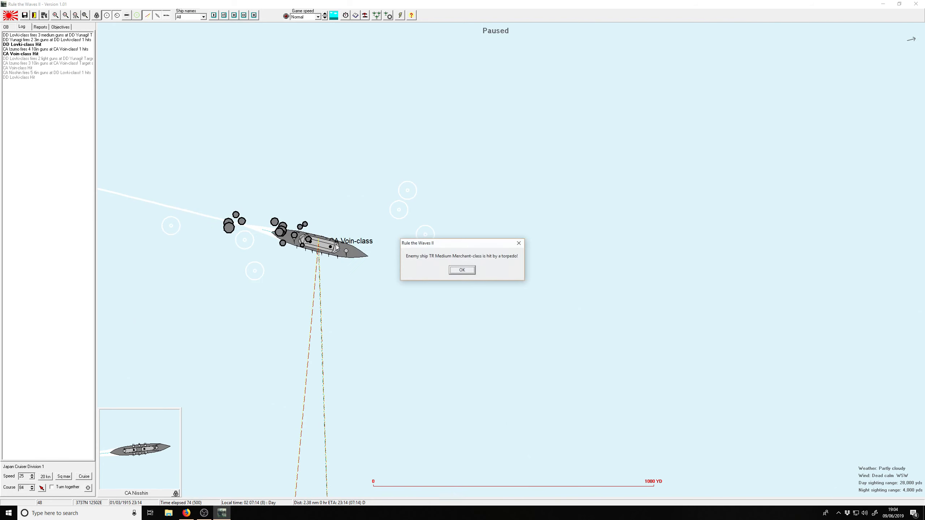
# Step: Acknowledge two more torpedo hits on enemy merchants as the battle continues
pyautogui.click(463, 270)
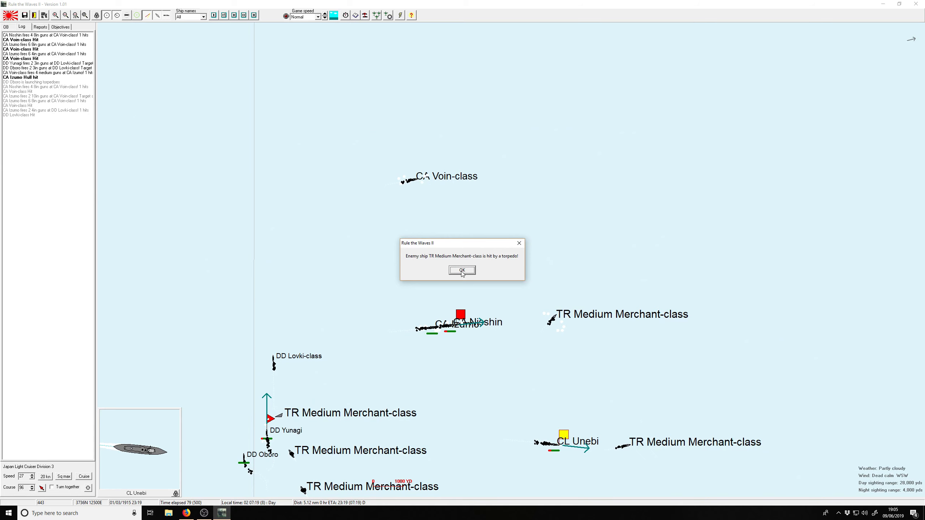
pyautogui.click(461, 270)
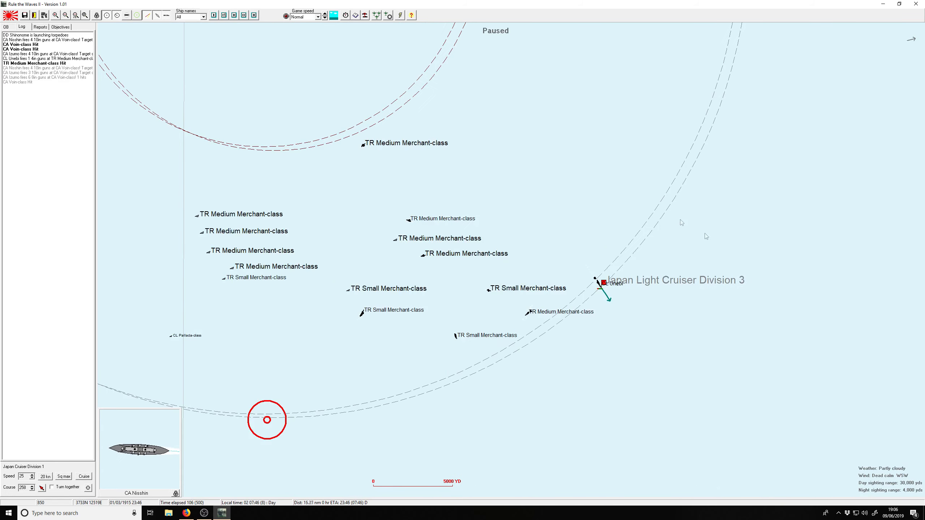
# Step: Keep the battle running, acknowledging the Voin-class torpedo hit and misunderstood signal notices, until Unebi's survivor prompt
pyautogui.click(602, 283)
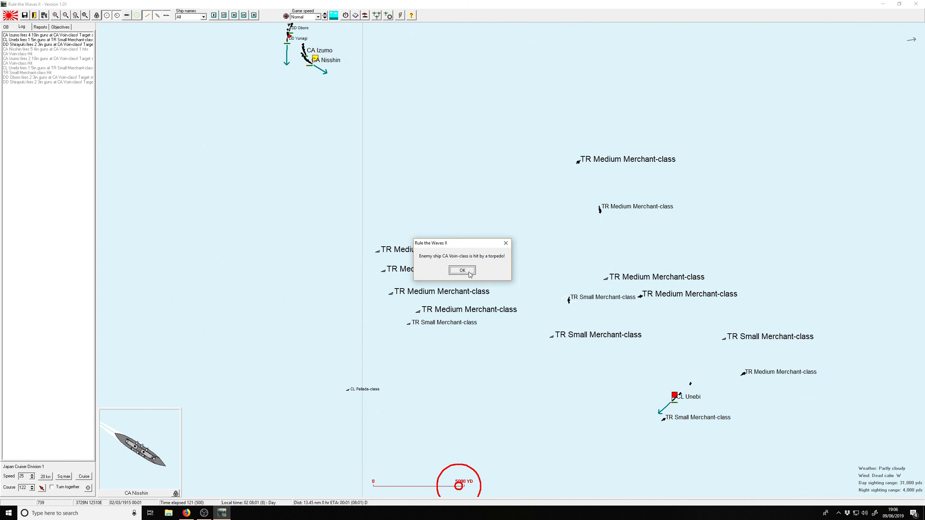
pyautogui.click(462, 270)
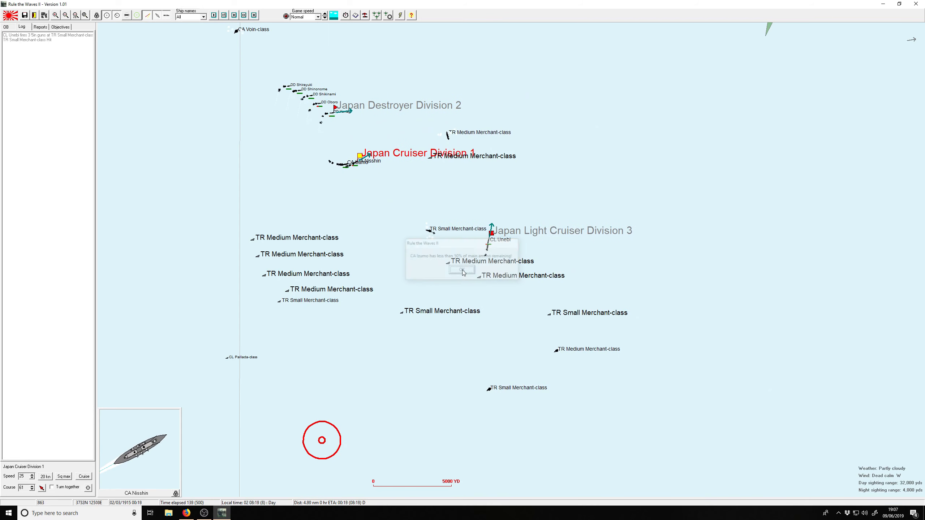
pyautogui.click(461, 269)
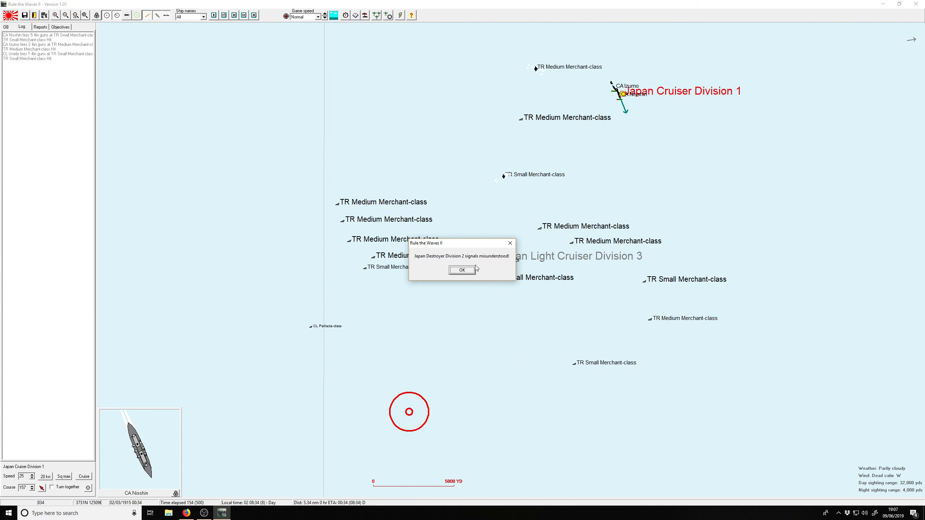
pyautogui.click(461, 270)
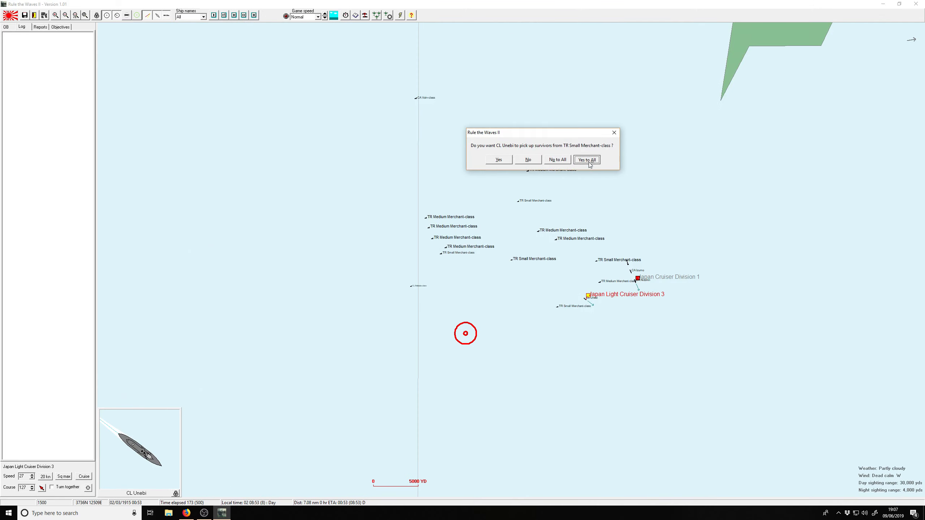
# Step: Have all ships pick up survivors from the sunk merchants
pyautogui.click(586, 160)
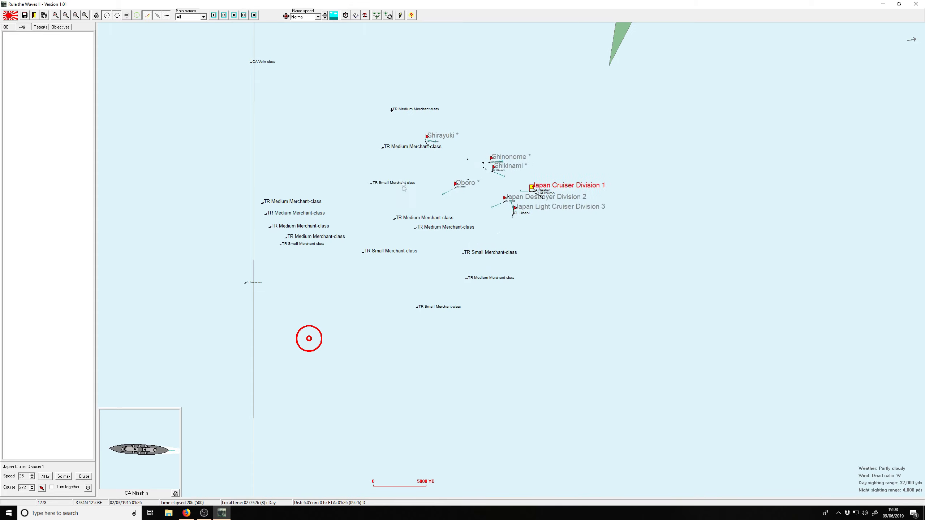
# Step: Raise game speed to Fast and acknowledge the misunderstood signal notices for Oboro and the cruiser division
pyautogui.click(322, 16)
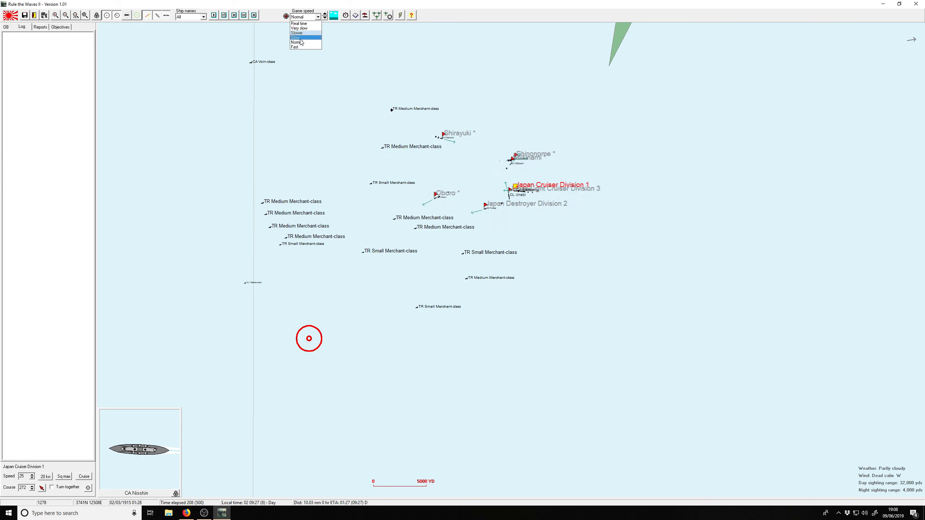
pyautogui.click(294, 48)
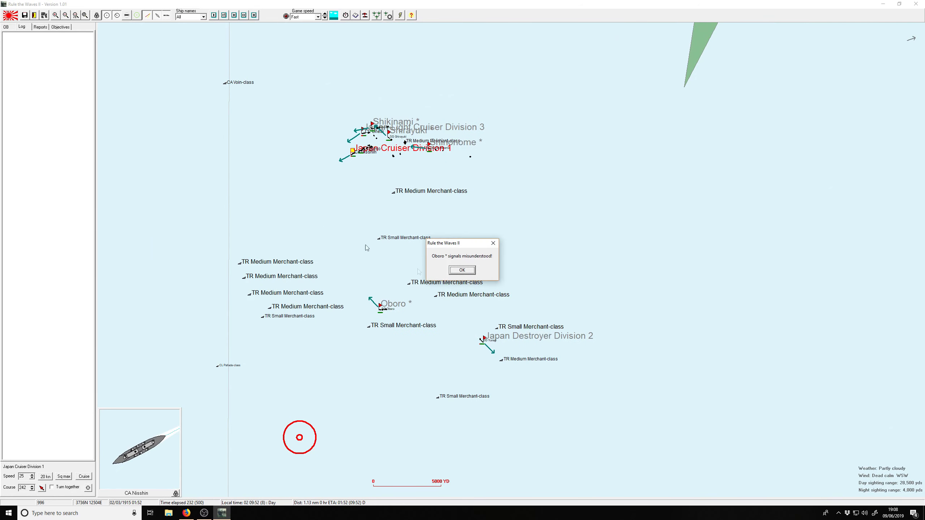
pyautogui.click(463, 269)
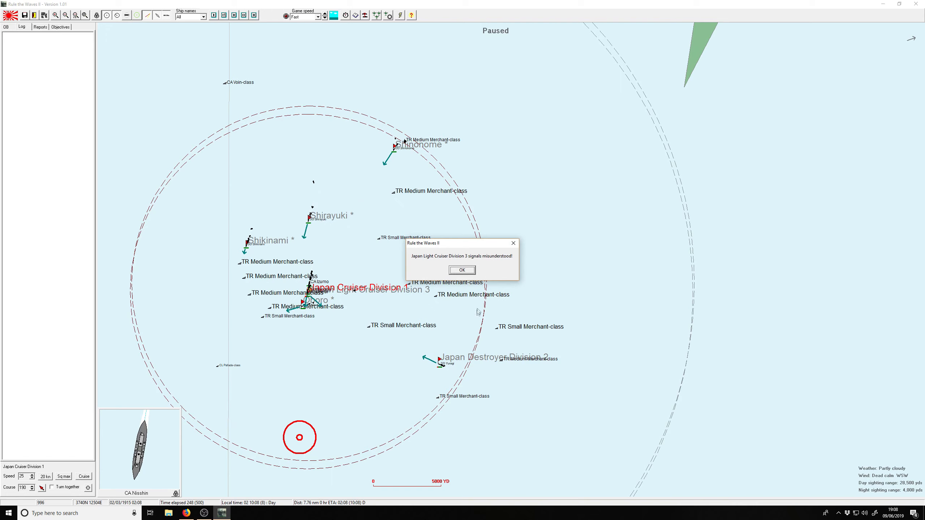
pyautogui.click(463, 270)
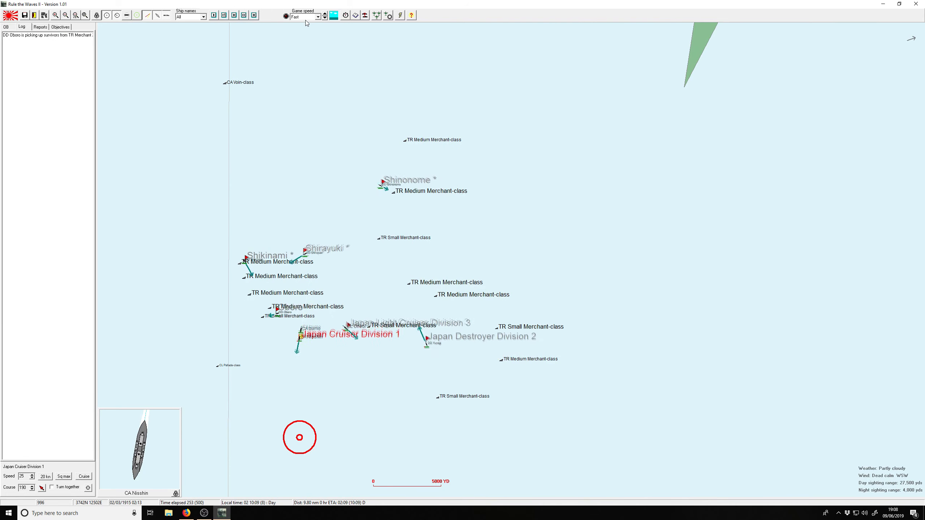
# Step: Raise game speed to Ultra fast, accept the scenario over notice, and close the Japan major victory results
pyautogui.click(321, 16)
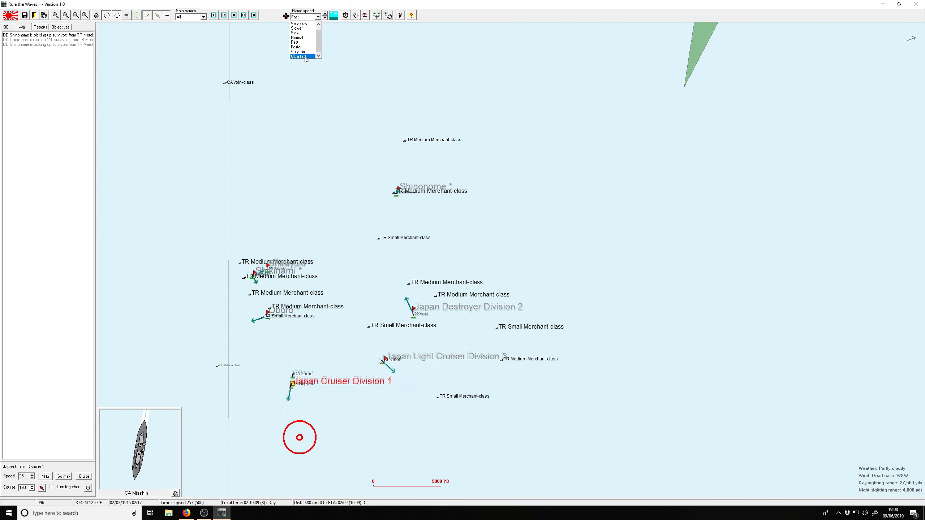
pyautogui.click(302, 56)
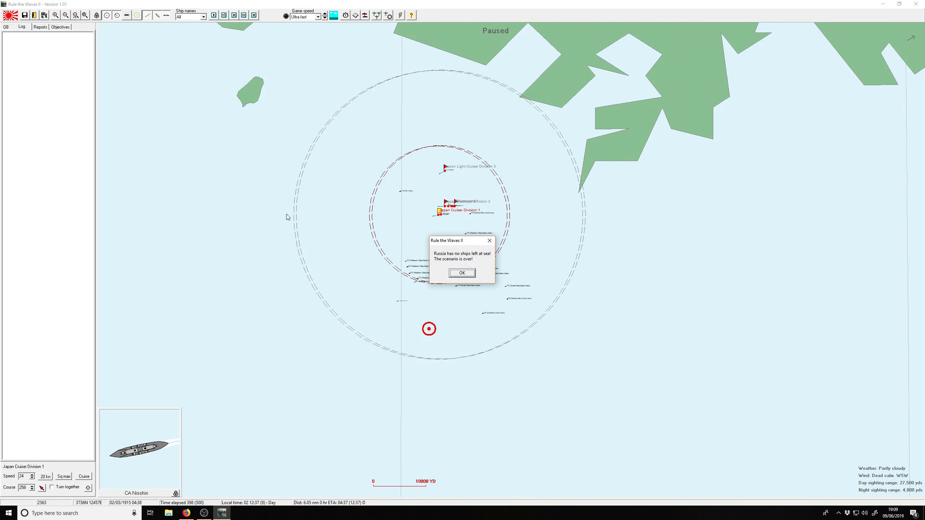
pyautogui.click(461, 273)
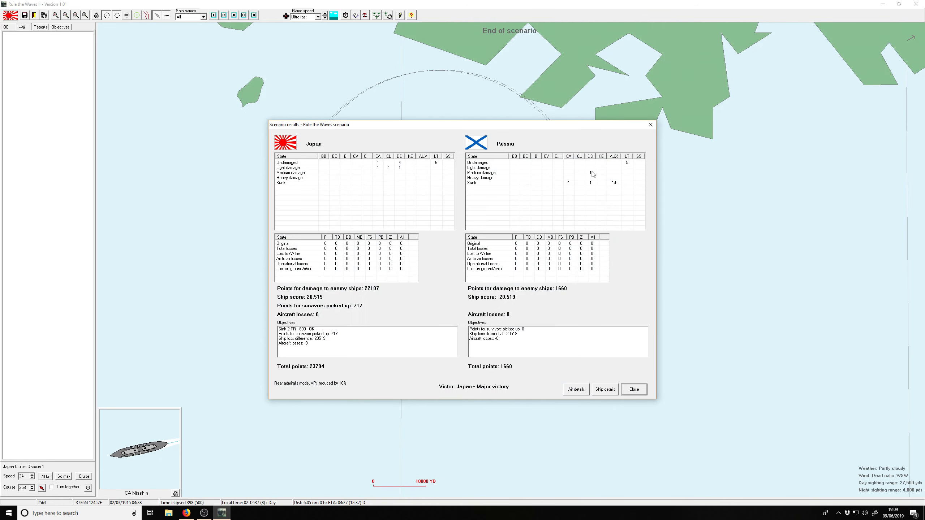
pyautogui.moveTo(588, 182)
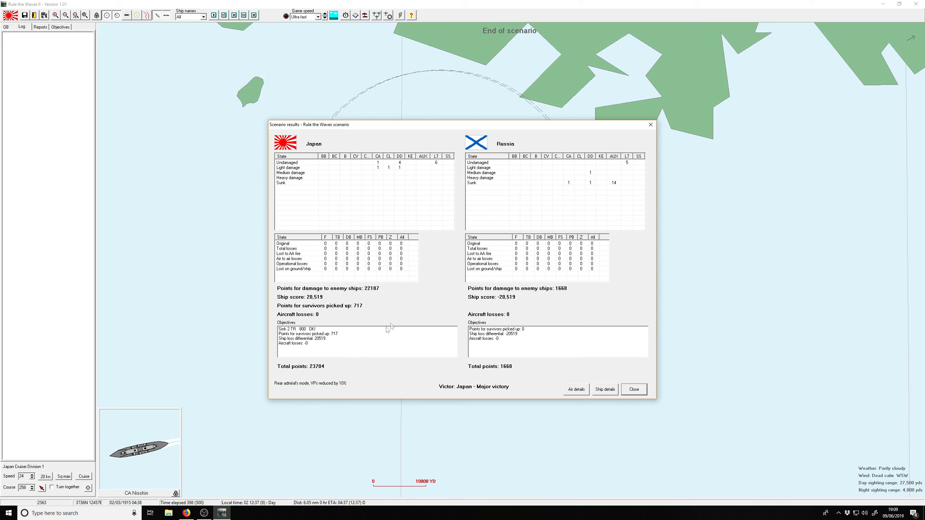
pyautogui.moveTo(616, 199)
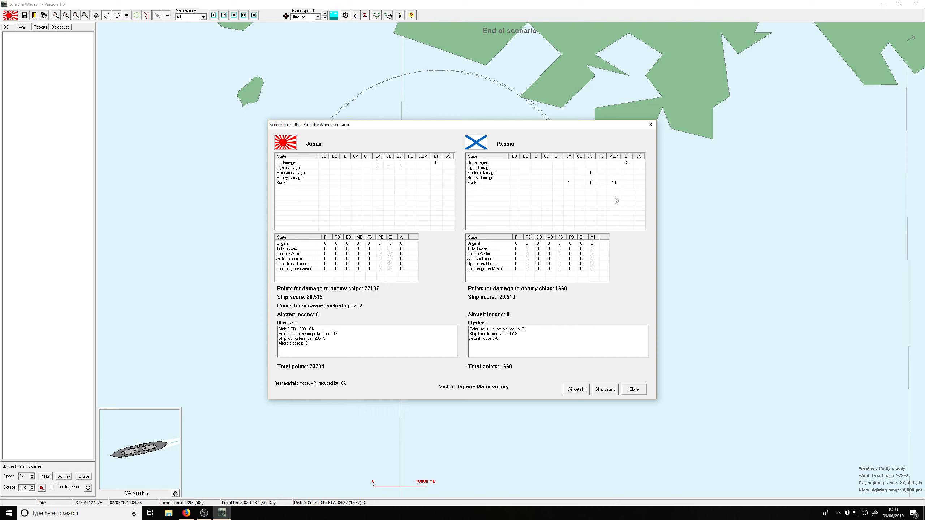
pyautogui.moveTo(610, 191)
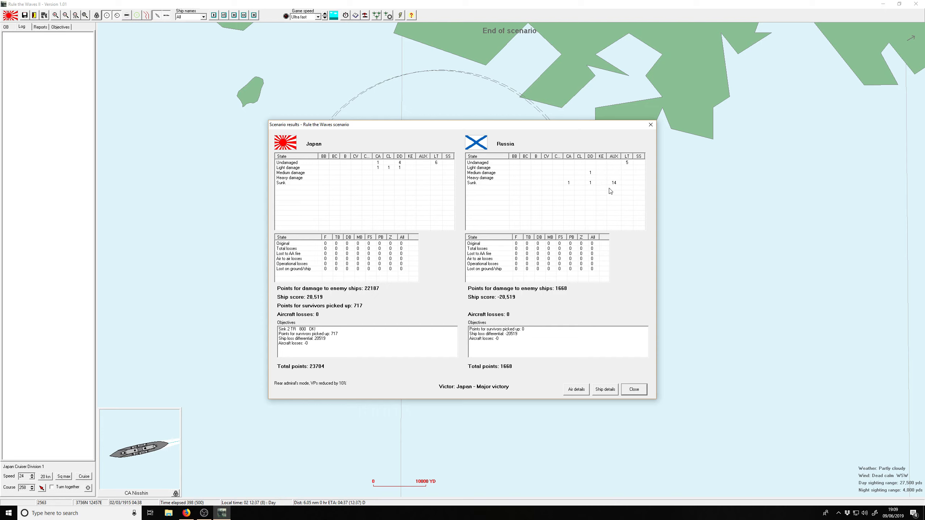
pyautogui.moveTo(422, 334)
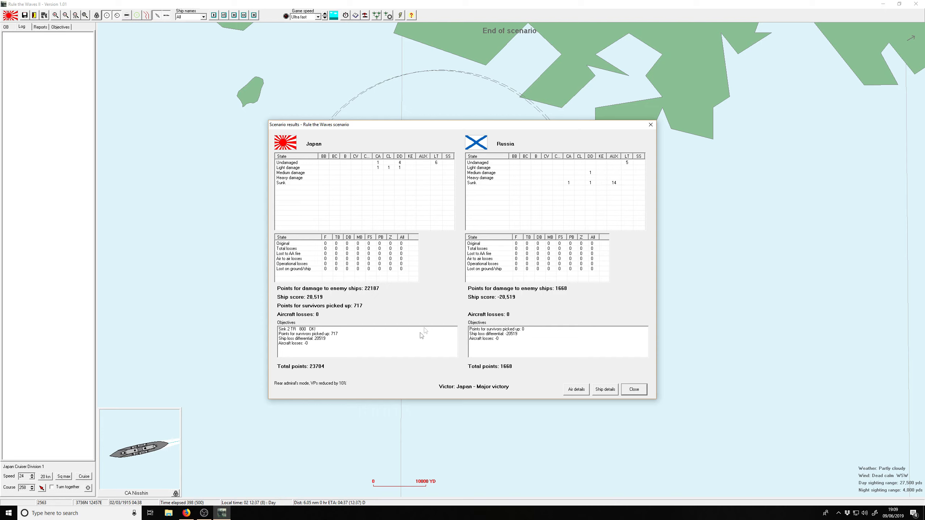
pyautogui.moveTo(356, 312)
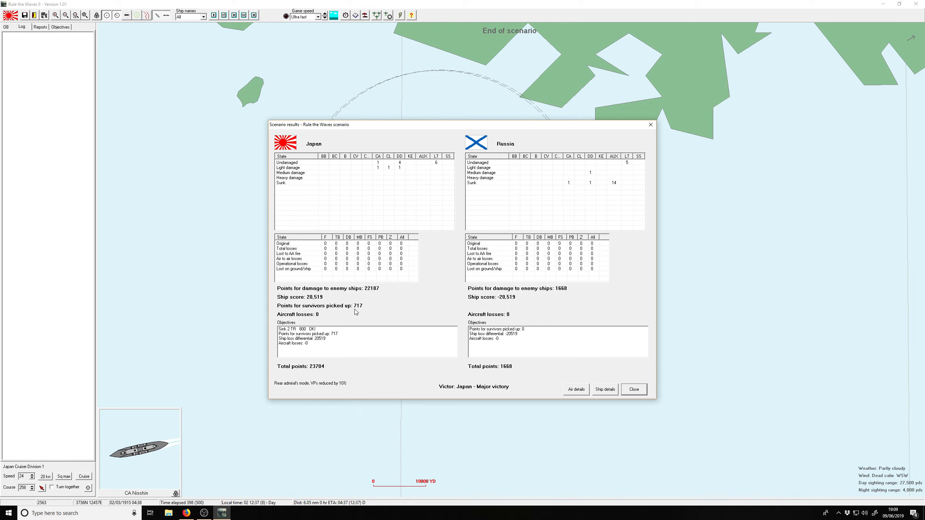
pyautogui.moveTo(359, 309)
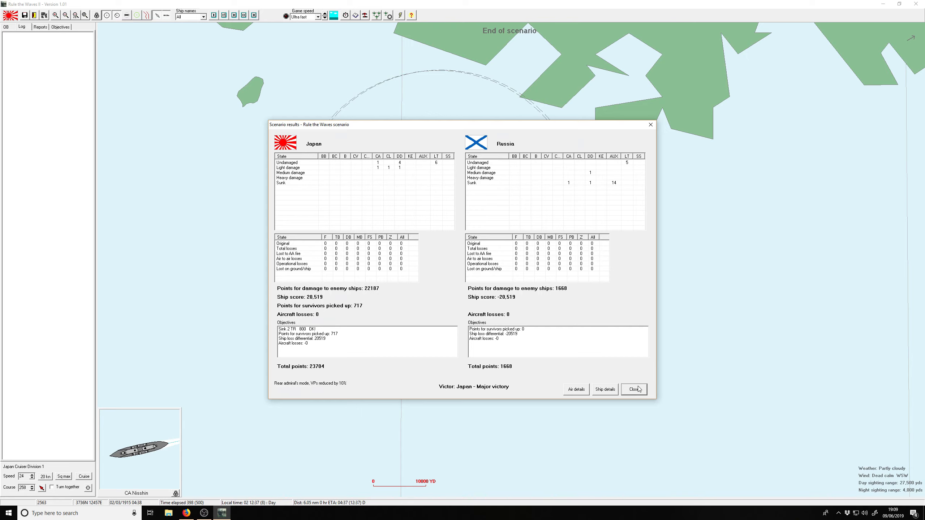
pyautogui.click(633, 388)
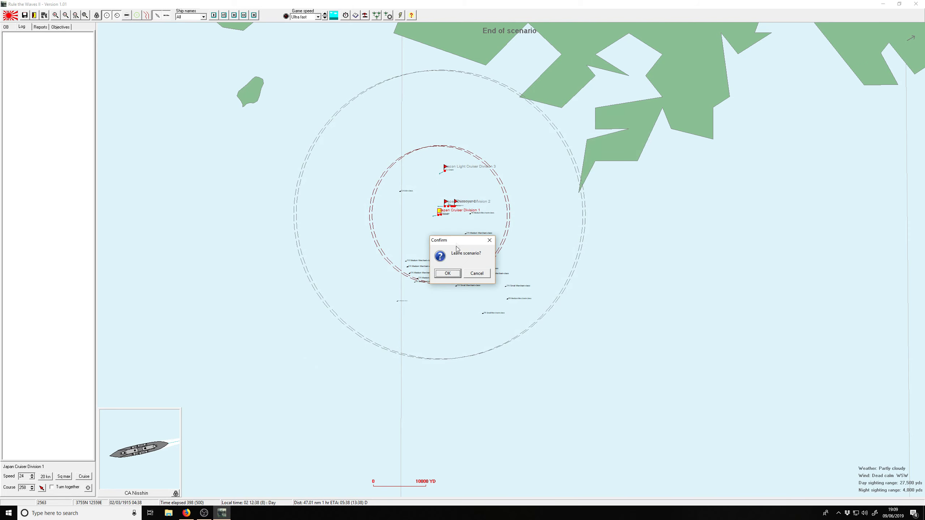
# Step: Confirm leaving the scenario and name the battle 'Convo' for the history record
pyautogui.click(447, 274)
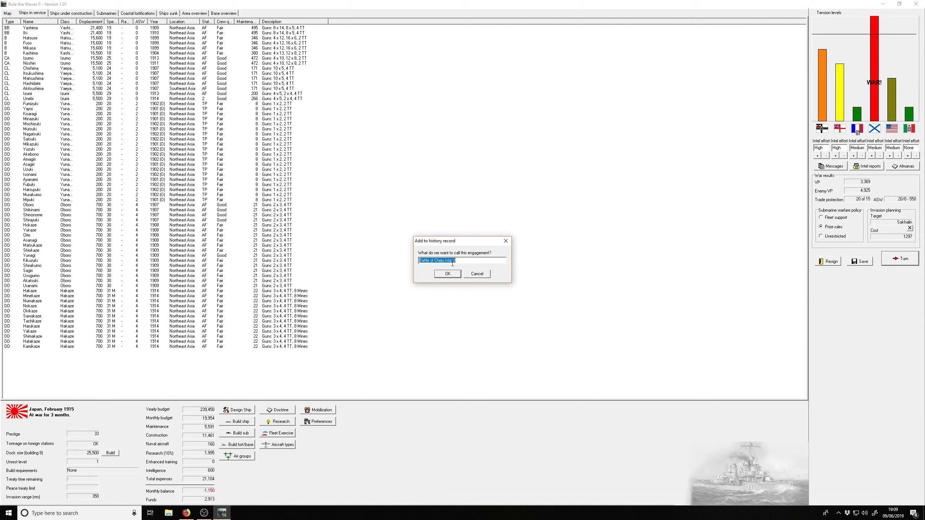
pyautogui.write('Convo')
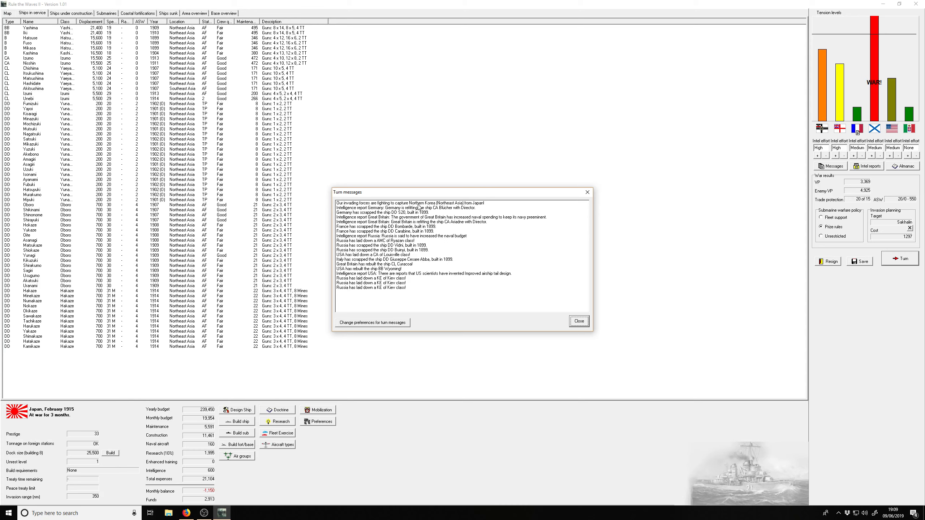
pyautogui.moveTo(417, 207)
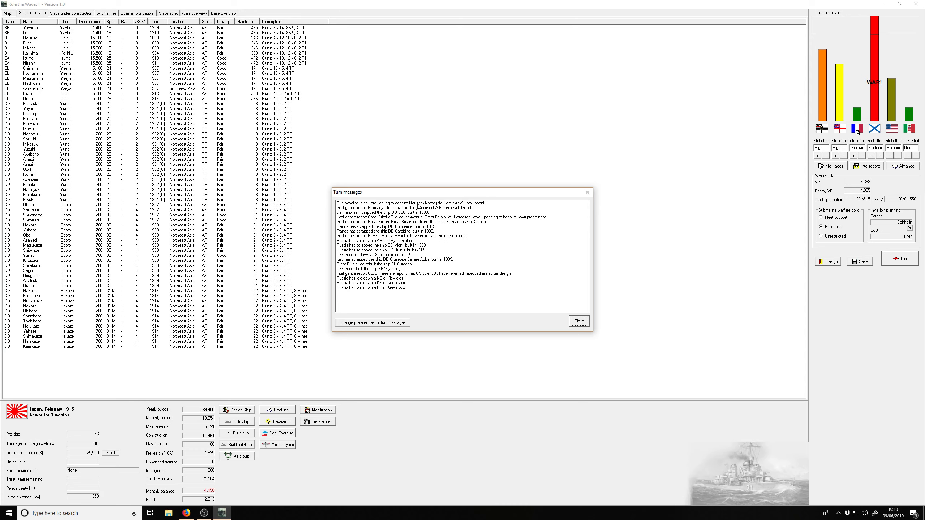
pyautogui.moveTo(34, 432)
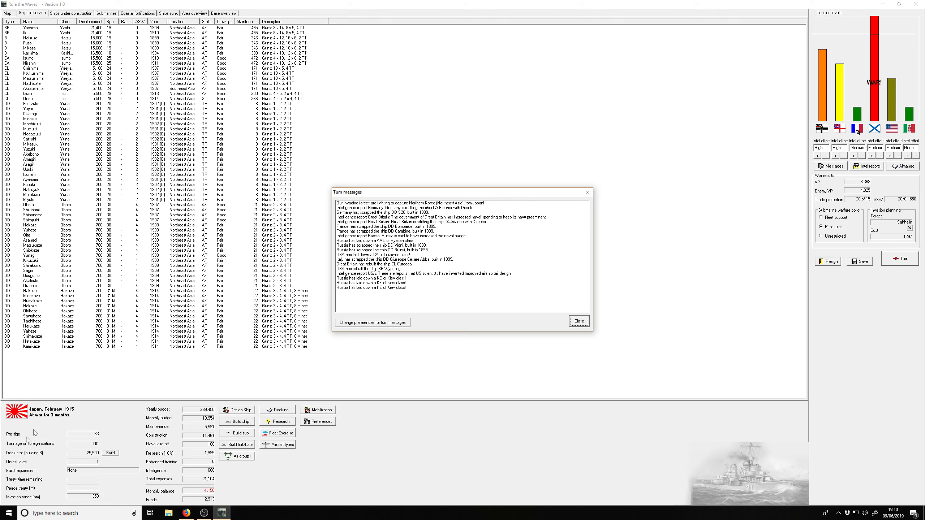
pyautogui.moveTo(798, 328)
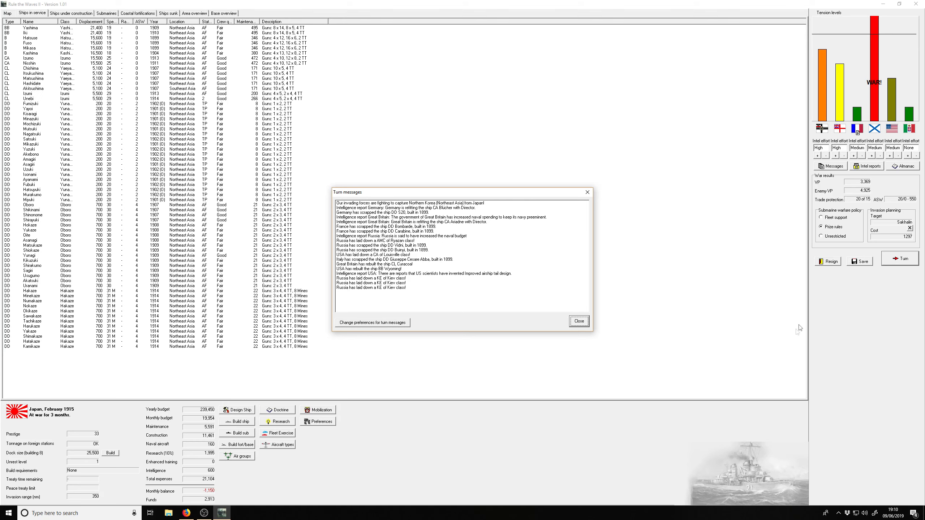
pyautogui.moveTo(782, 268)
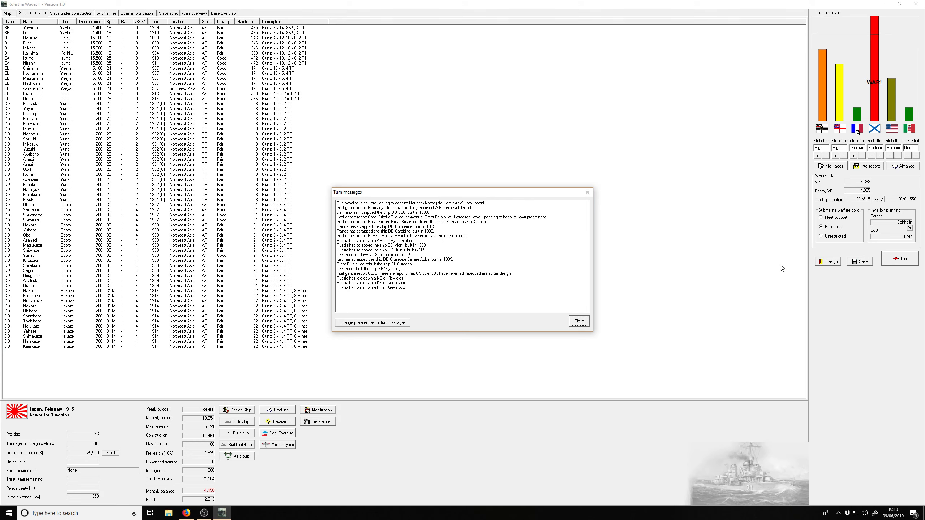
pyautogui.moveTo(523, 265)
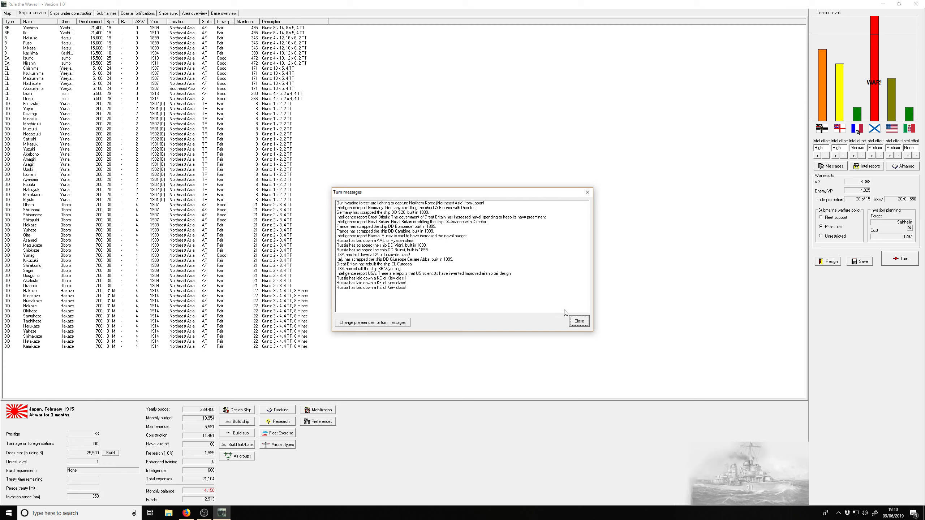
# Step: Dismiss the February 1915 turn messages, returning to the ships in service list
pyautogui.click(578, 320)
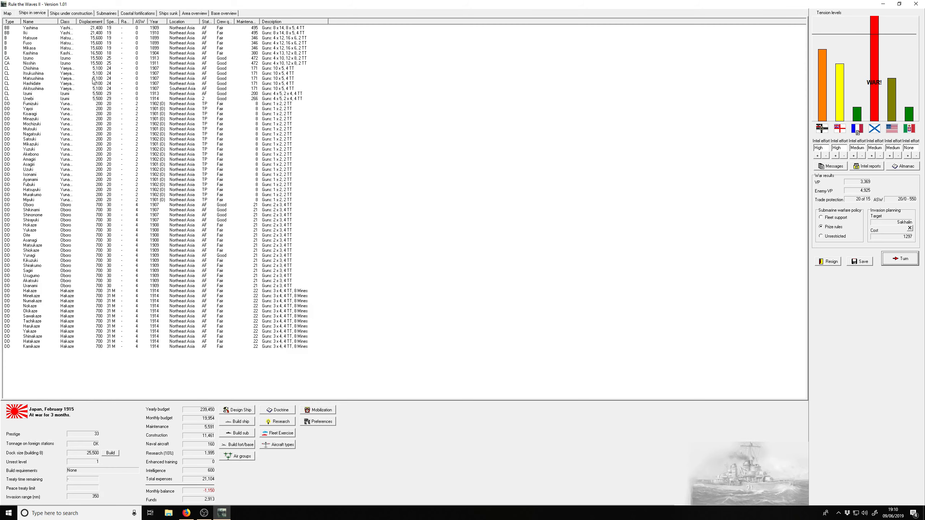
pyautogui.click(223, 13)
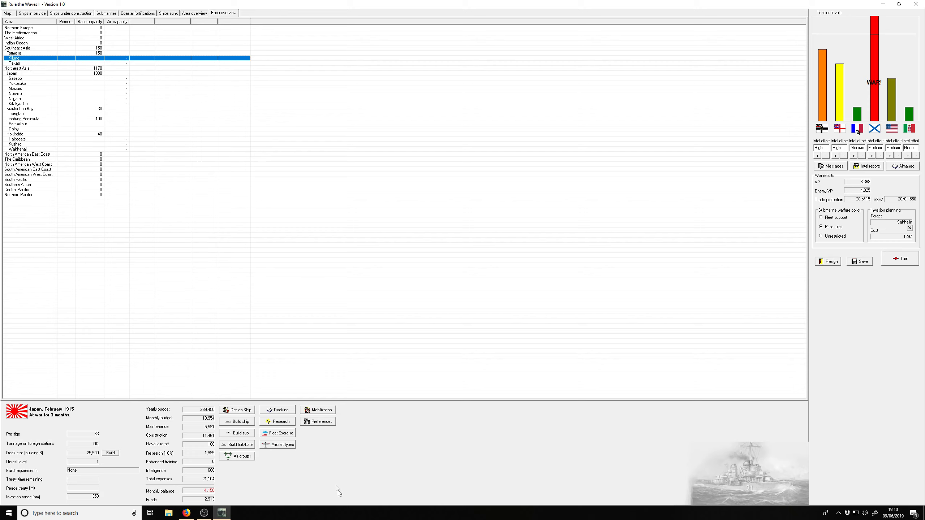
pyautogui.click(276, 421)
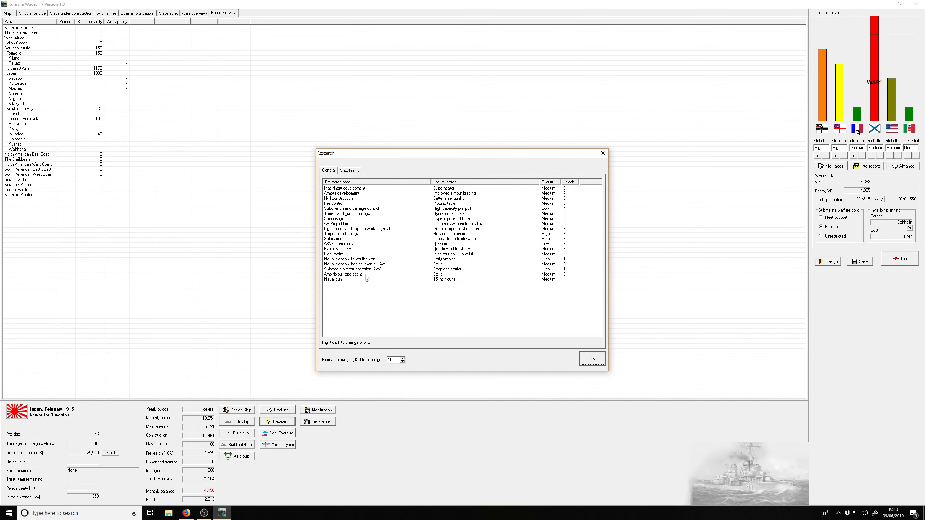
pyautogui.click(365, 275)
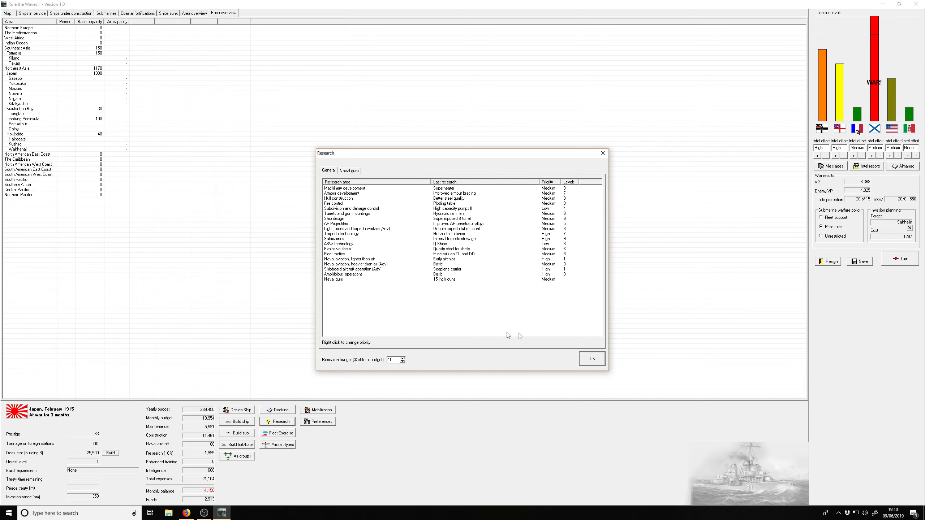
pyautogui.click(592, 359)
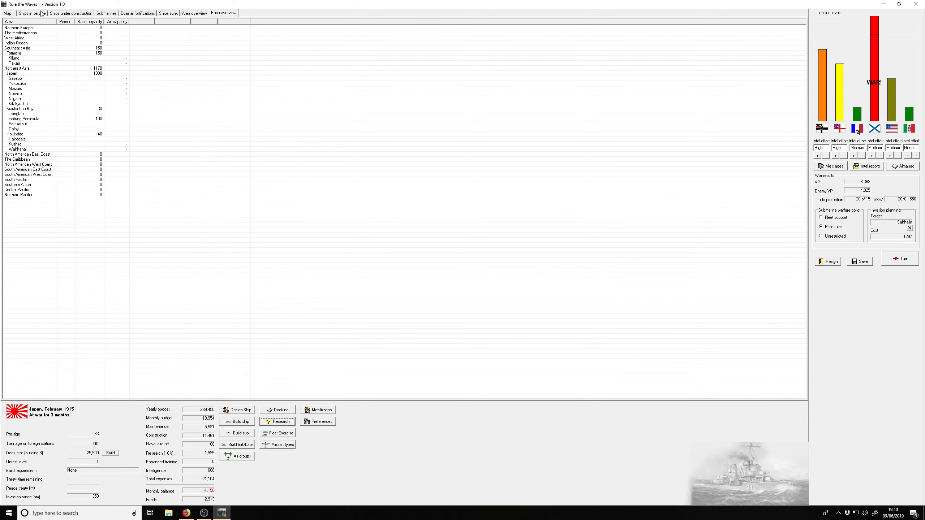
pyautogui.click(31, 14)
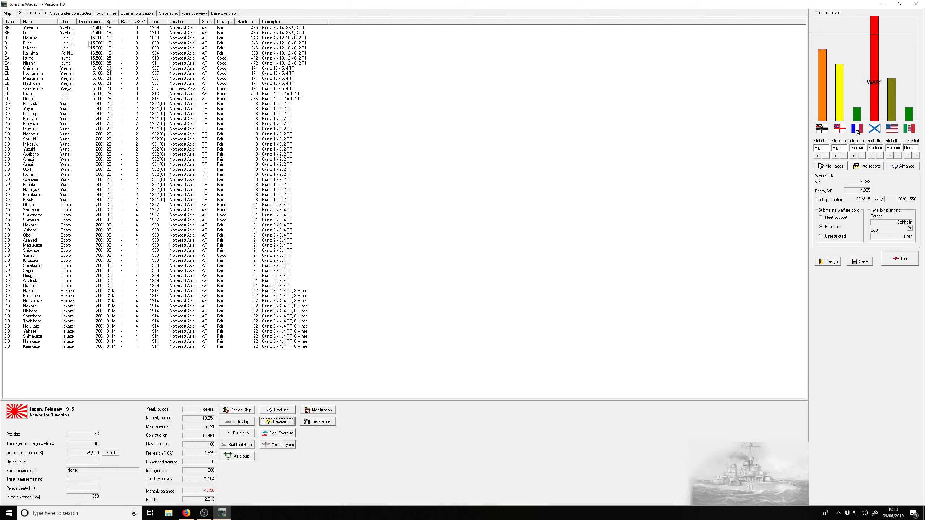
pyautogui.moveTo(167, 104)
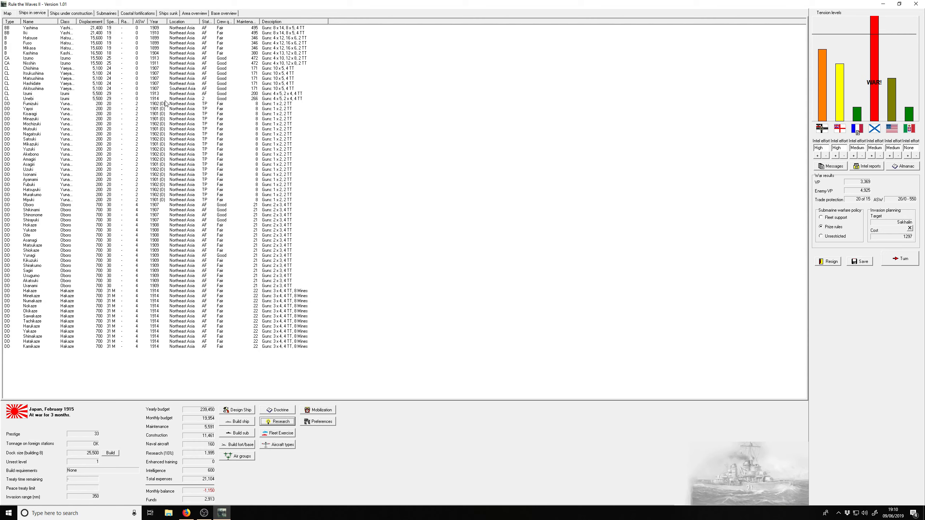
pyautogui.moveTo(193, 124)
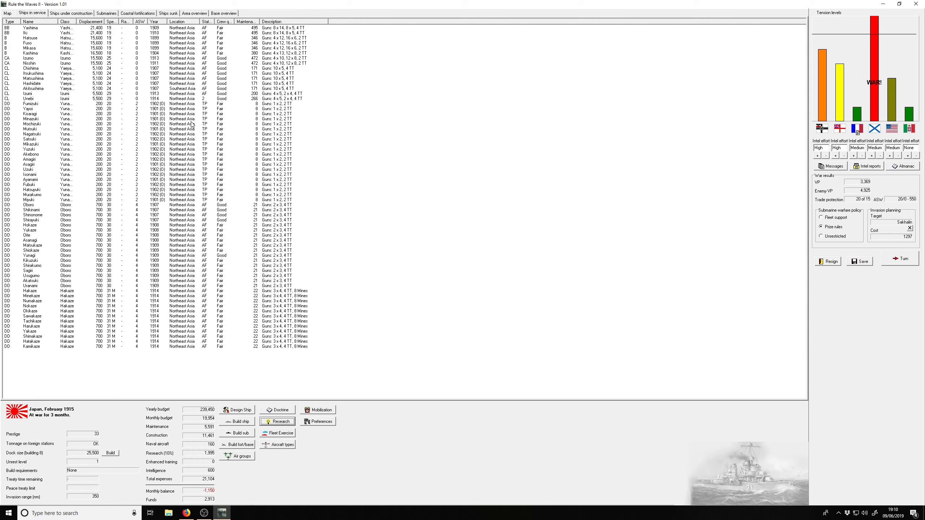
# Step: Browse the in-service and under-construction lists, selecting the newest light cruiser in the fleet
pyautogui.click(69, 13)
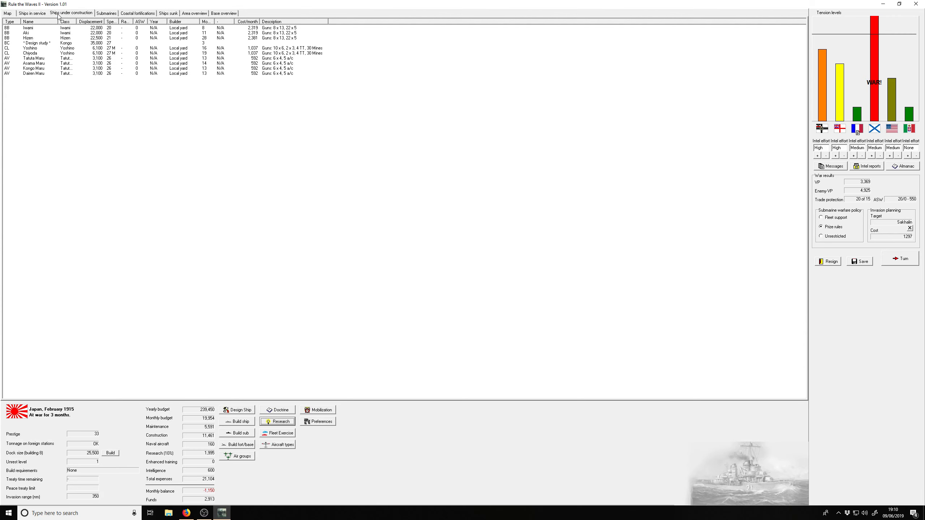
pyautogui.click(30, 13)
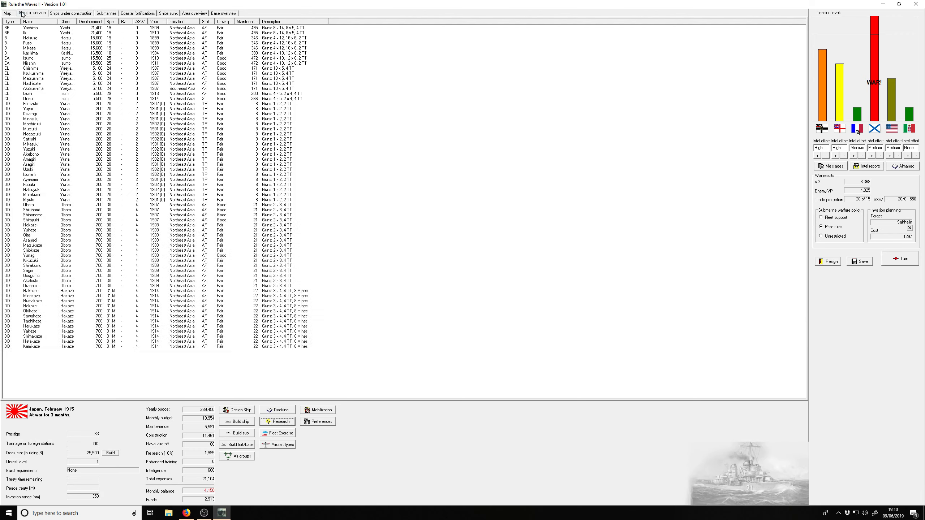
pyautogui.click(29, 98)
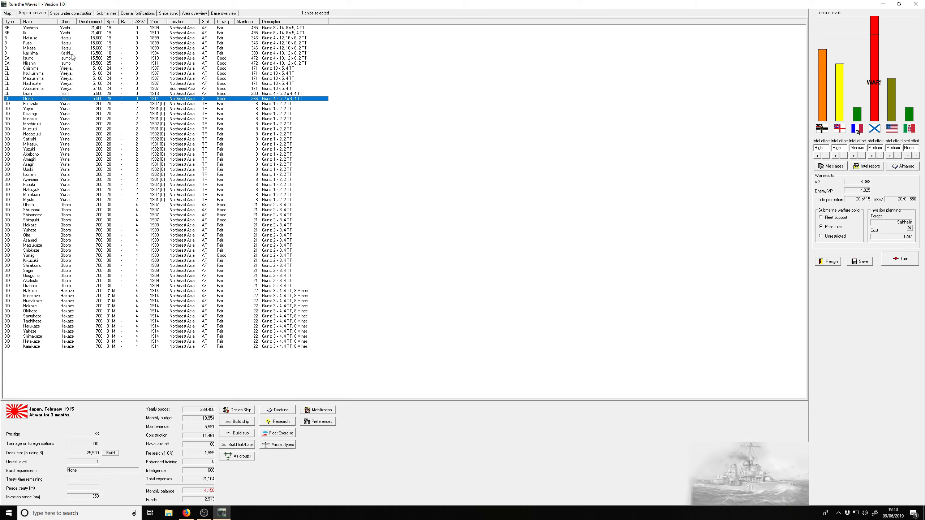
pyautogui.click(72, 13)
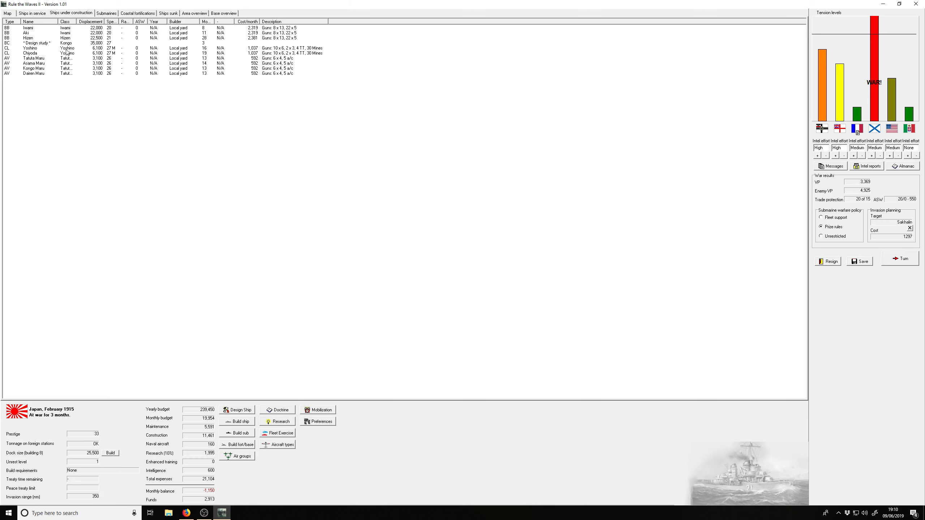
# Step: View and close the design sheets of cruiser Chiyoda and dreadnought Aki
pyautogui.click(30, 63)
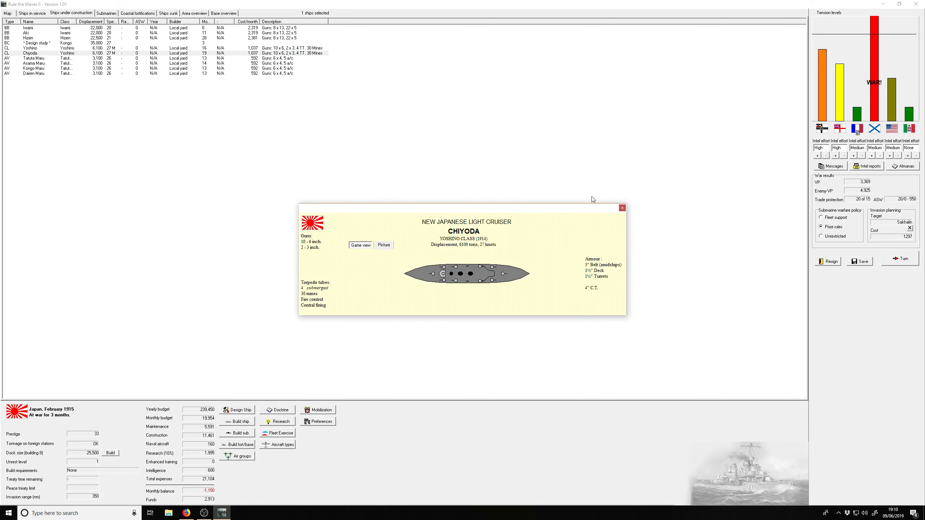
pyautogui.click(622, 208)
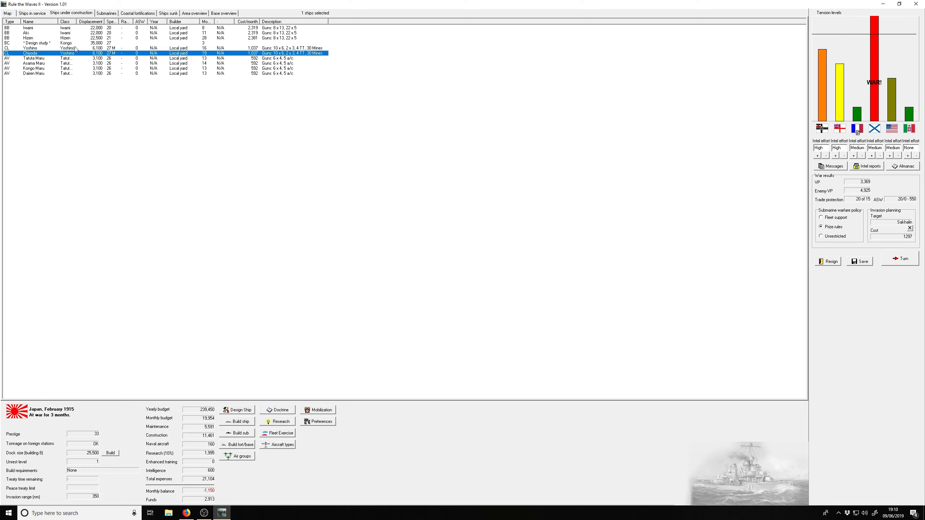
pyautogui.doubleClick(26, 33)
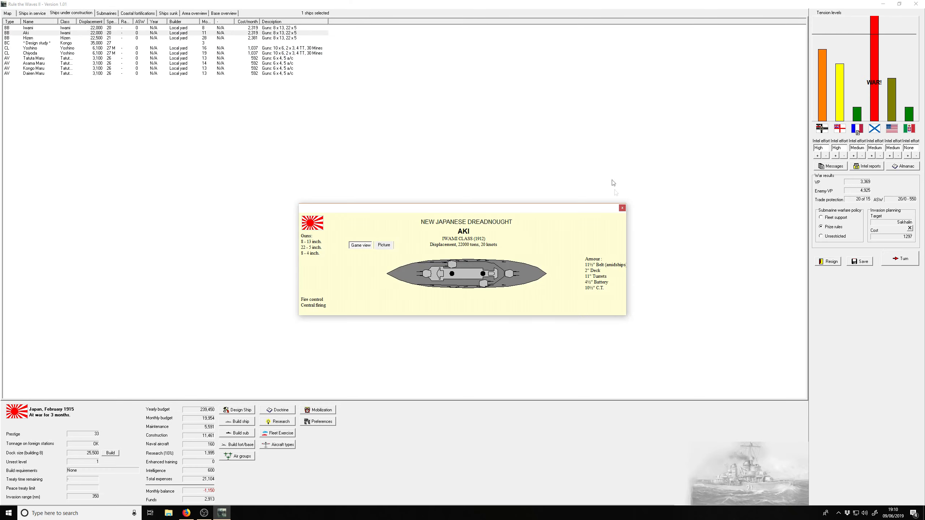
pyautogui.click(622, 208)
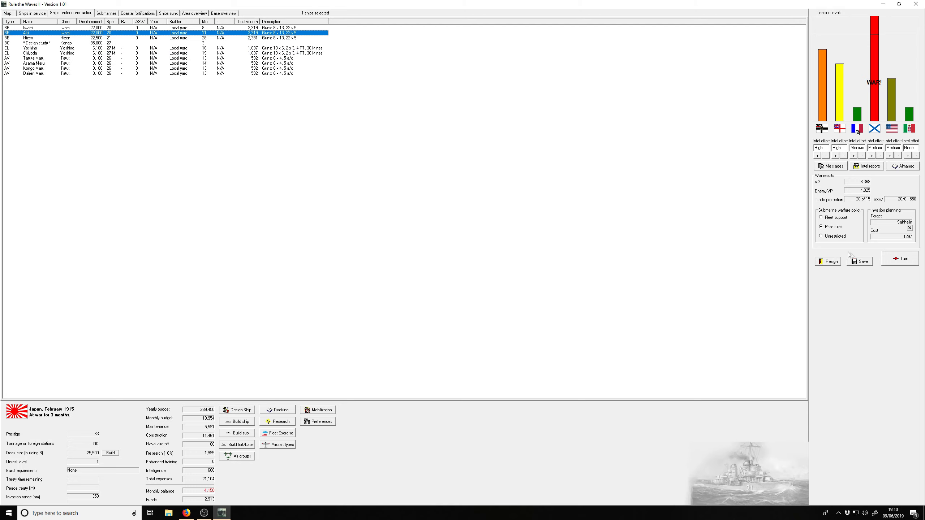
pyautogui.moveTo(885, 261)
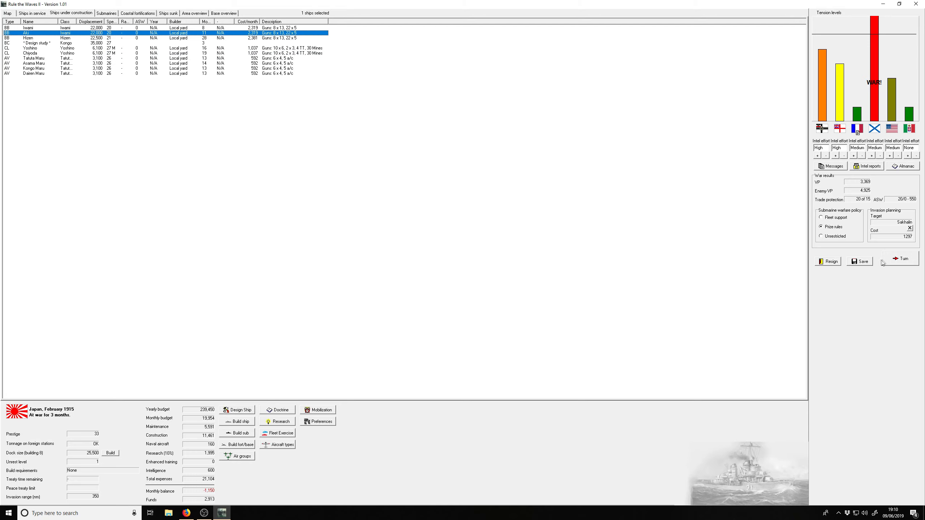
# Step: End the turn and acknowledge the Northern Korea fighting, Hashidate engine problems and submarine summary
pyautogui.click(900, 257)
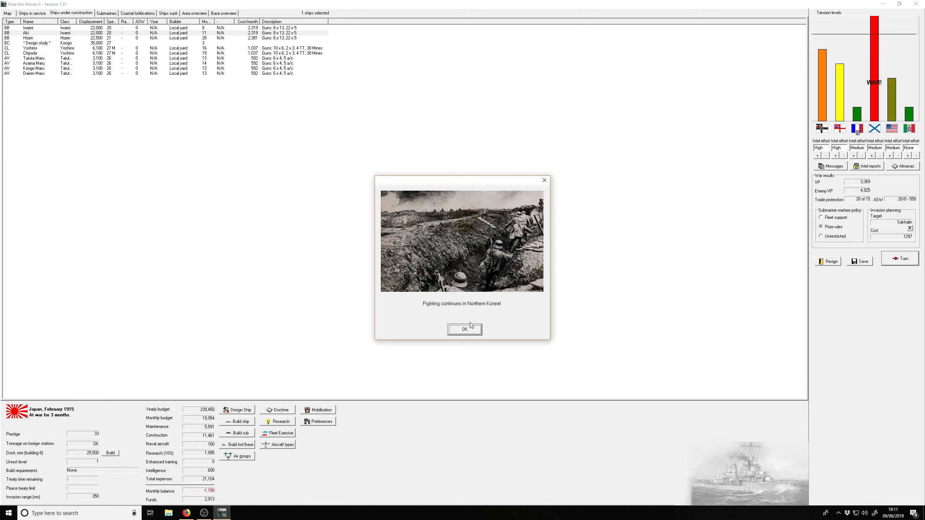
pyautogui.moveTo(472, 335)
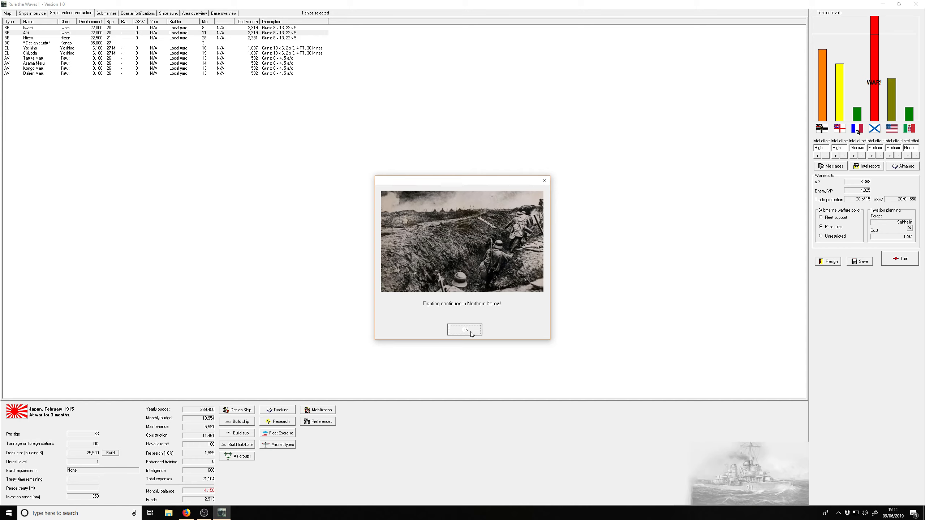
pyautogui.click(464, 329)
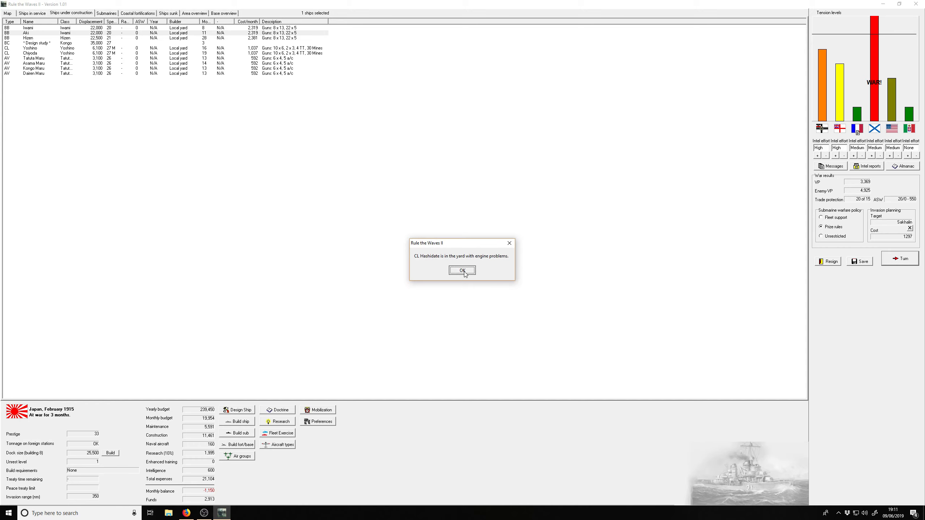
pyautogui.click(463, 270)
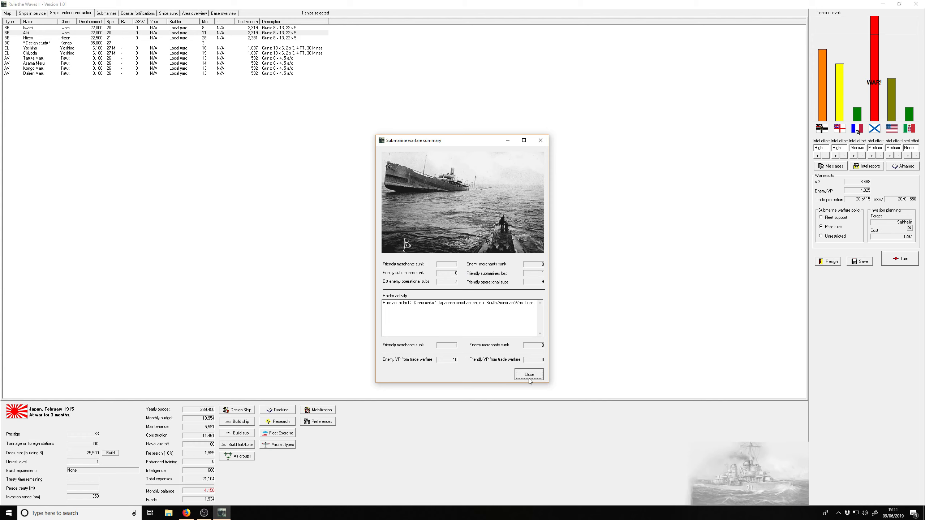
pyautogui.click(528, 374)
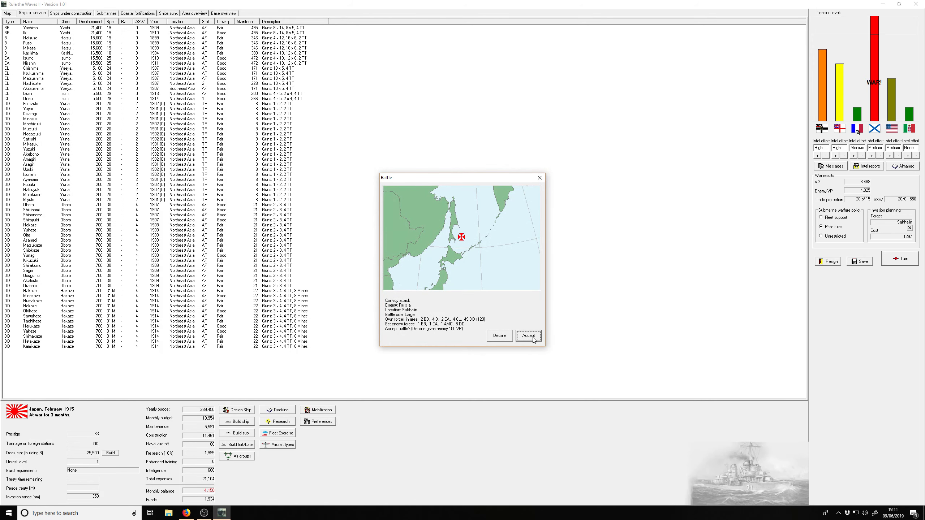
# Step: Accept the Sakhalin convoy and Kiautschou Bay battles, both declined by Russia, then dismiss the turn messages
pyautogui.click(529, 335)
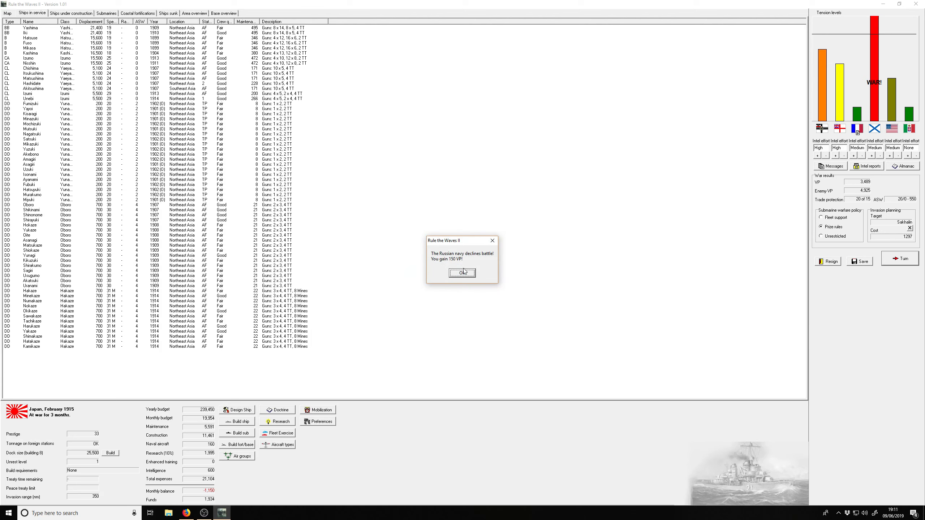
pyautogui.click(462, 273)
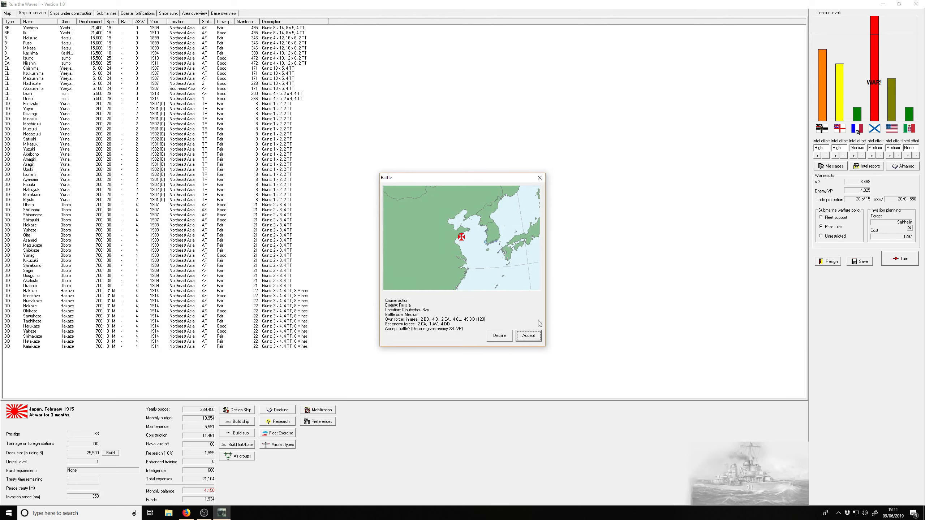
pyautogui.click(499, 335)
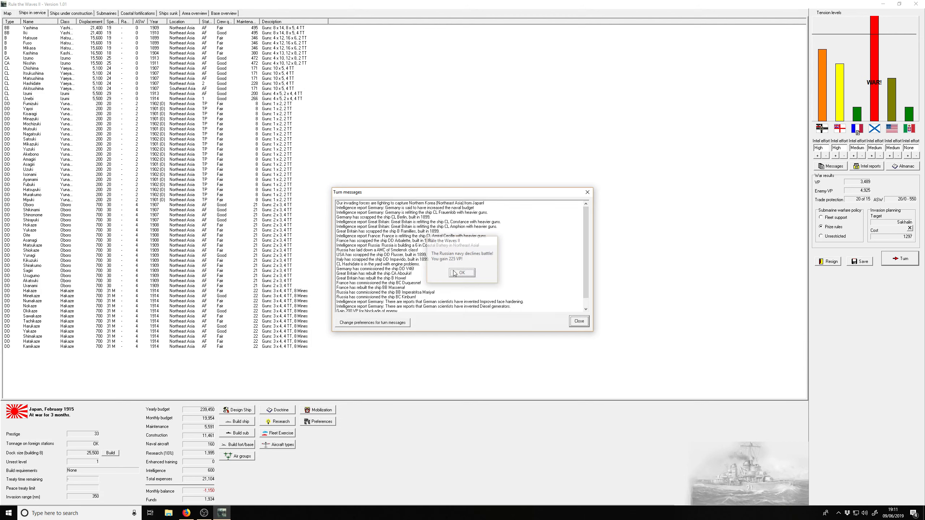
pyautogui.click(462, 274)
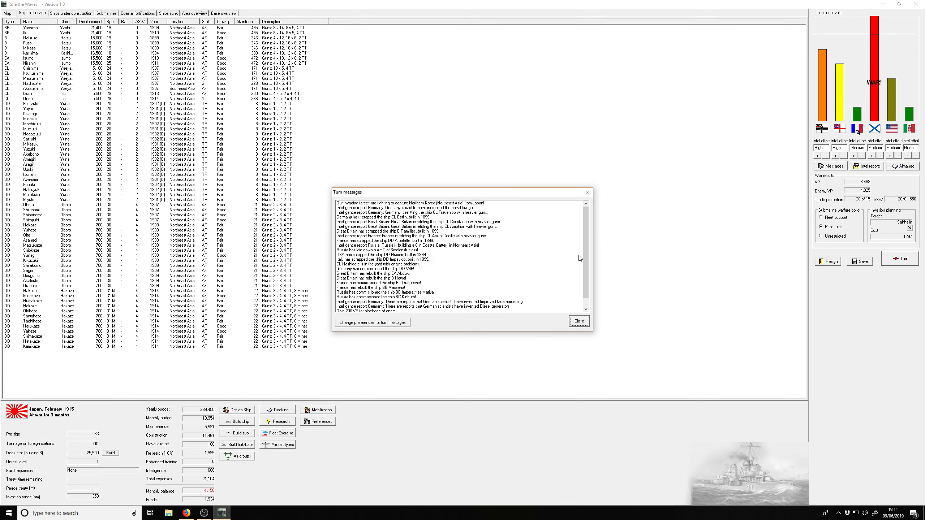
pyautogui.moveTo(577, 257)
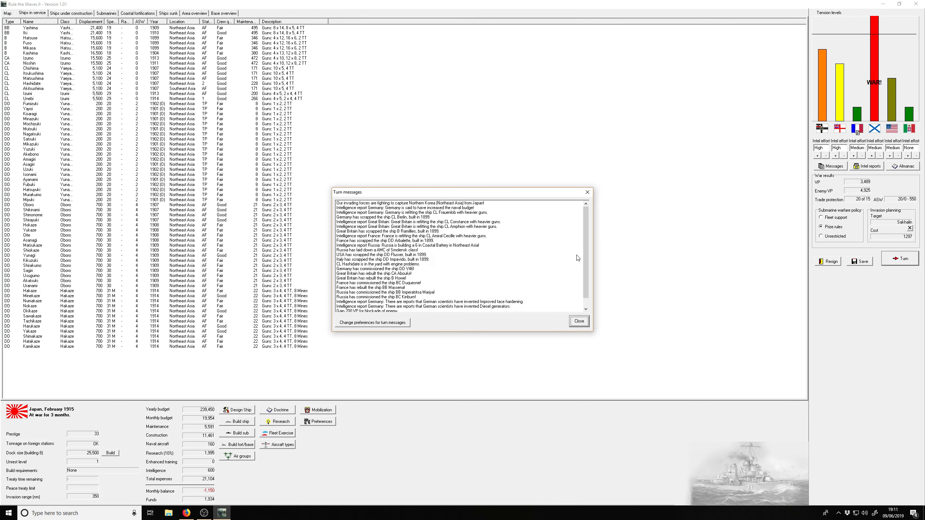
pyautogui.moveTo(491, 260)
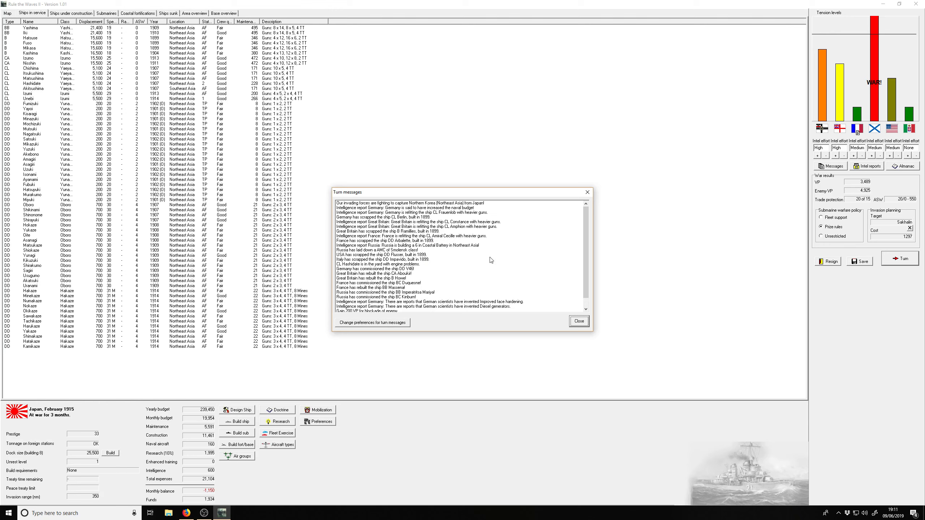
pyautogui.moveTo(587, 272)
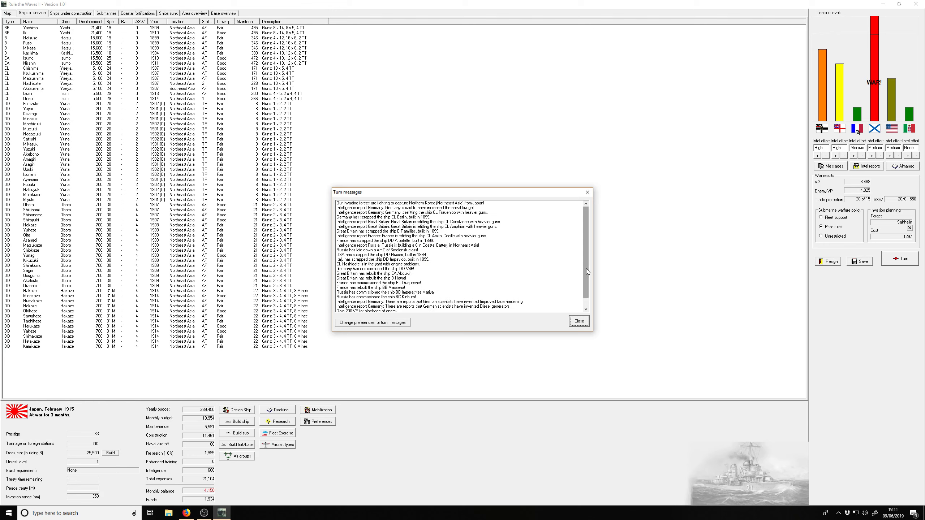
pyautogui.scroll(-3)
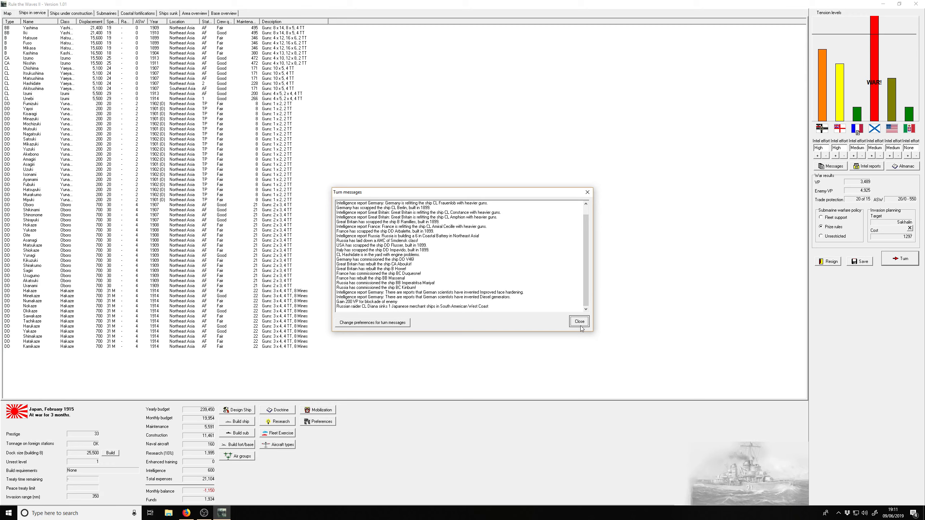
pyautogui.click(578, 321)
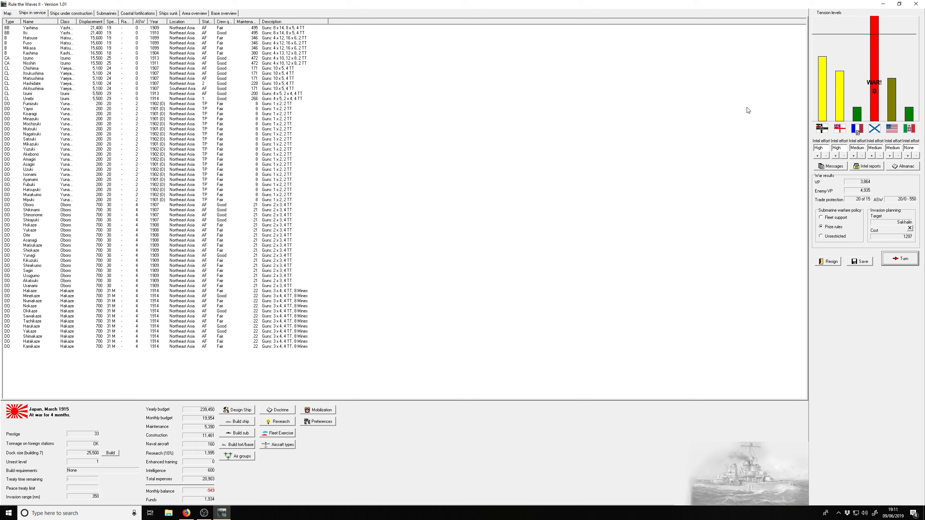
pyautogui.moveTo(386, 94)
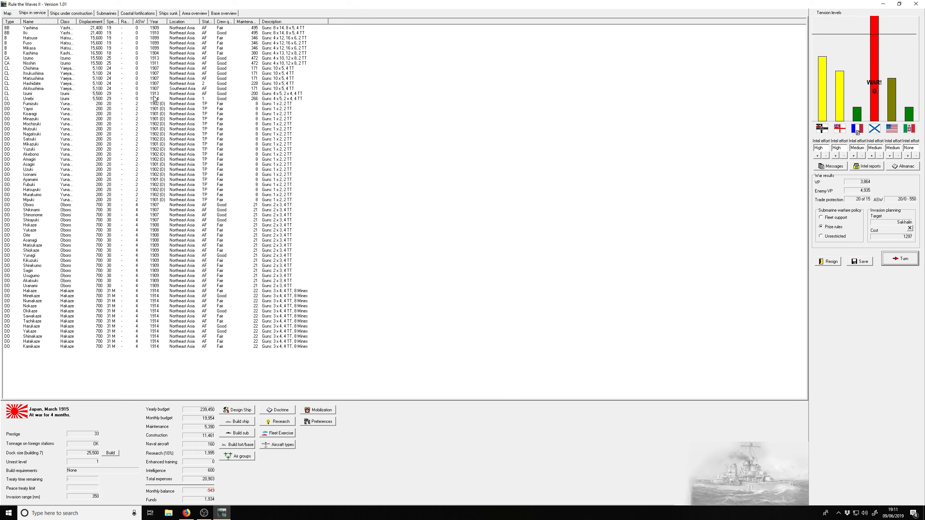
pyautogui.moveTo(194, 365)
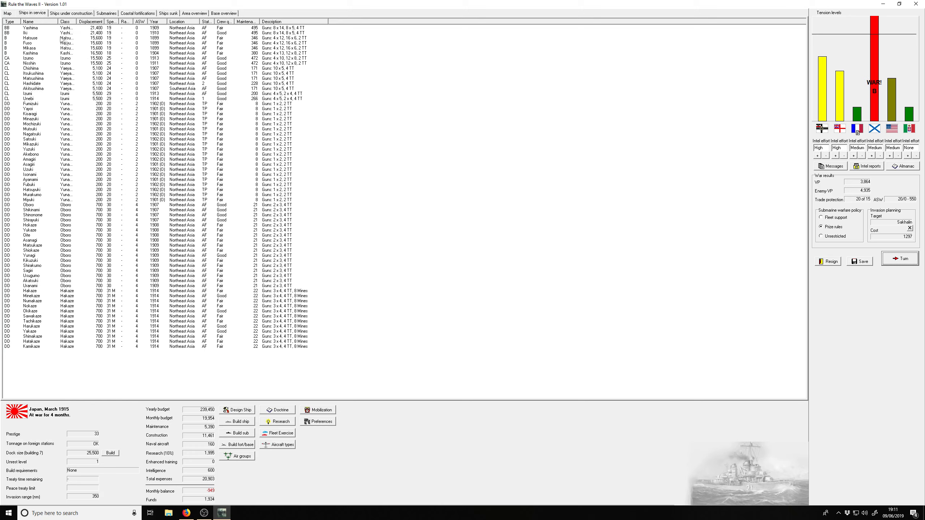
# Step: Show the world map of sea areas and fleet positions for March 1915
pyautogui.click(5, 13)
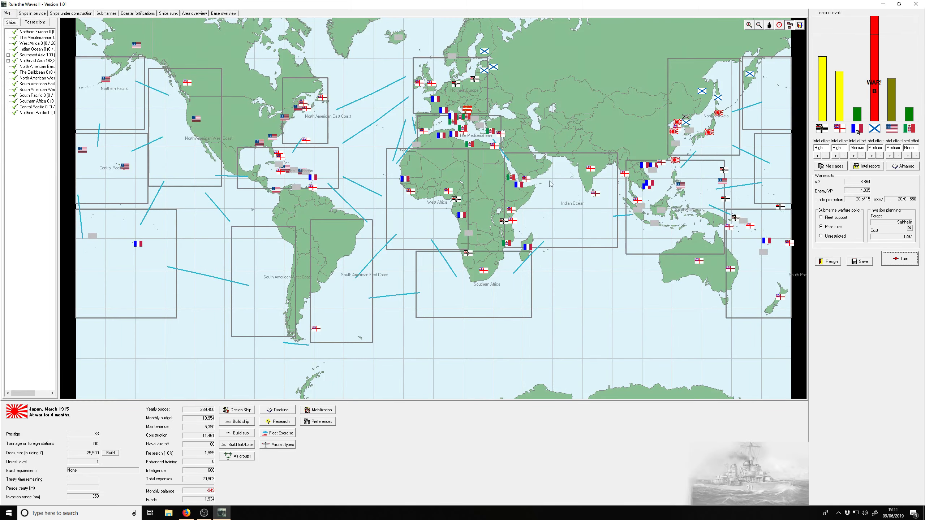
# Step: Zoom in on Korea and Japan, then out to frame the Northeast Asia area
pyautogui.click(749, 25)
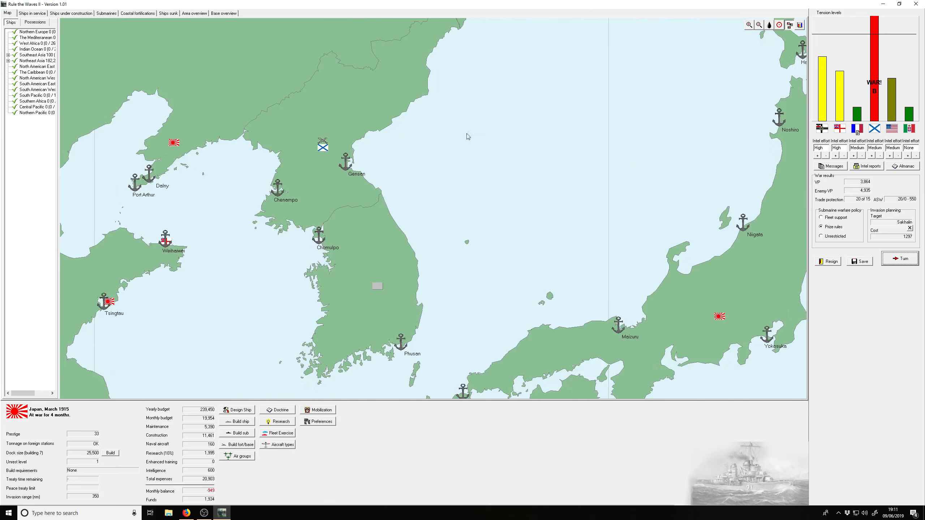
pyautogui.moveTo(281, 228)
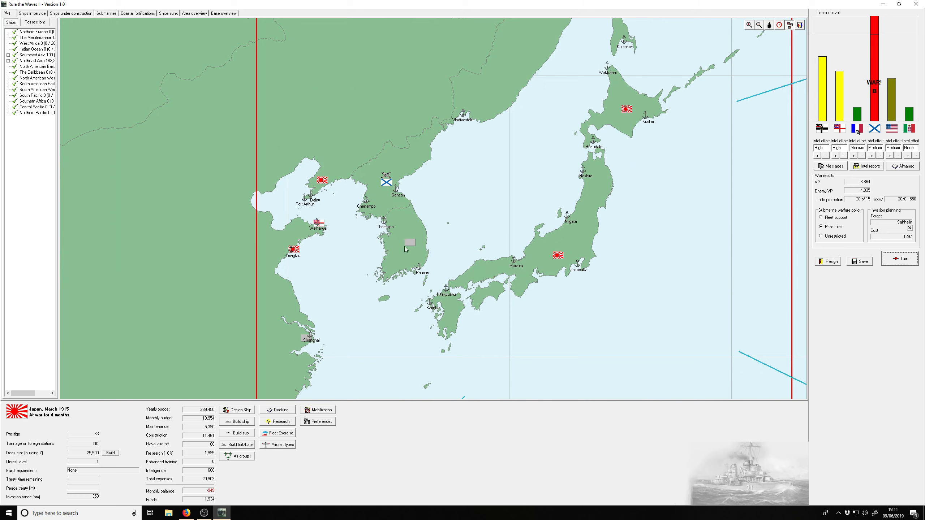
pyautogui.click(757, 24)
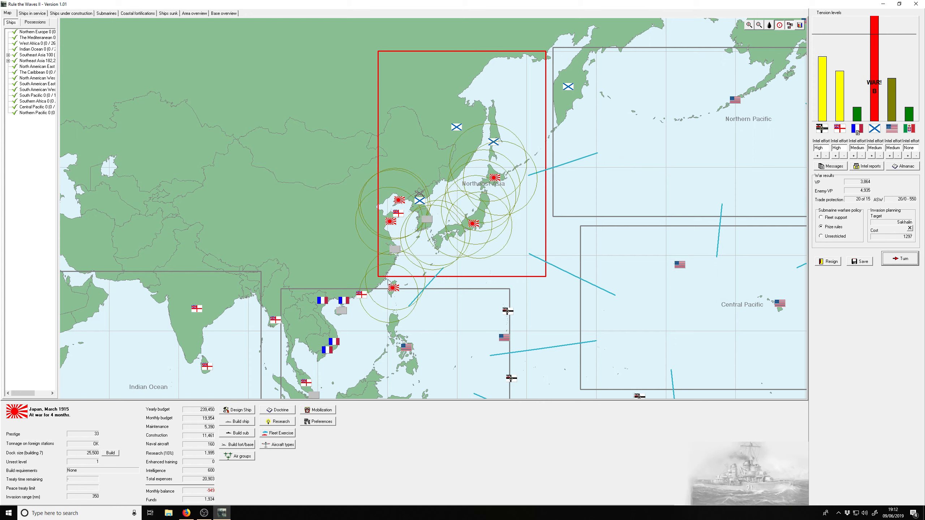
pyautogui.moveTo(699, 224)
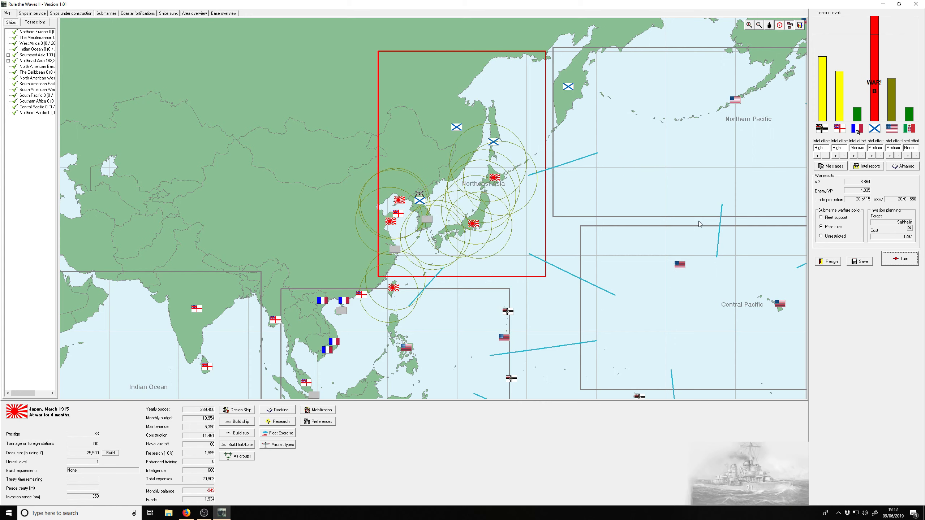
pyautogui.moveTo(842, 168)
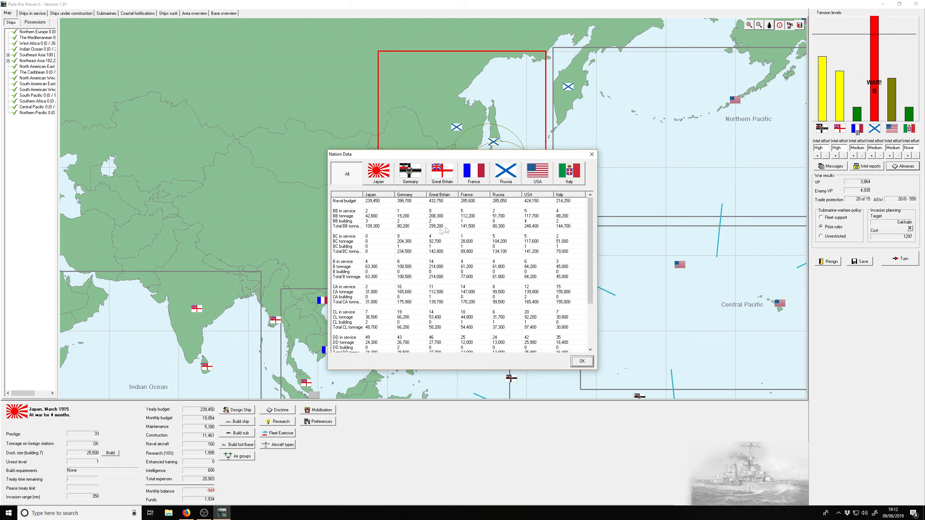
pyautogui.moveTo(466, 278)
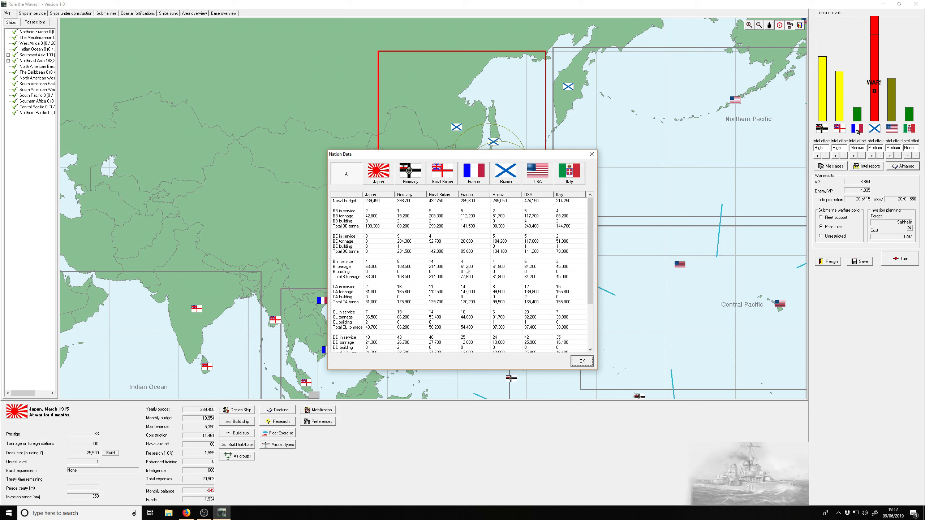
pyautogui.moveTo(489, 270)
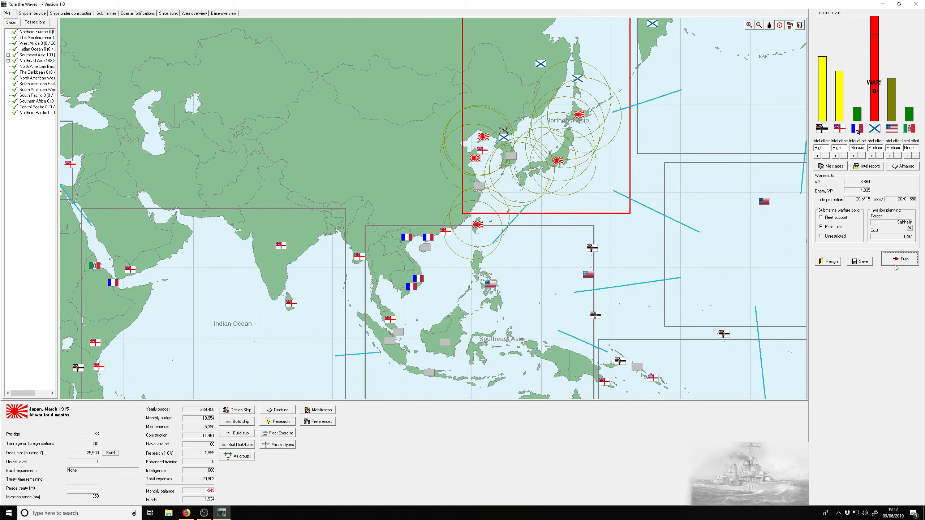
# Step: End the turn, acknowledge Northern Korea's capture, choose 'Only the navy can win this war!' and note DD Yuzuki's loss
pyautogui.click(899, 259)
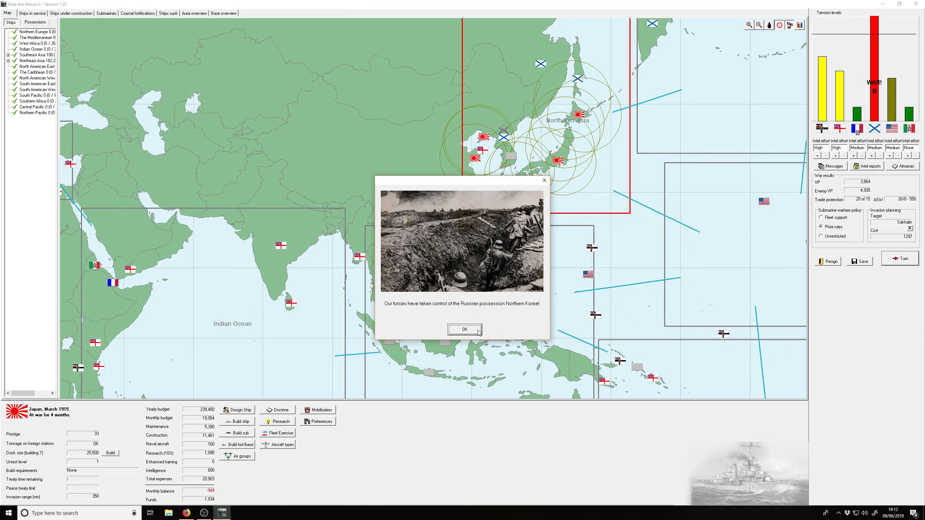
pyautogui.click(466, 329)
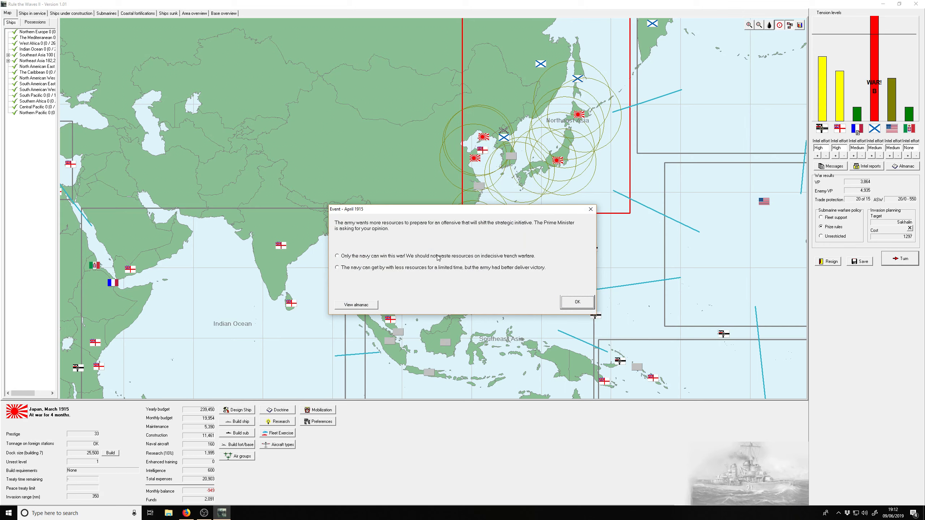
pyautogui.click(336, 256)
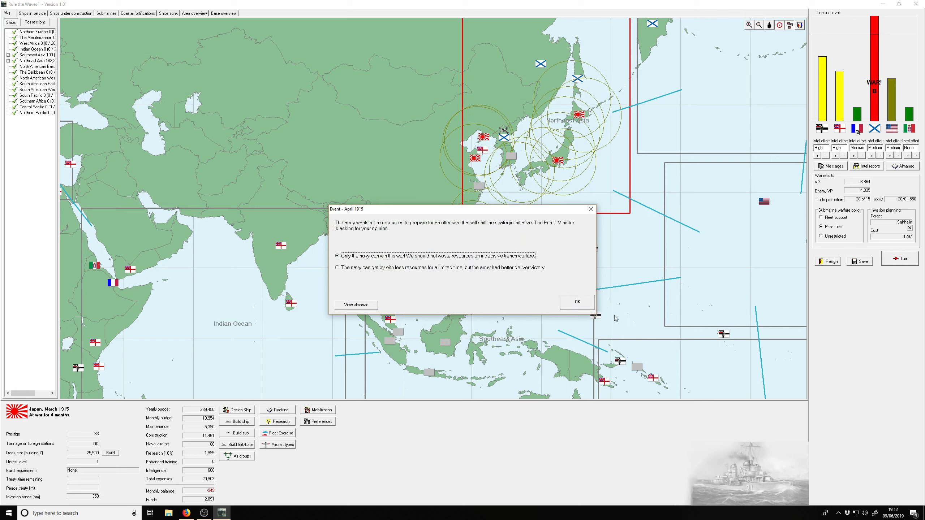
pyautogui.click(577, 302)
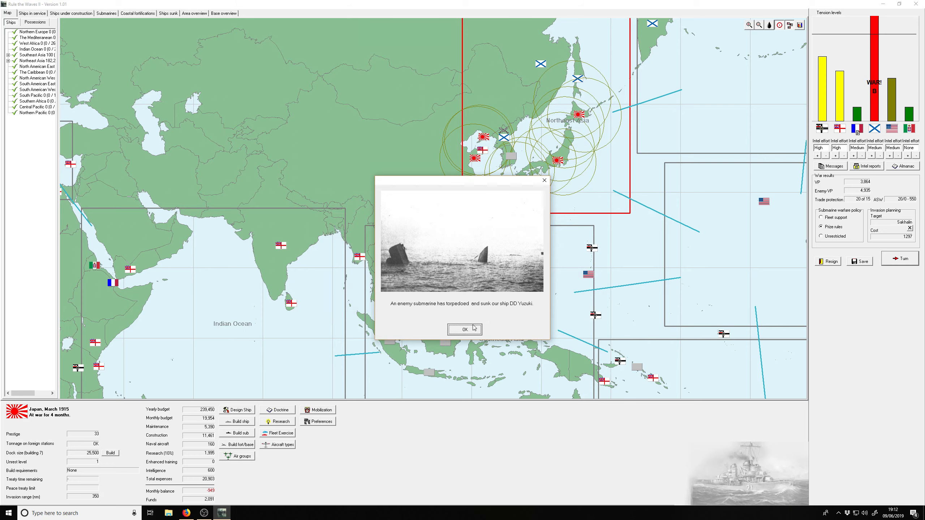
pyautogui.click(464, 329)
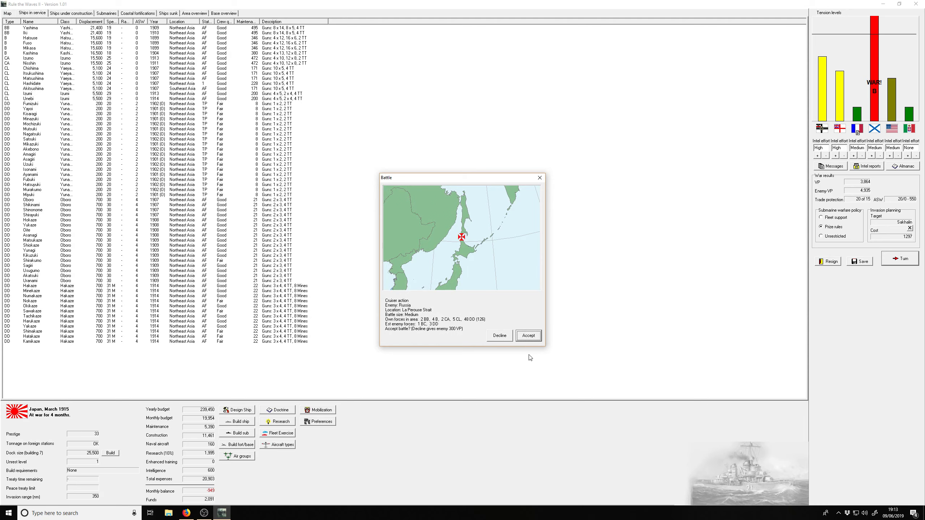
# Step: Accept the La Perouse Strait cruiser battle against Russia and let it play out with no contact
pyautogui.click(528, 335)
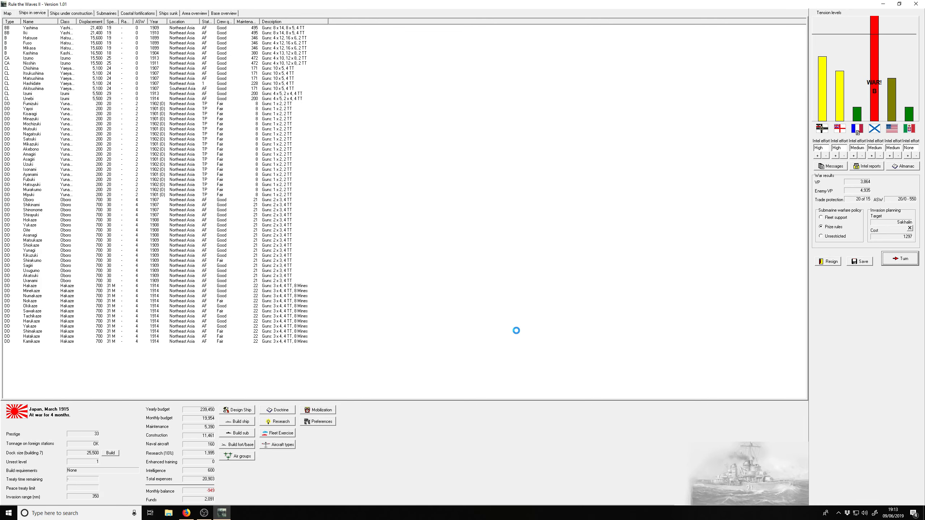
pyautogui.click(901, 259)
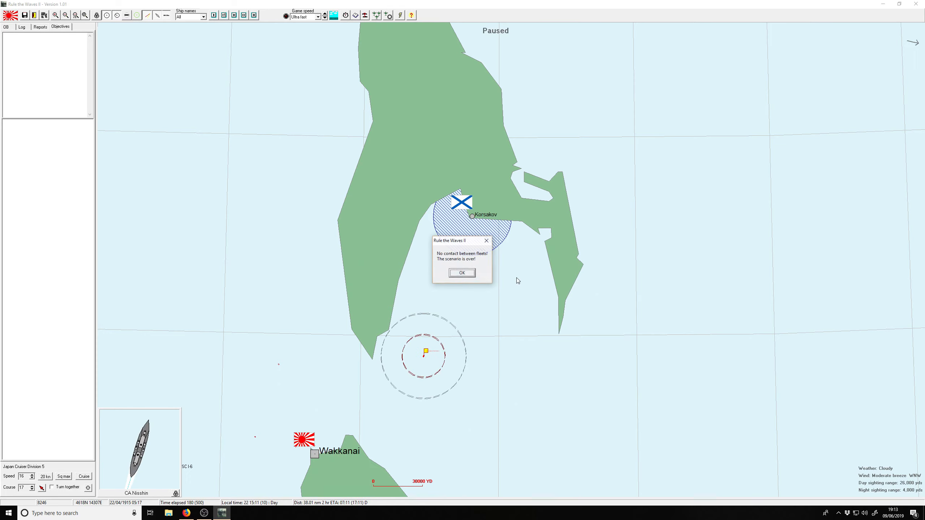
# Step: Acknowledge the scenario is over, close the Russian battlecruiser's details and leave the battle
pyautogui.click(463, 273)
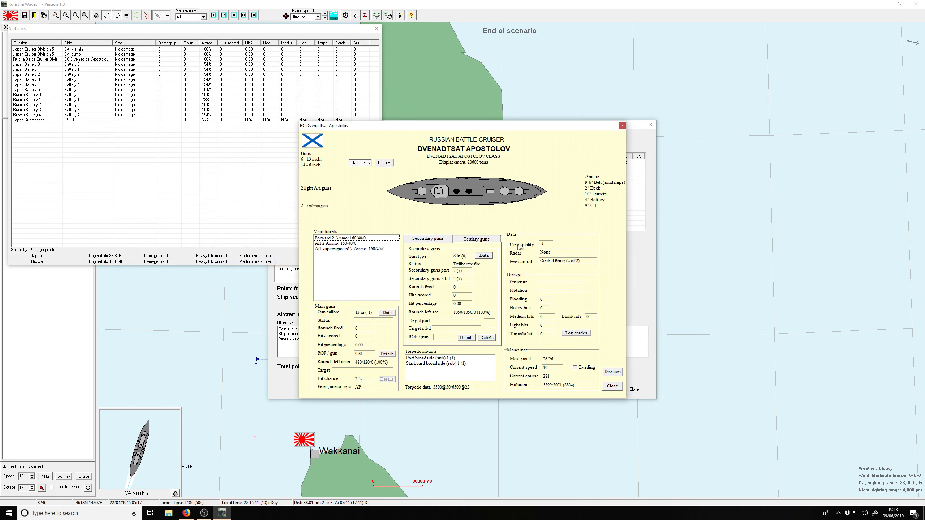
pyautogui.moveTo(519, 233)
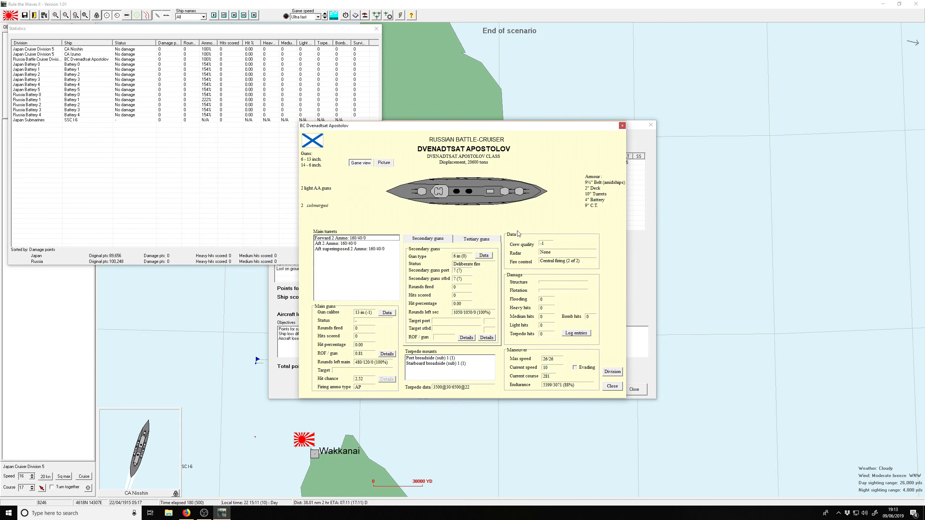
pyautogui.moveTo(620, 152)
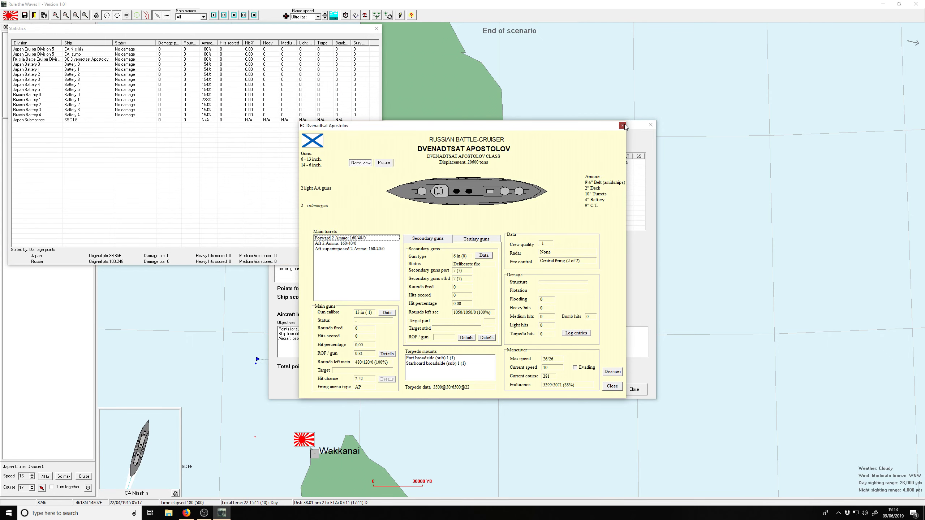
pyautogui.click(622, 124)
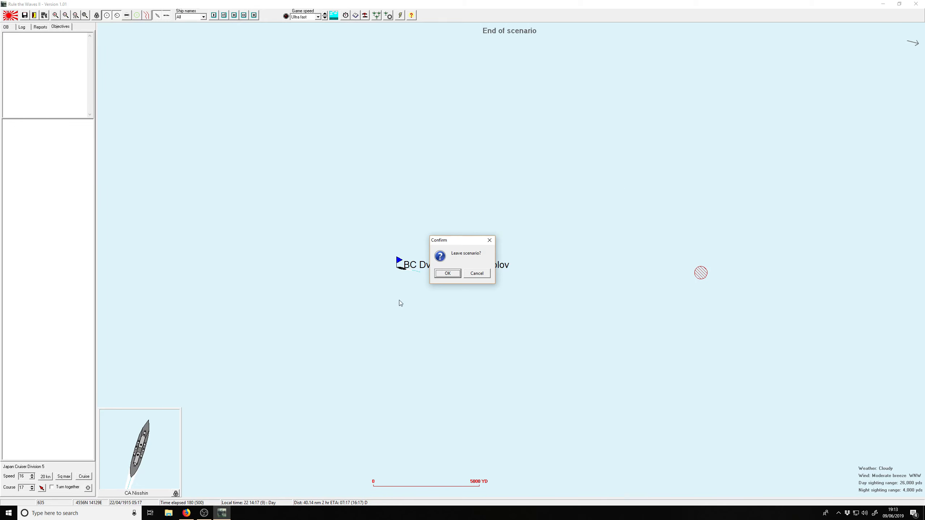
pyautogui.click(447, 273)
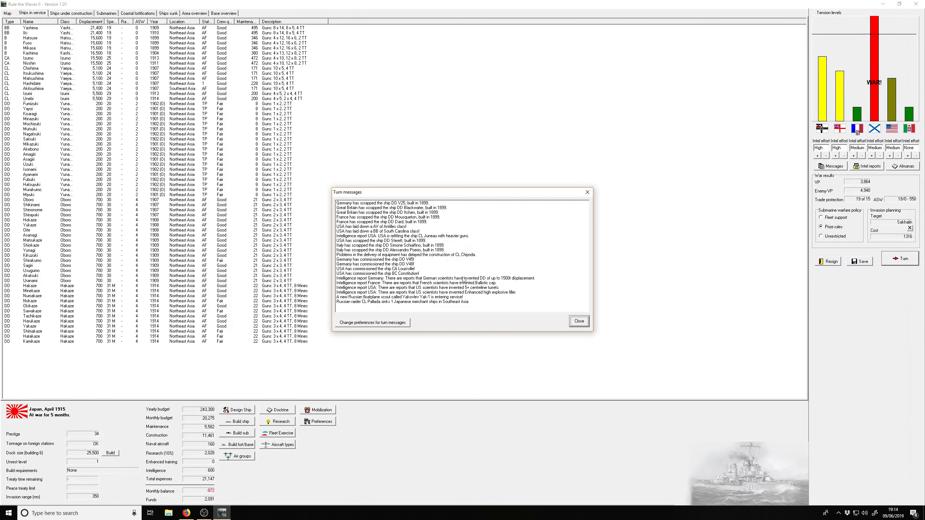
pyautogui.moveTo(481, 284)
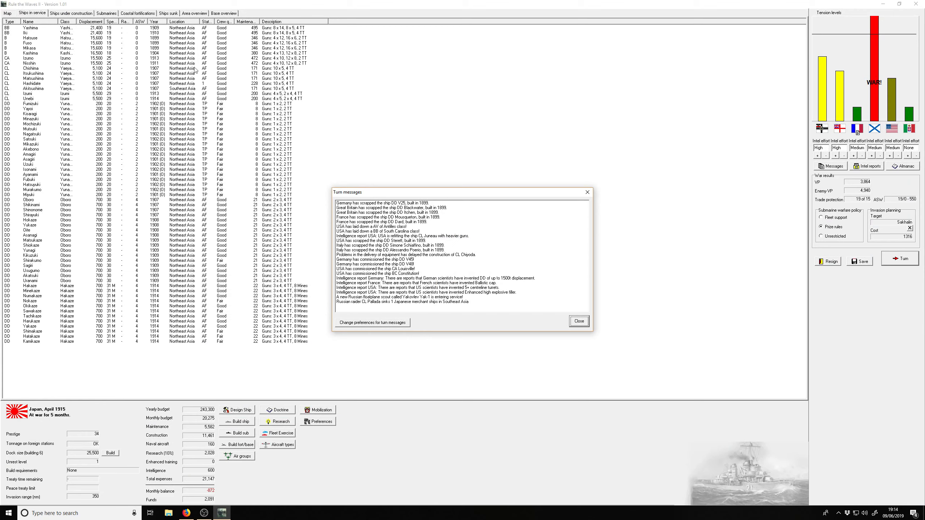
pyautogui.moveTo(630, 341)
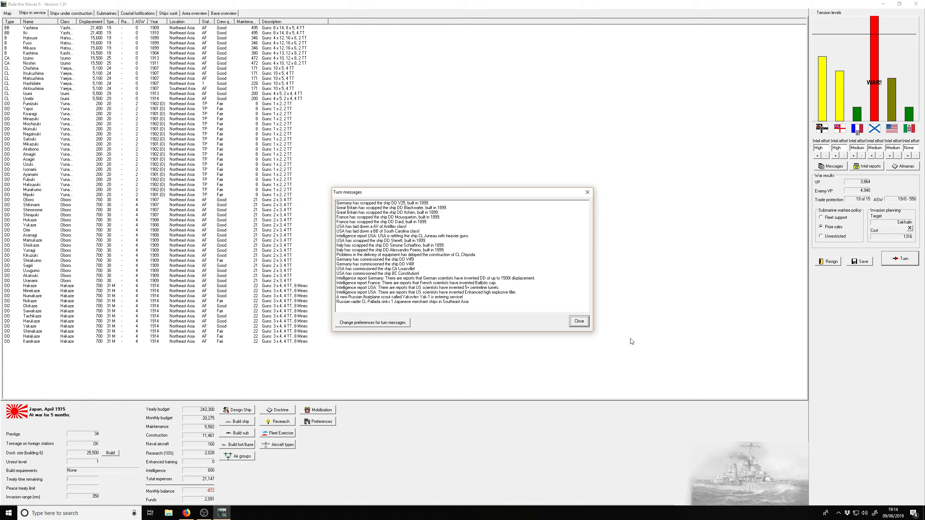
pyautogui.moveTo(577, 321)
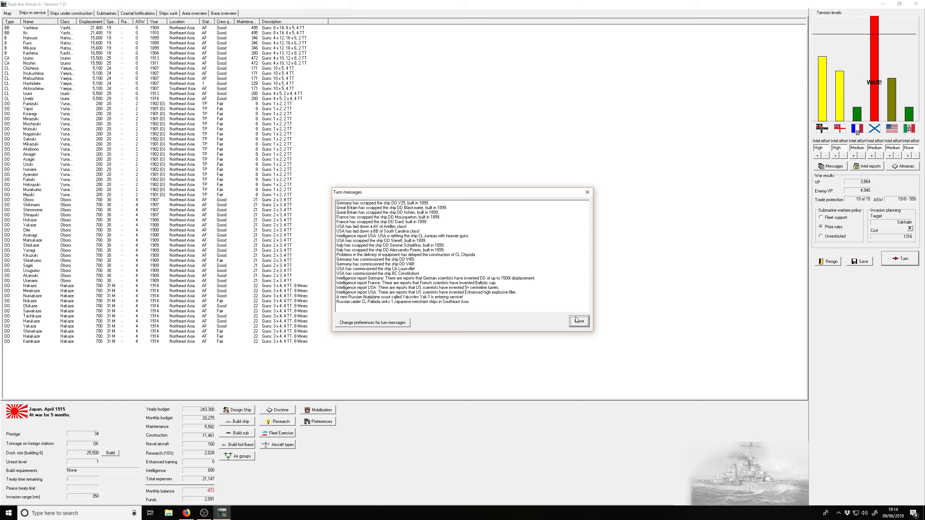
# Step: Dismiss April's messages, select Nisshin, check ships under construction and end the April 1915 turn
pyautogui.click(578, 321)
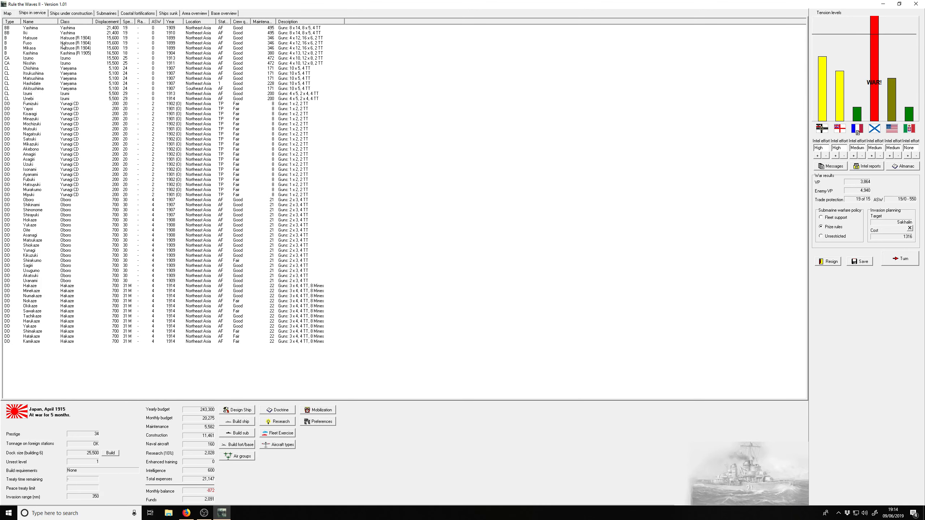
pyautogui.moveTo(159, 115)
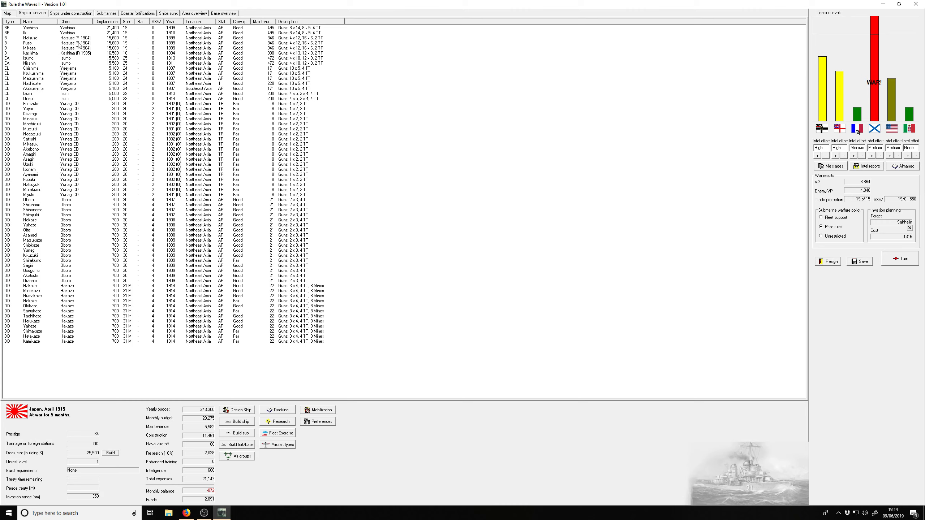
pyautogui.click(28, 58)
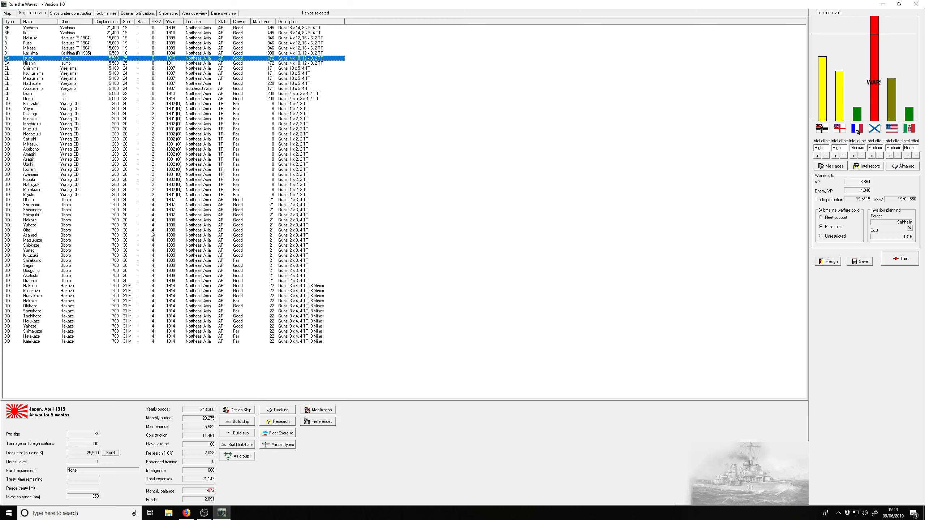
pyautogui.moveTo(148, 169)
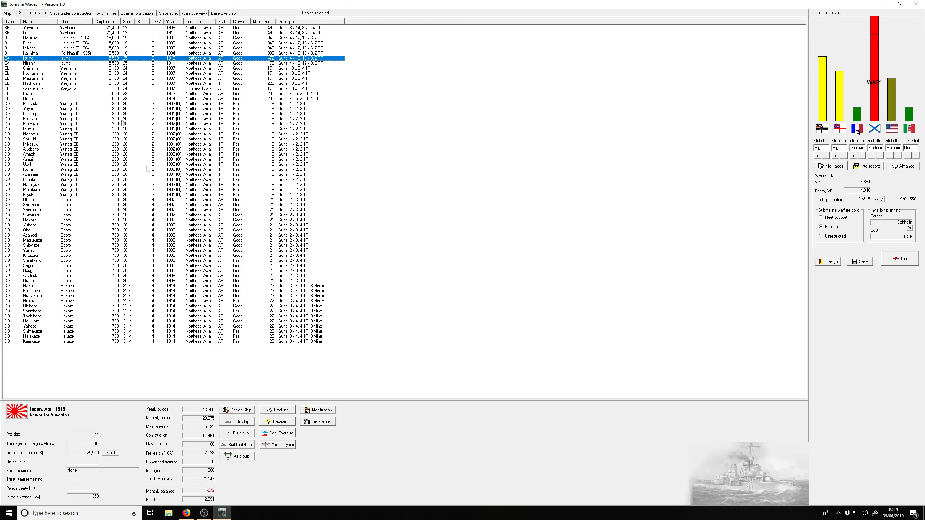
pyautogui.click(72, 13)
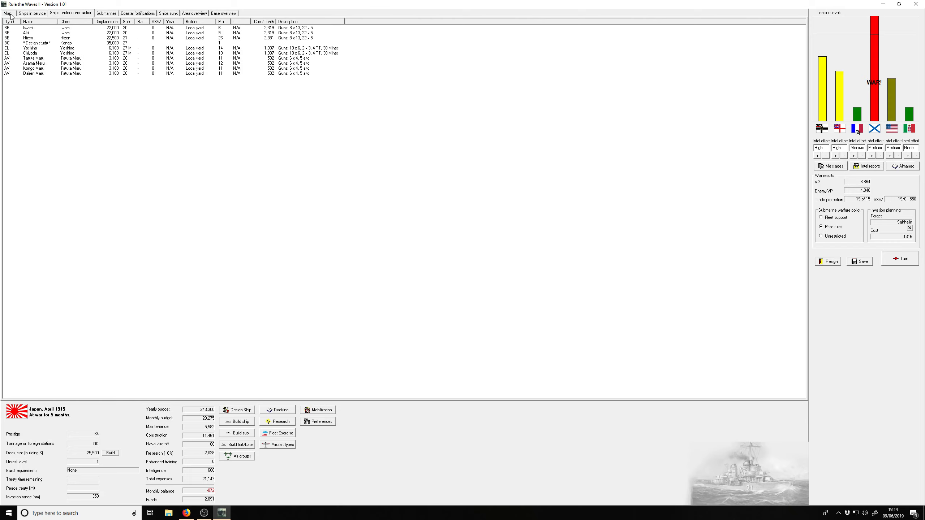
pyautogui.click(29, 13)
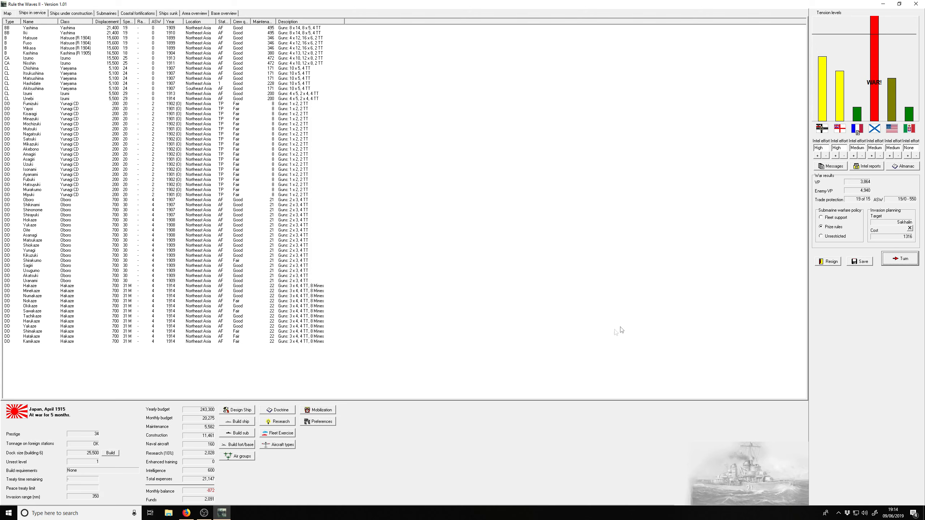
pyautogui.click(900, 259)
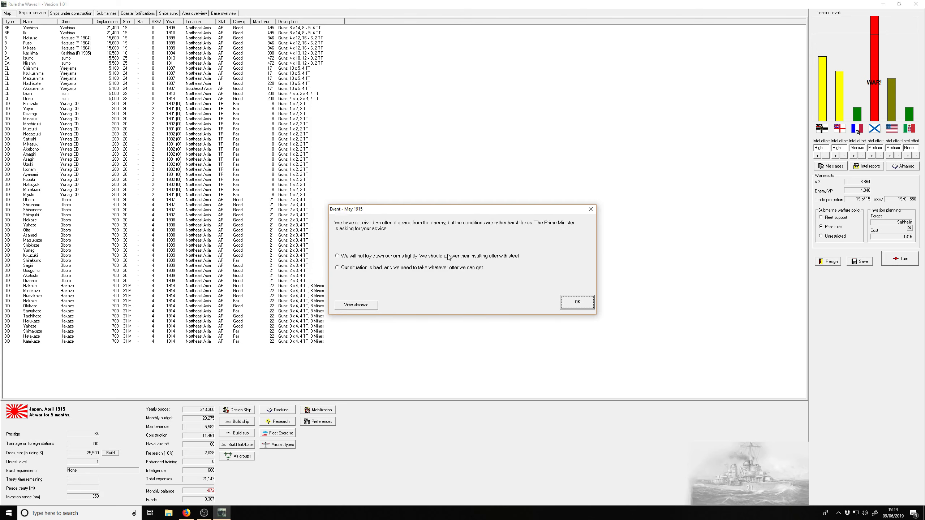
# Step: Reject the peace offer with 'We will not lay down our arms lightly' and confirm the advice
pyautogui.click(336, 256)
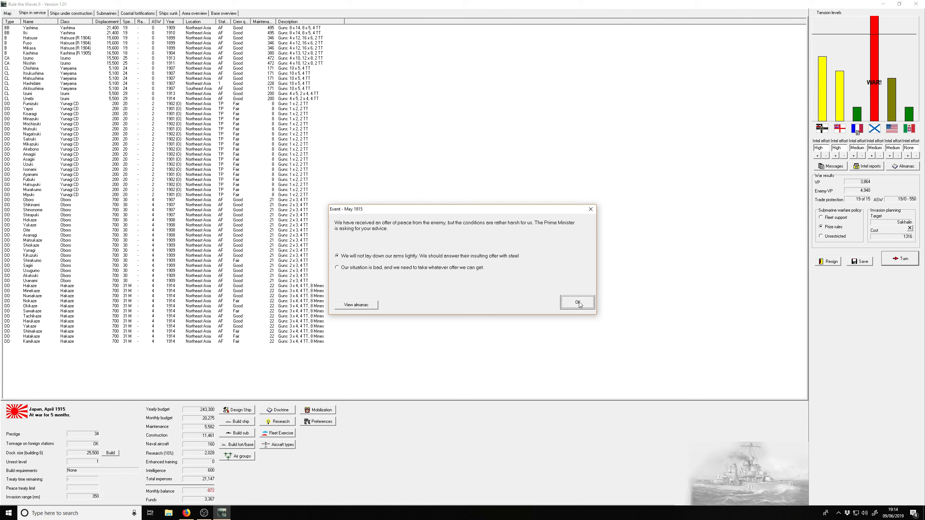
pyautogui.click(577, 302)
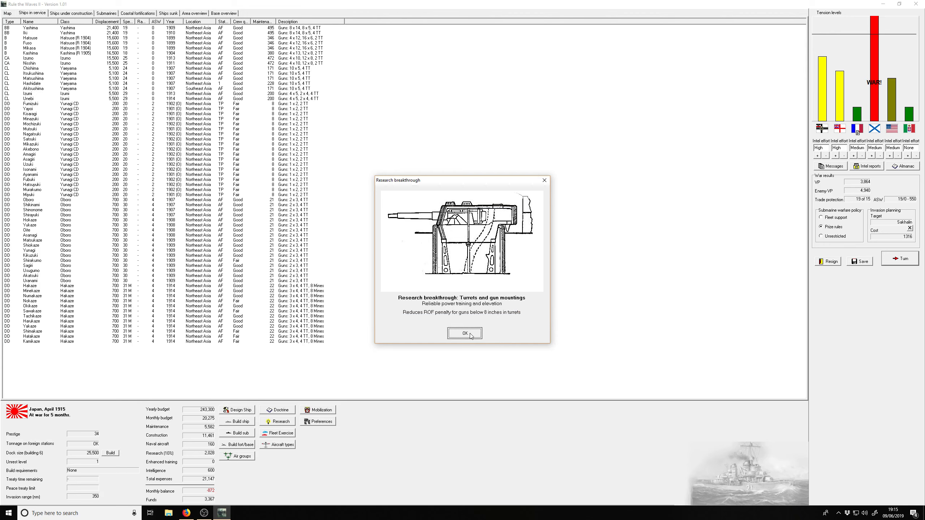
# Step: Acknowledge the turret, ASW and hydrostatic pistol breakthroughs, the submarine summary and Durandal's sinking
pyautogui.click(464, 333)
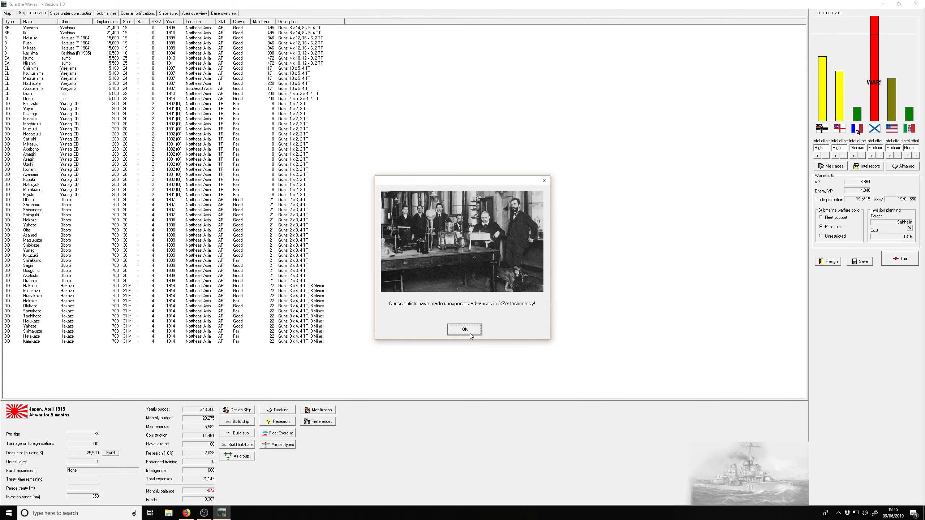
pyautogui.click(465, 330)
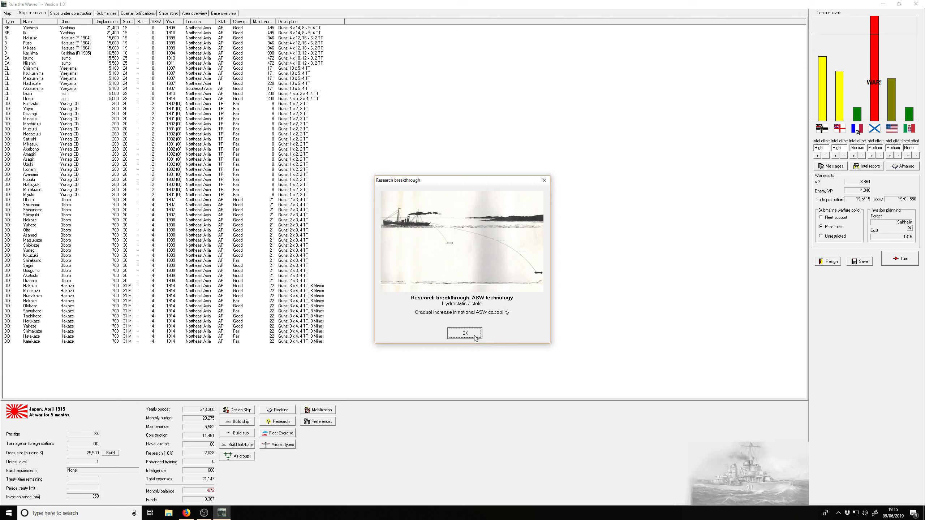
pyautogui.click(465, 333)
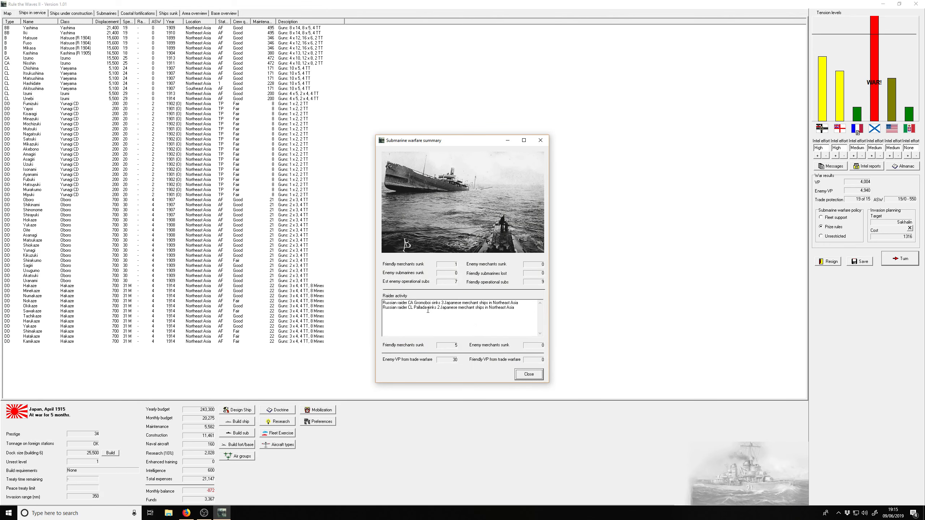
pyautogui.moveTo(529, 367)
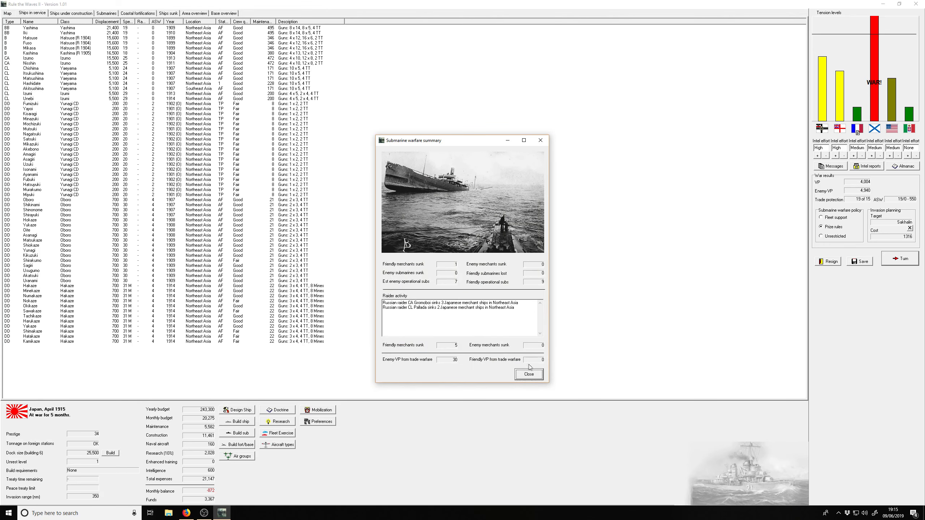
pyautogui.click(528, 374)
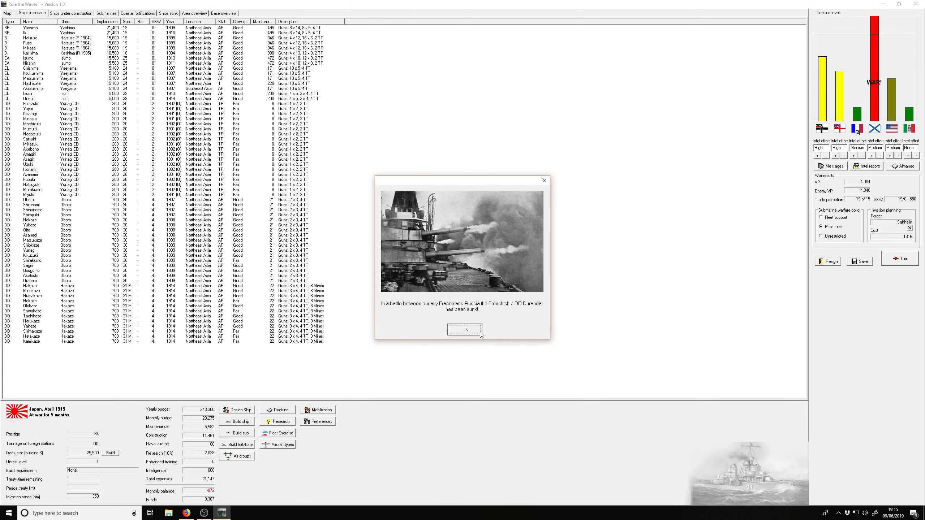
pyautogui.click(466, 330)
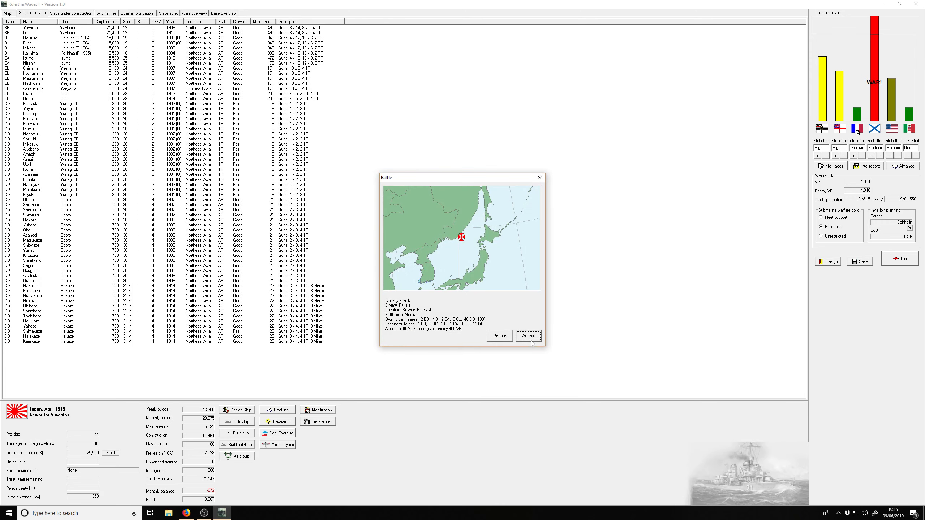
# Step: Accept the convoy attack battle off the Russian Far East and acknowledge the unknown ship sighting
pyautogui.click(528, 336)
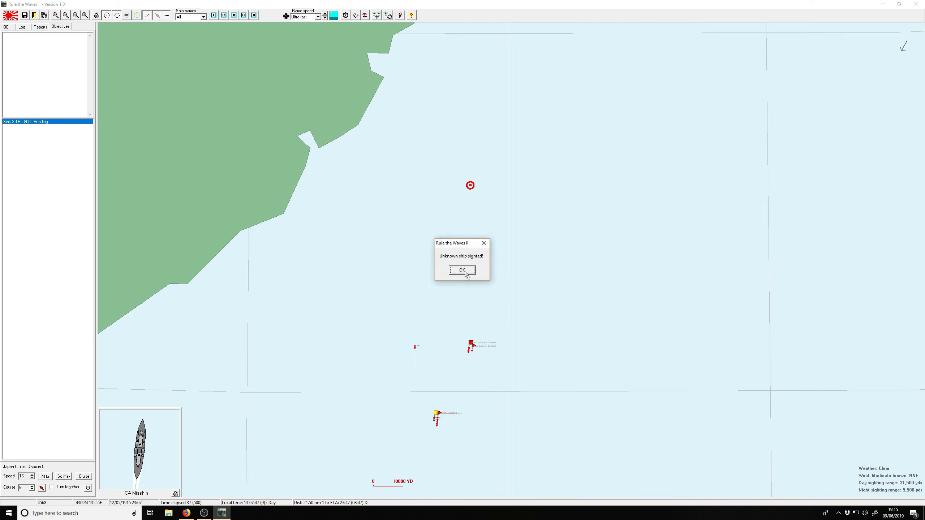
pyautogui.click(461, 270)
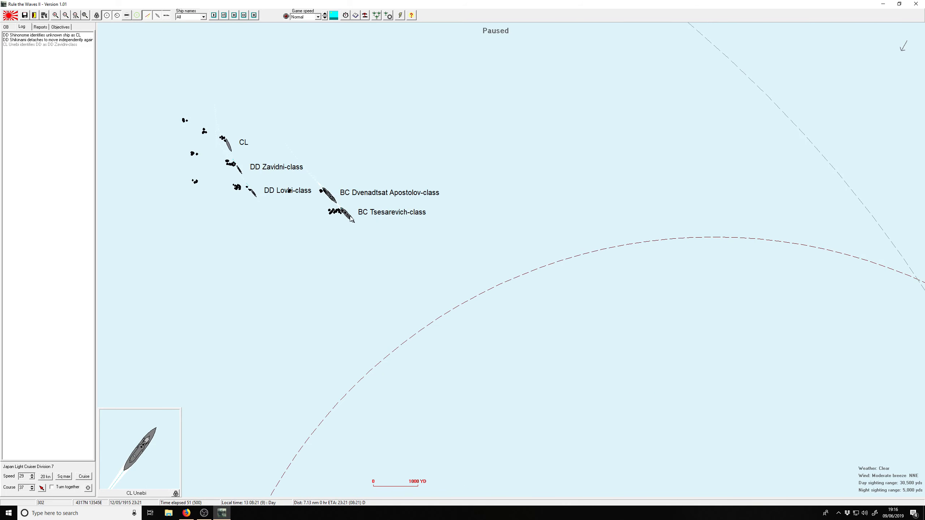
# Step: Review the Tsesarevich-class battlecruiser's class card and dismiss it
pyautogui.click(336, 212)
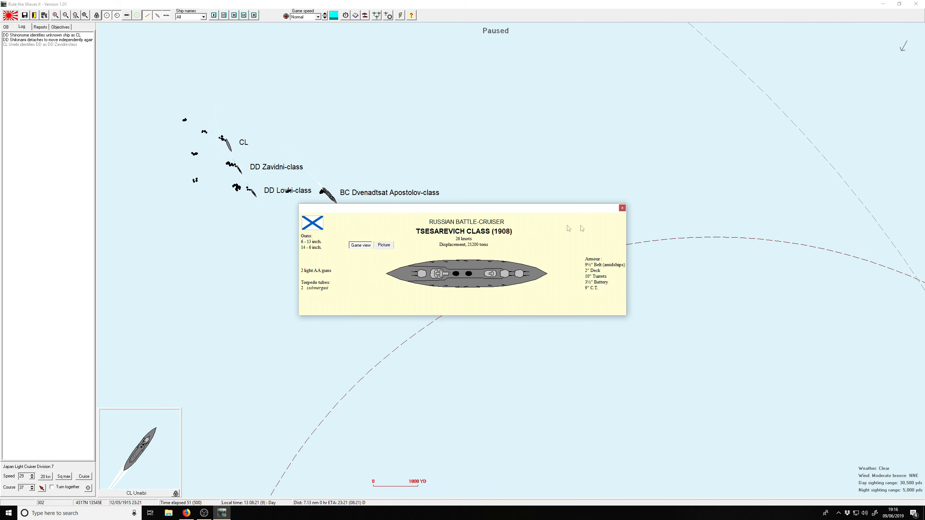
pyautogui.moveTo(619, 217)
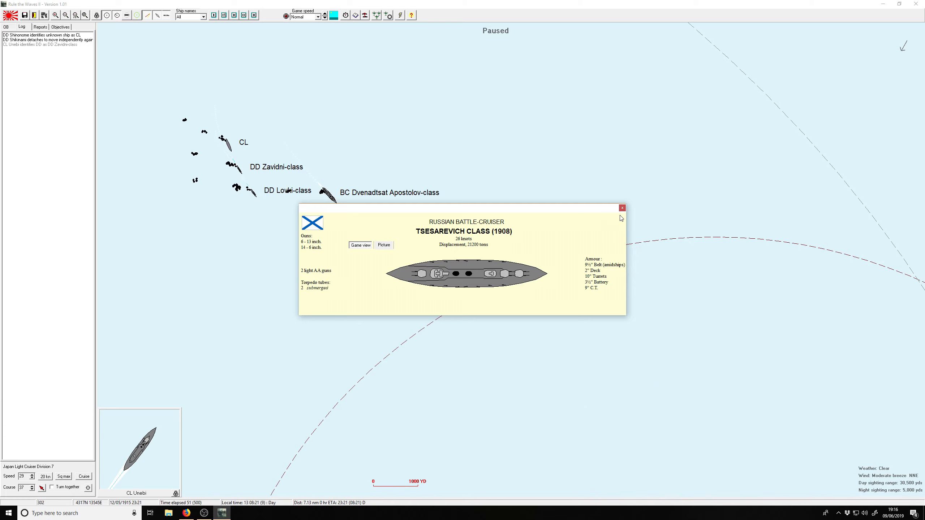
pyautogui.click(622, 208)
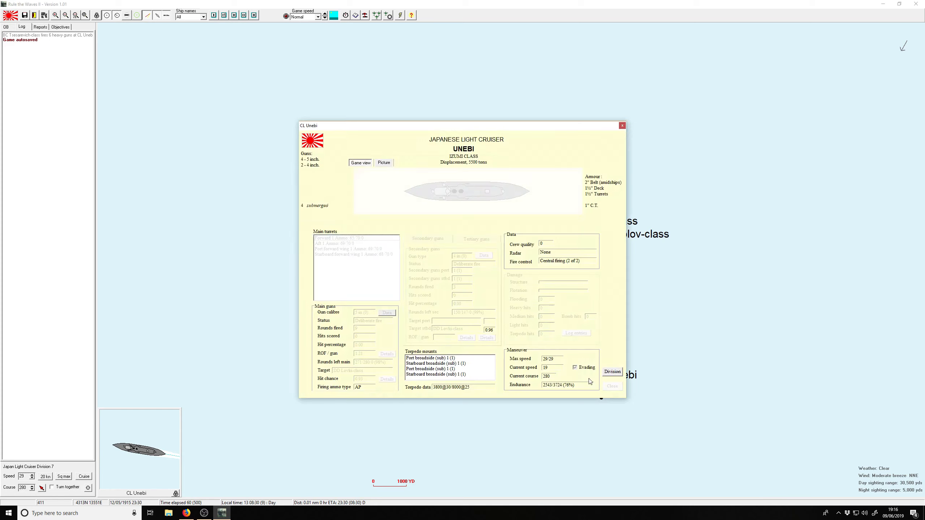
# Step: Retarget Unebi's Light Cruiser Division 7 onto the Tsesarevich battlecruiser division and confirm the orders
pyautogui.click(622, 126)
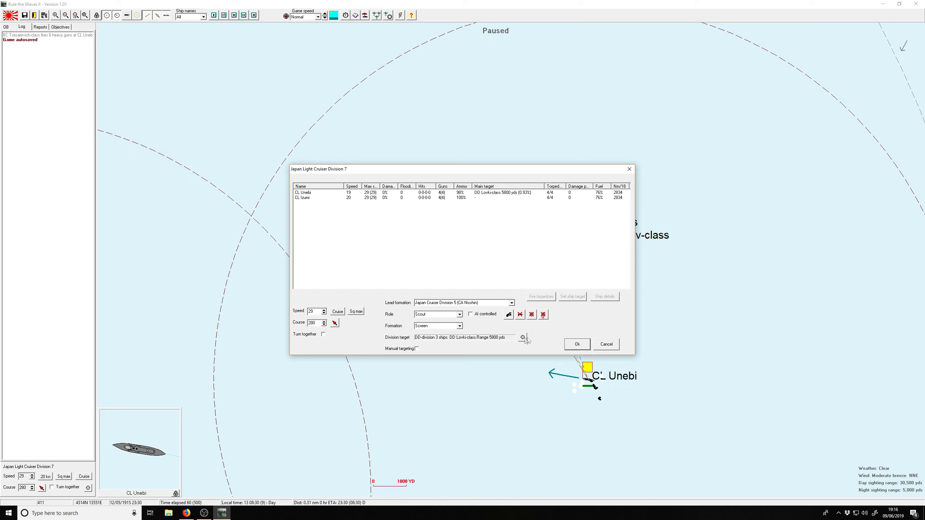
pyautogui.click(523, 338)
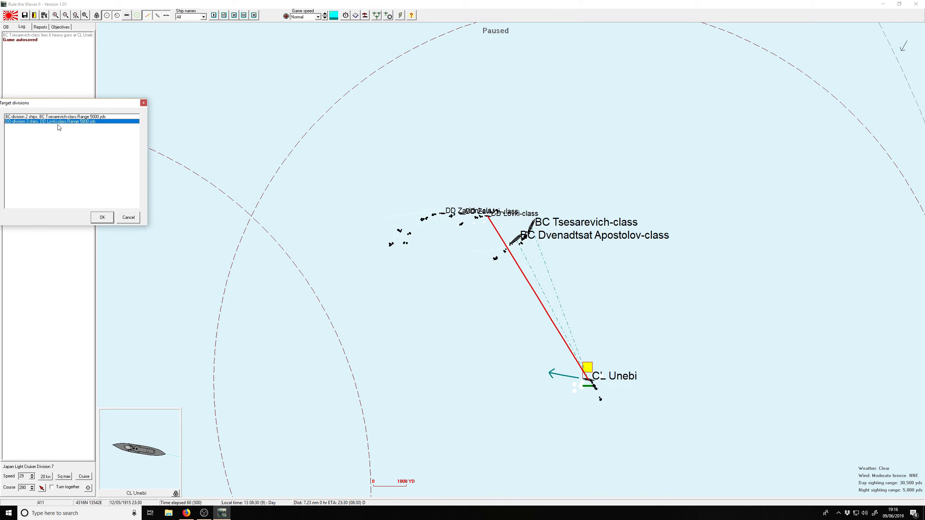
pyautogui.click(102, 216)
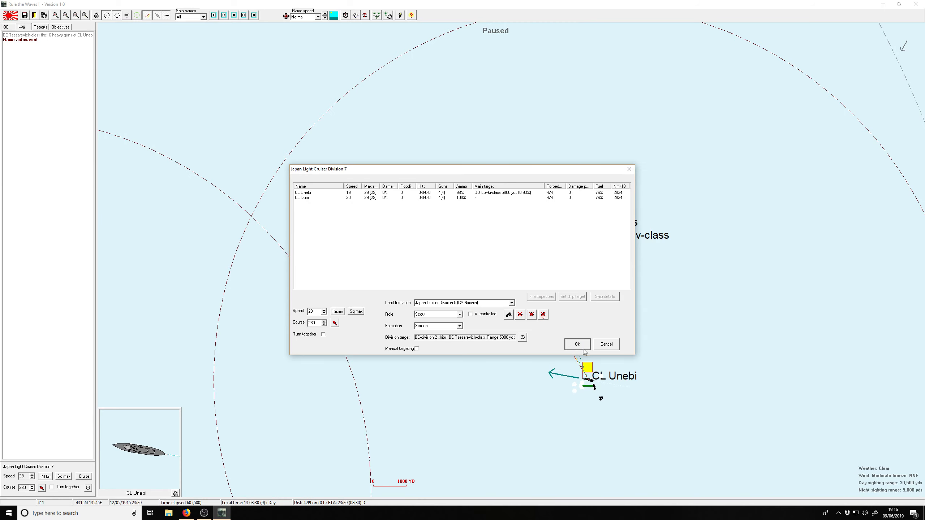
pyautogui.click(577, 344)
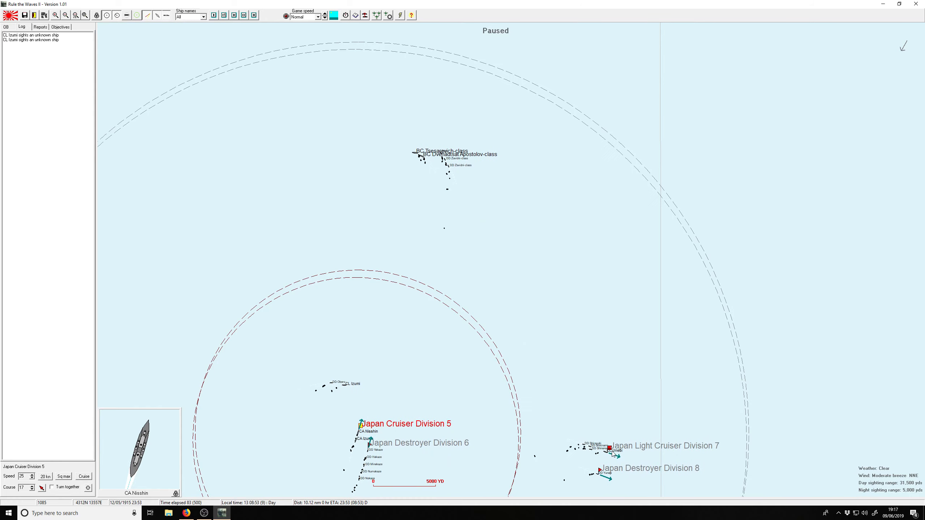
# Step: Resume the battle so Nisshin and Izumo trade fire with the Russian battlecruisers
pyautogui.click(609, 448)
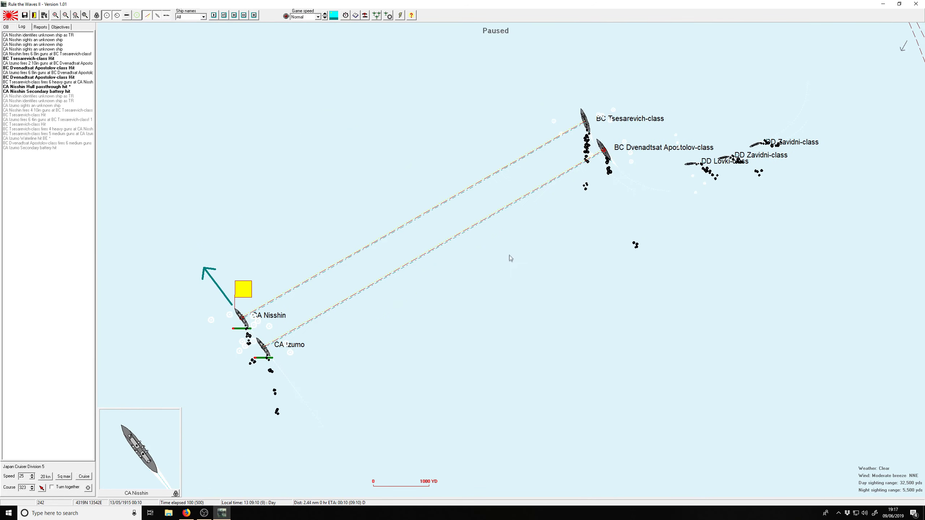
pyautogui.moveTo(570, 183)
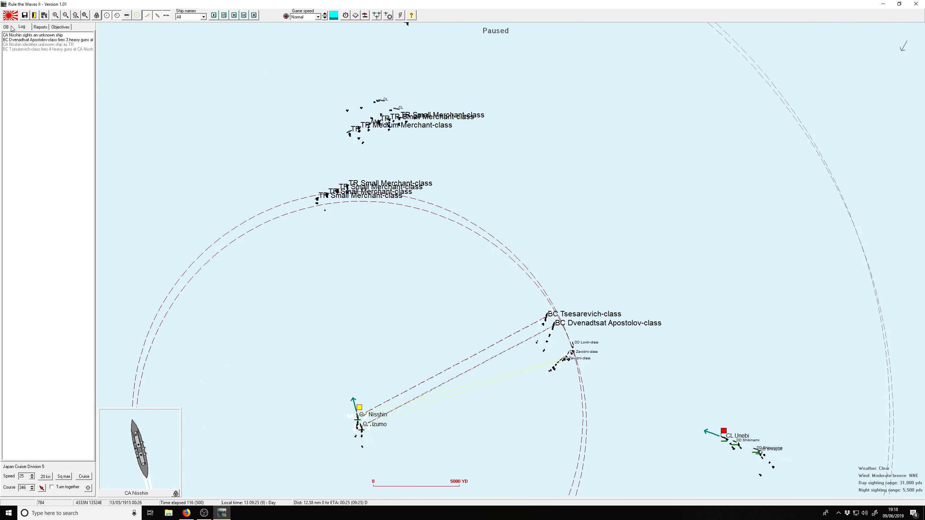
# Step: Run the battle until the 'Sink 2 TR' objective is accomplished
pyautogui.click(4, 27)
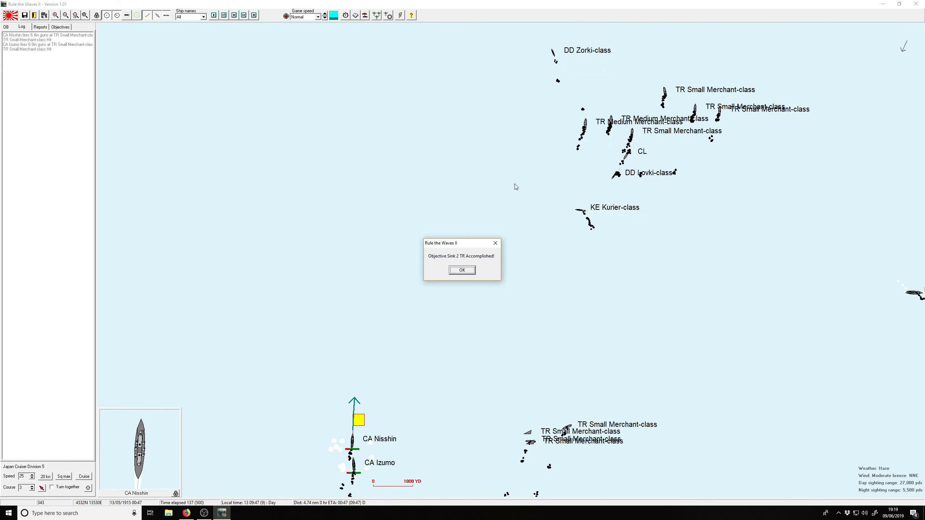
# Step: Acknowledge the objective-accomplished and signals-misunderstood notices
pyautogui.click(461, 269)
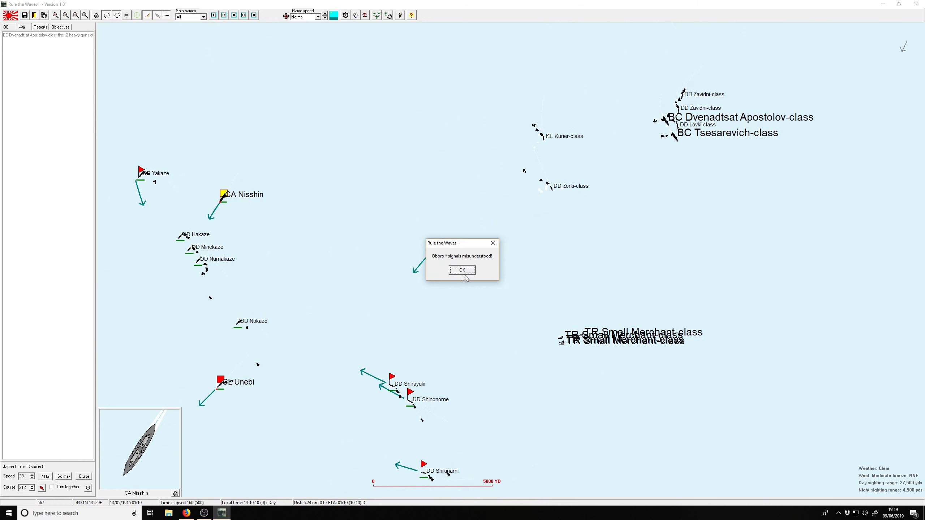
pyautogui.click(463, 269)
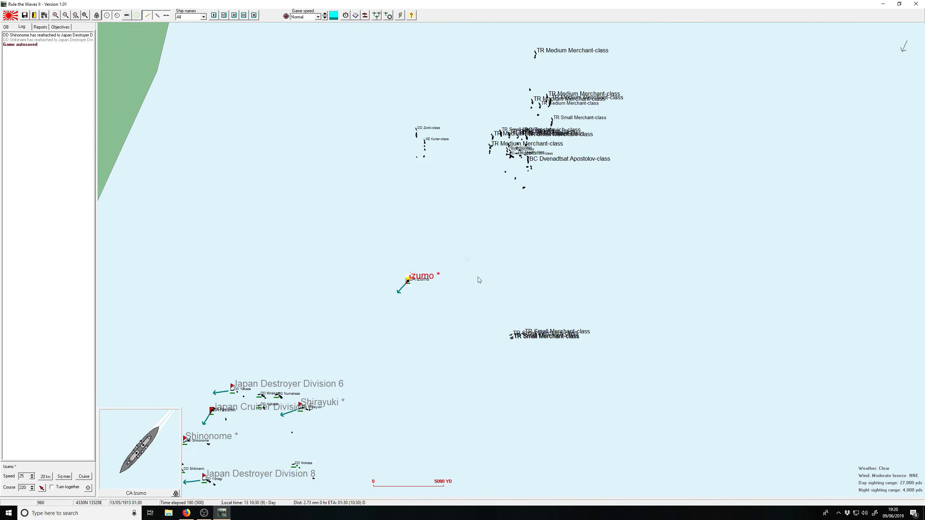
# Step: Raise the game speed from Normal through Fast to Ultra fast
pyautogui.click(321, 17)
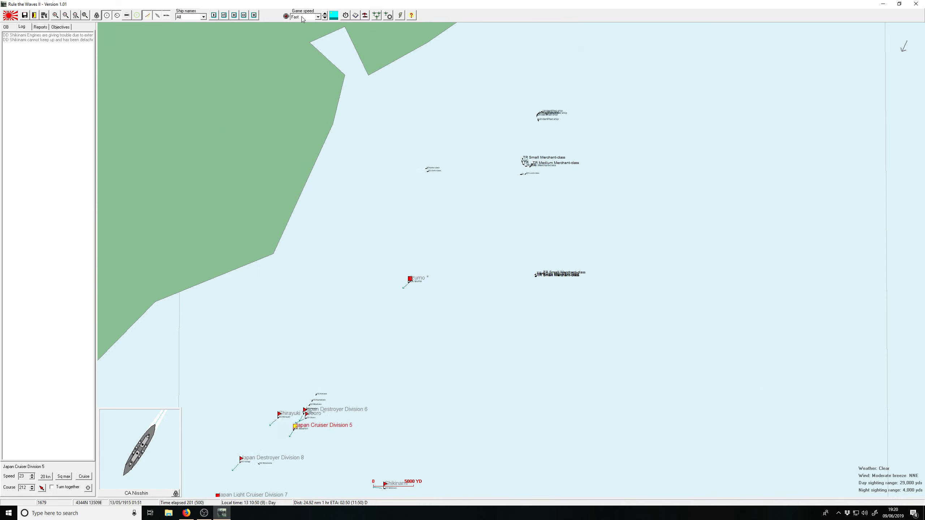
pyautogui.click(322, 17)
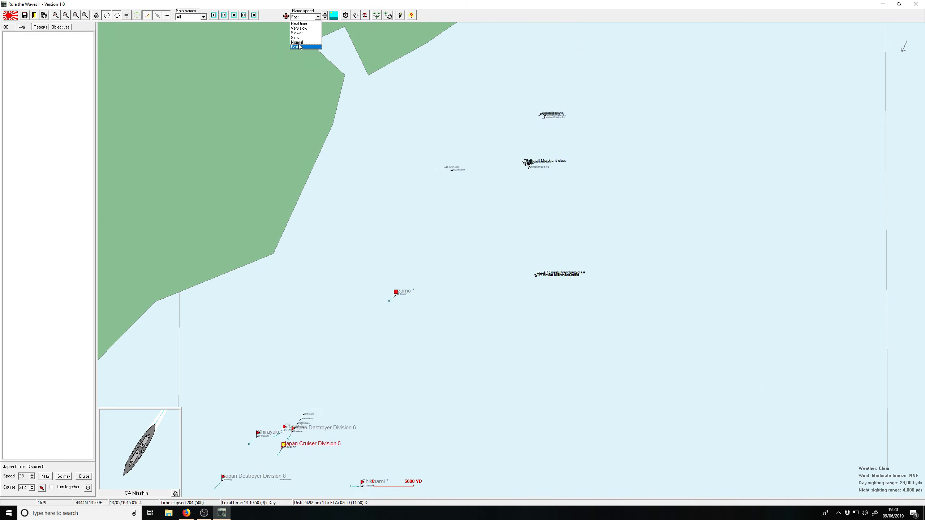
pyautogui.click(299, 42)
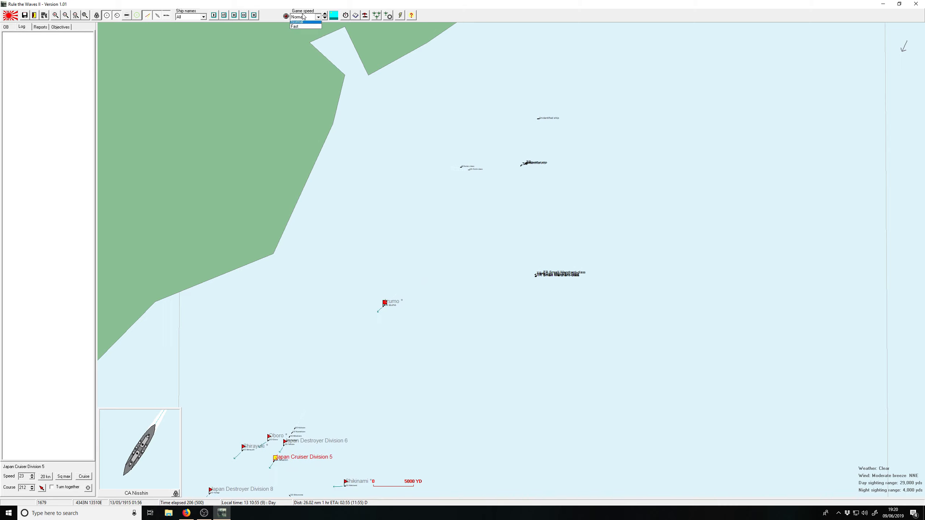
pyautogui.click(296, 26)
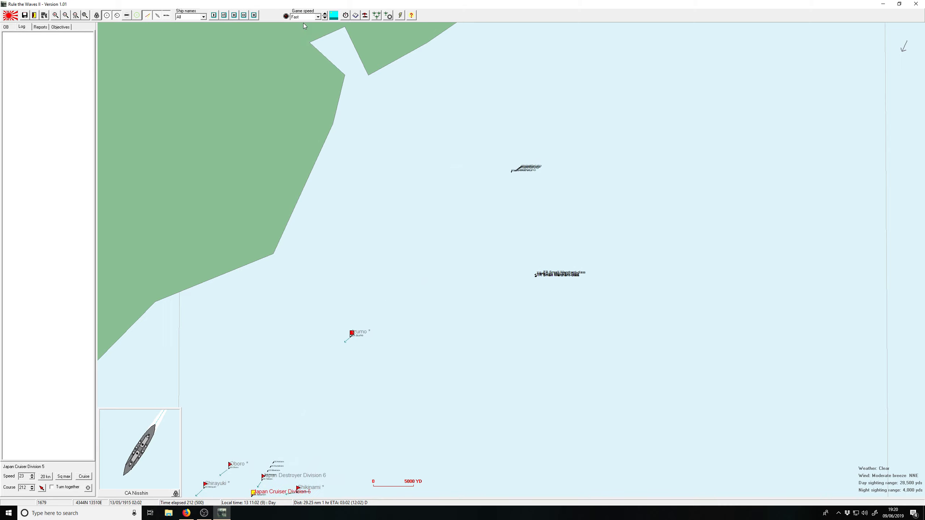
pyautogui.click(324, 15)
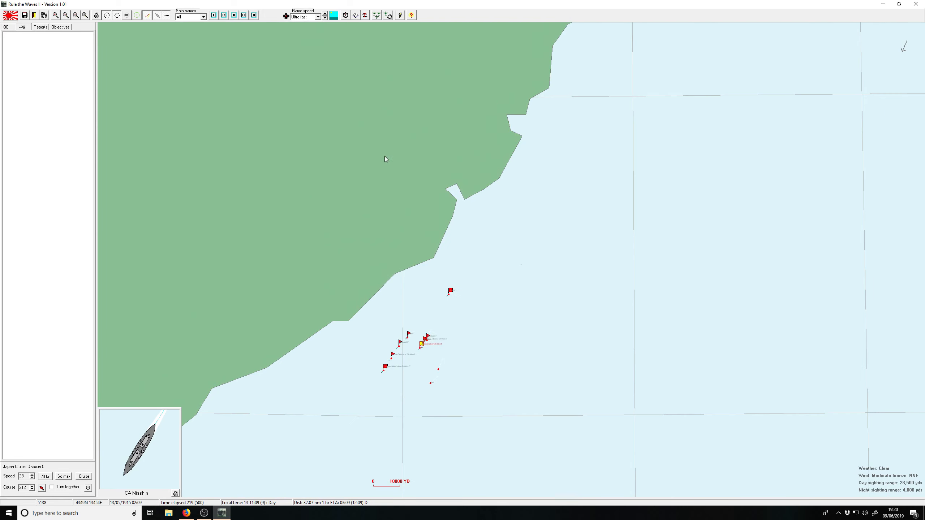
# Step: Dismiss the Division 7 AI control, submarine sighting and Izumo AI notices as the battle runs out
pyautogui.click(65, 16)
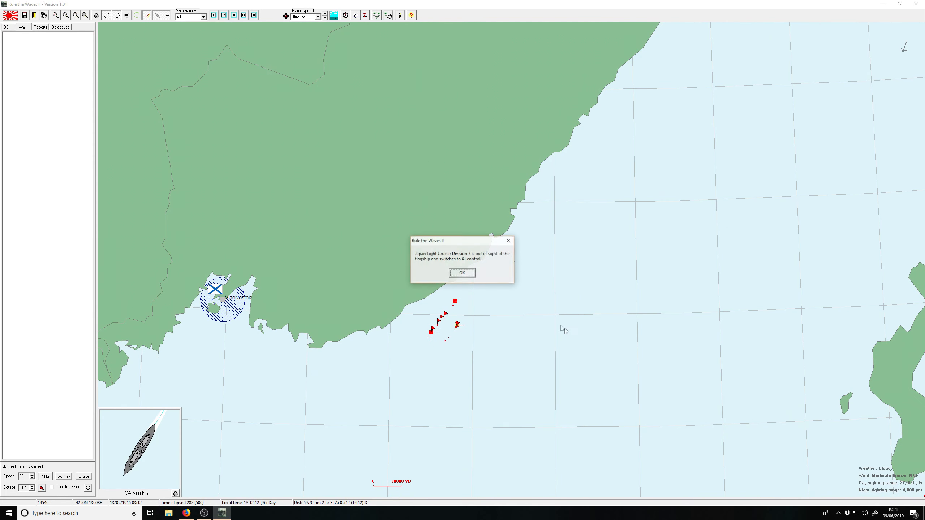
pyautogui.click(461, 273)
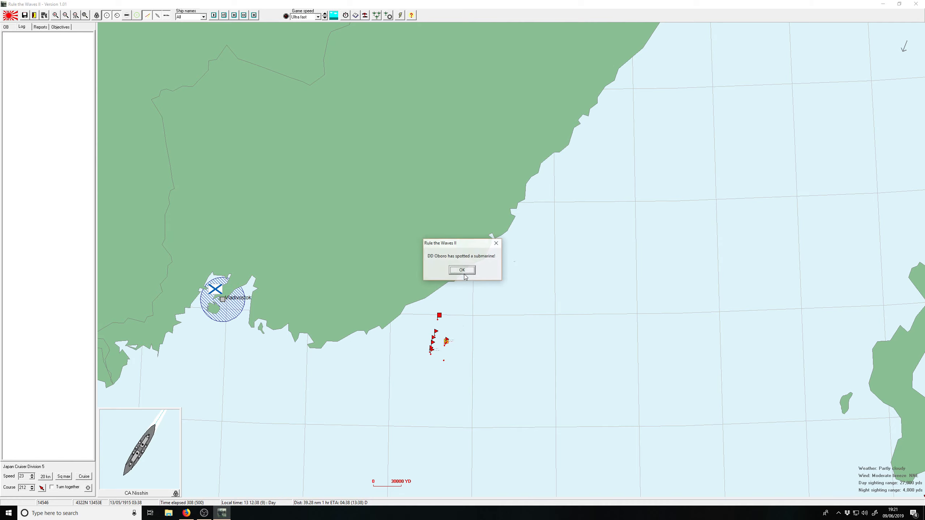
pyautogui.click(461, 269)
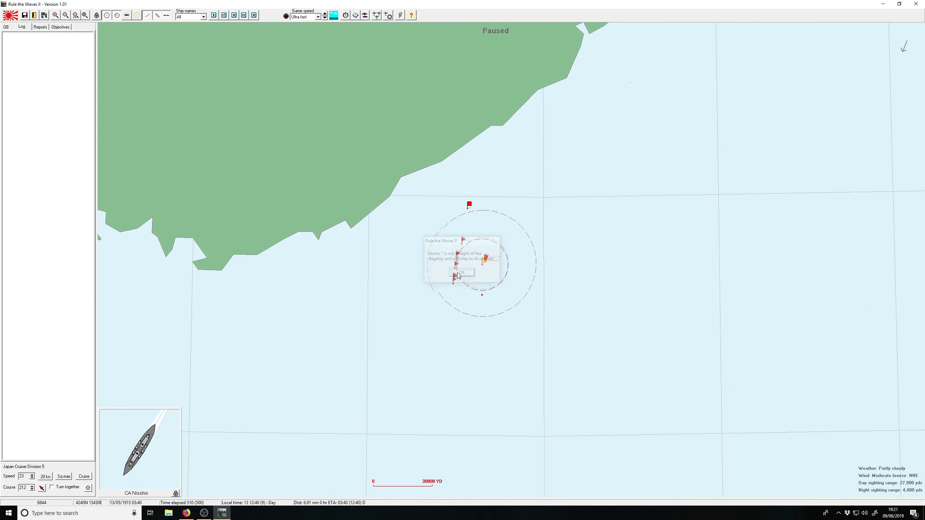
pyautogui.click(463, 271)
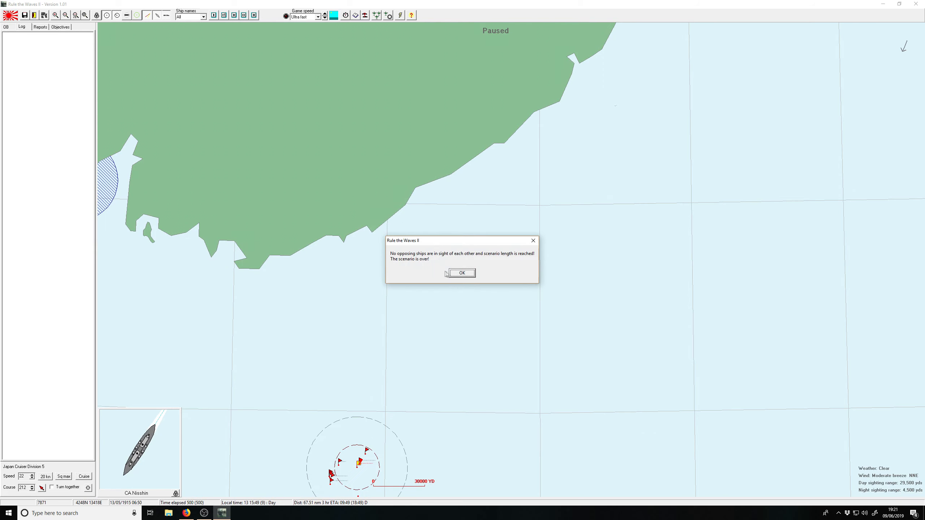
# Step: Acknowledge the scenario-over notice and view the results, a major Russian victory
pyautogui.click(461, 273)
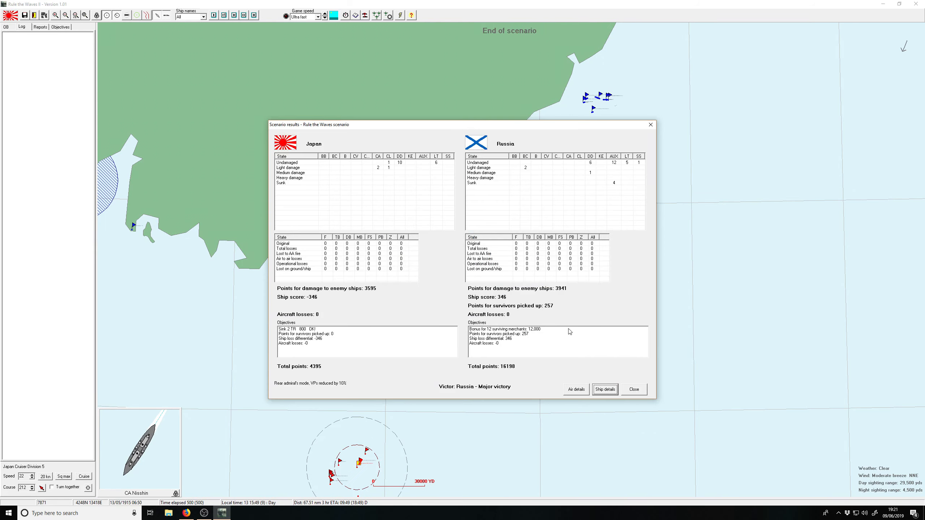
pyautogui.moveTo(542, 332)
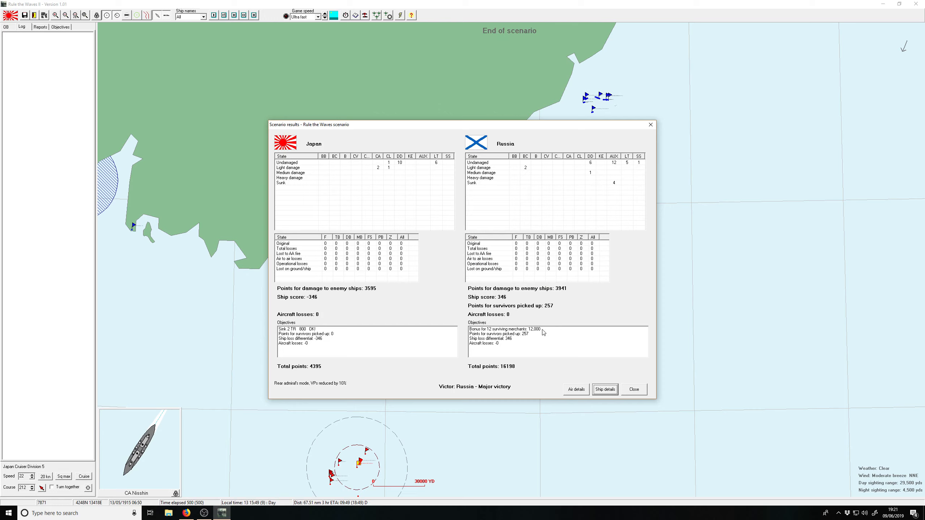
pyautogui.moveTo(537, 342)
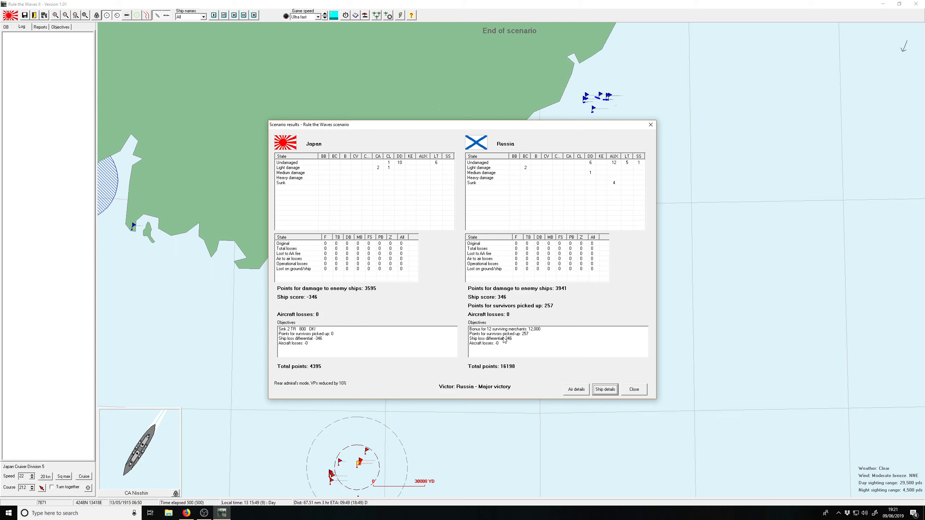
pyautogui.moveTo(593, 180)
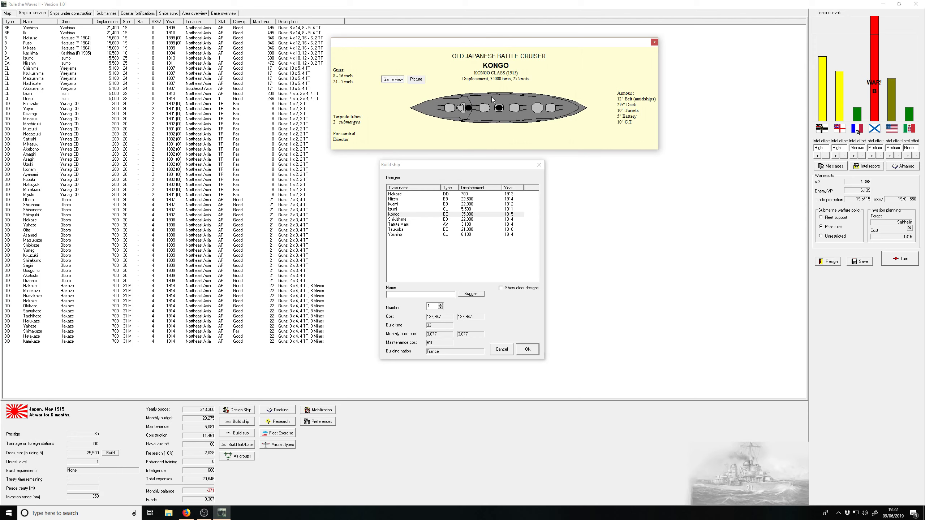
pyautogui.moveTo(448, 292)
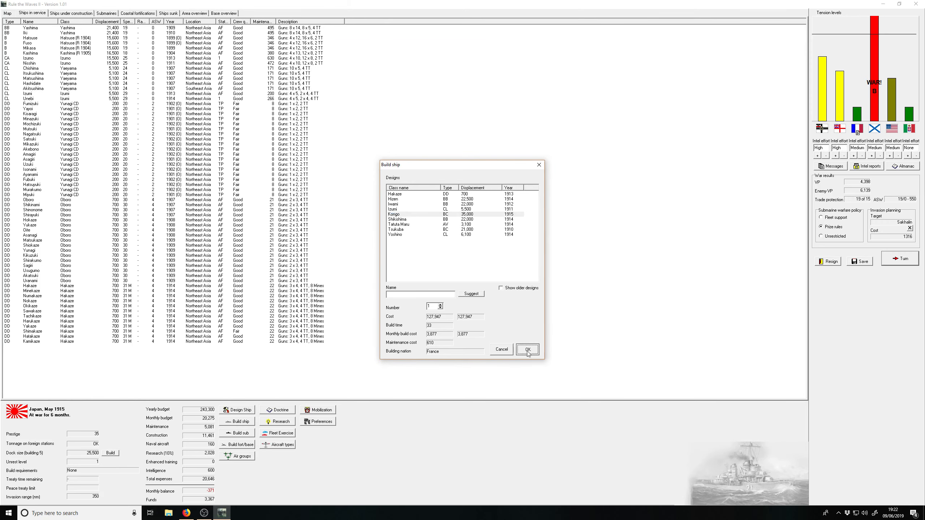
# Step: Confirm building one Kongo-class battlecruiser
pyautogui.click(527, 350)
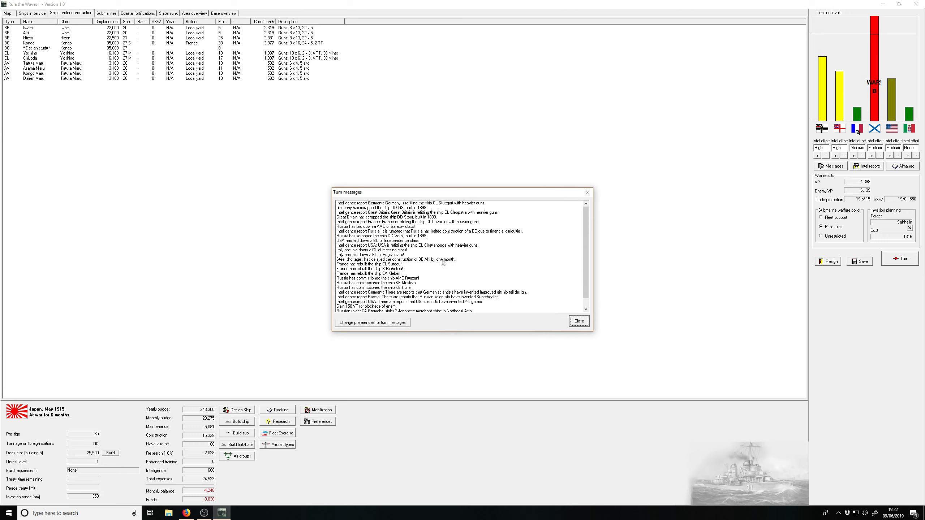
pyautogui.moveTo(94, 115)
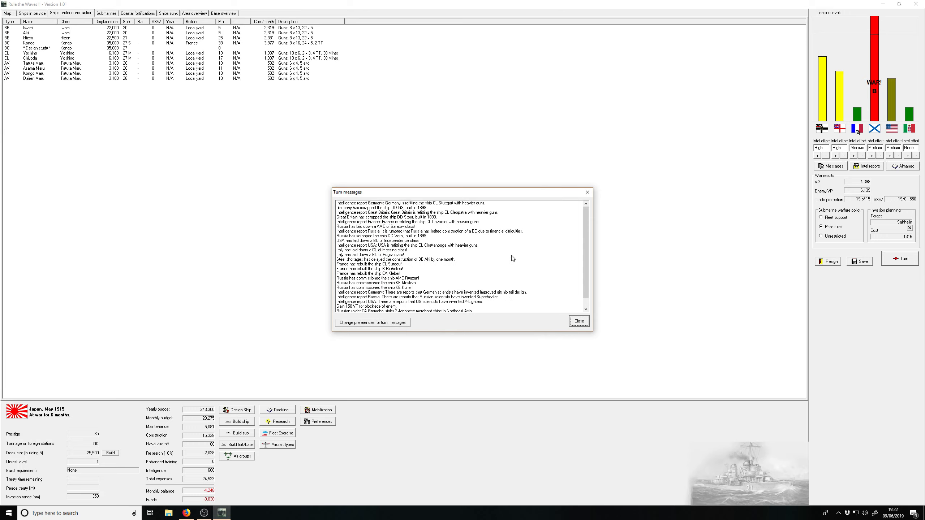
# Step: Read through the turn messages and close them
pyautogui.scroll(-3)
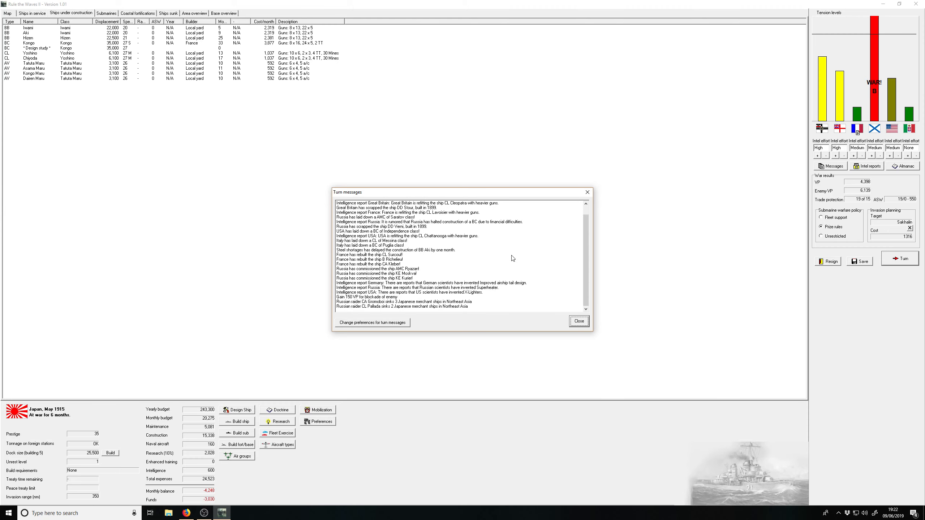
pyautogui.moveTo(511, 256)
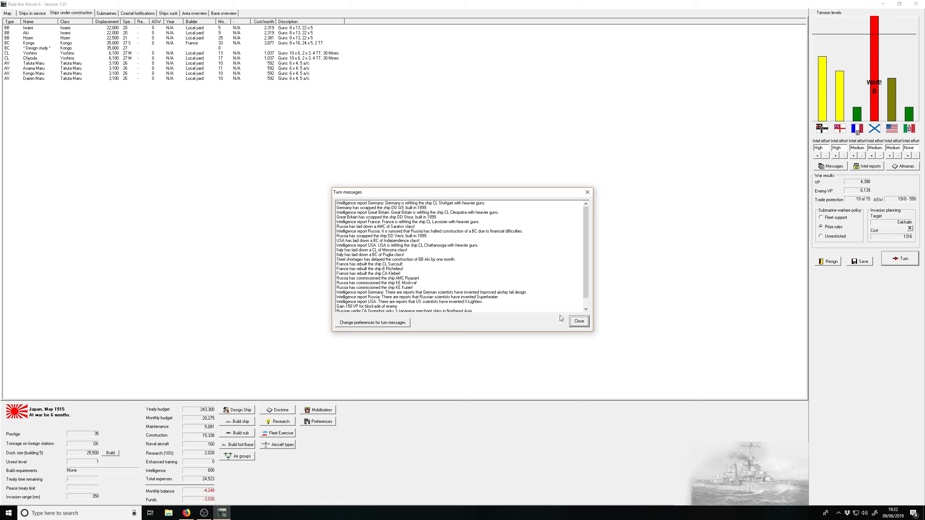
pyautogui.click(579, 321)
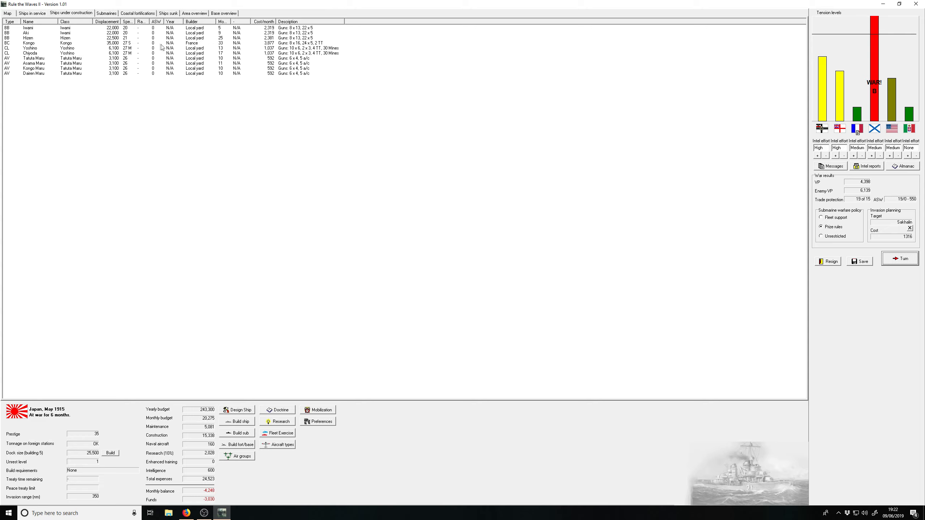
# Step: Halt construction of Kongo, then switch to the ships in service list
pyautogui.rightClick(30, 42)
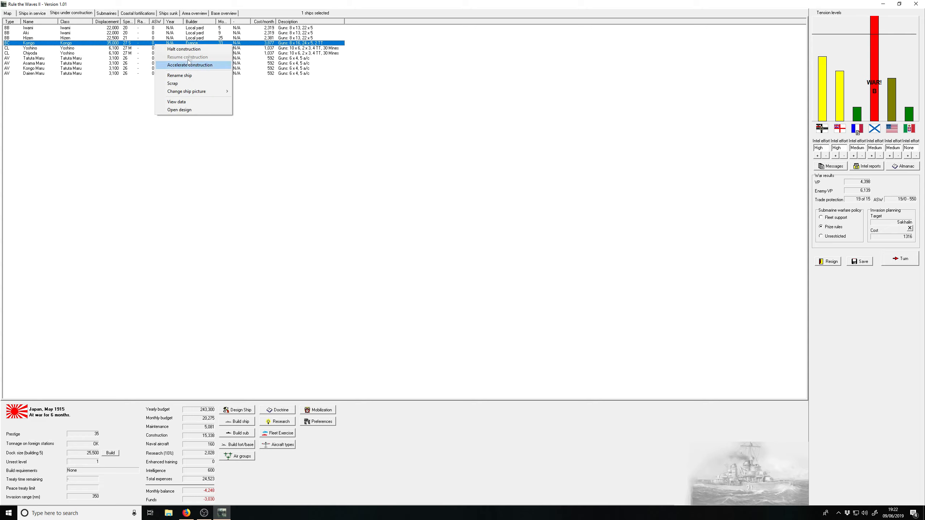
pyautogui.click(190, 65)
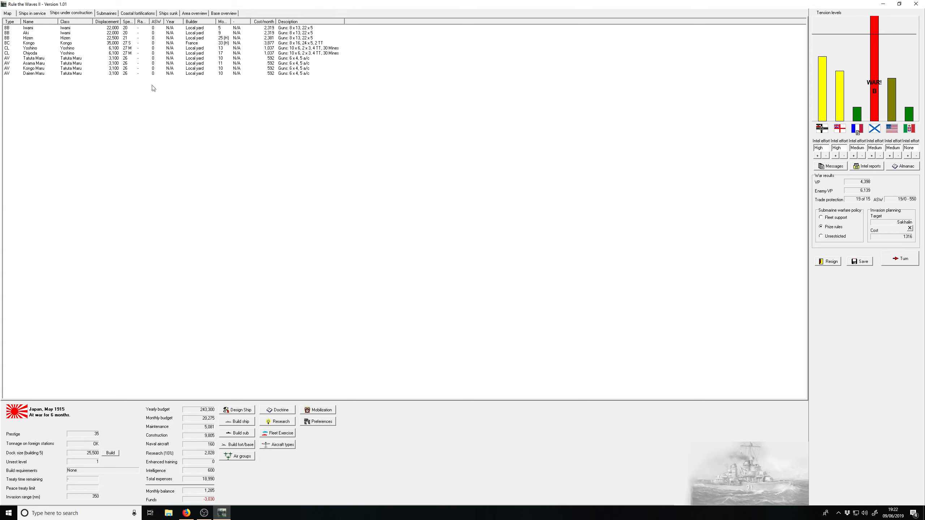
pyautogui.moveTo(131, 83)
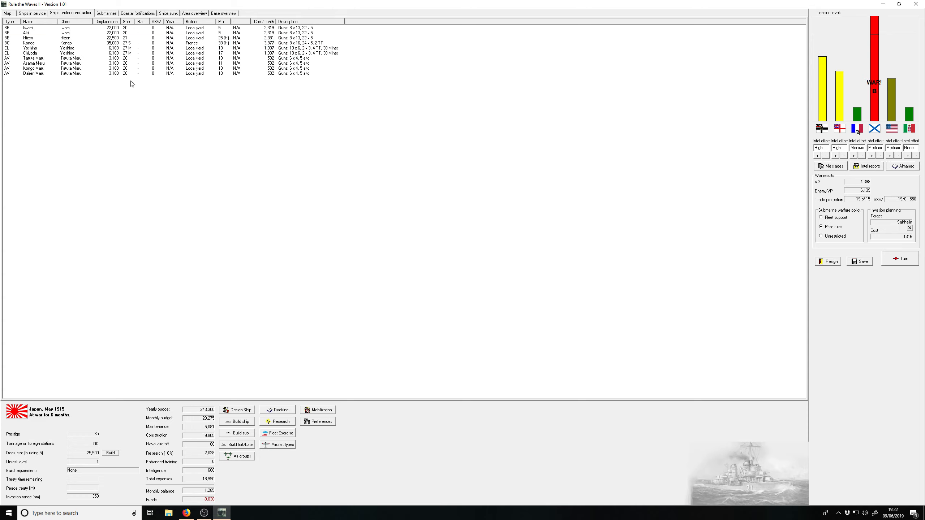
pyautogui.click(33, 13)
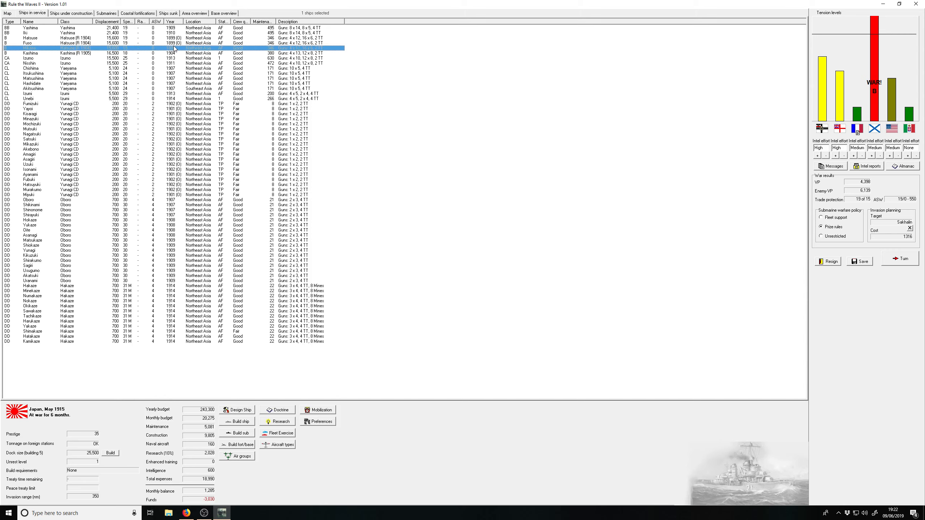
# Step: Rebuild Hatsuse for 1915 with 7.5 turret armour and Director fire control
pyautogui.rightClick(25, 36)
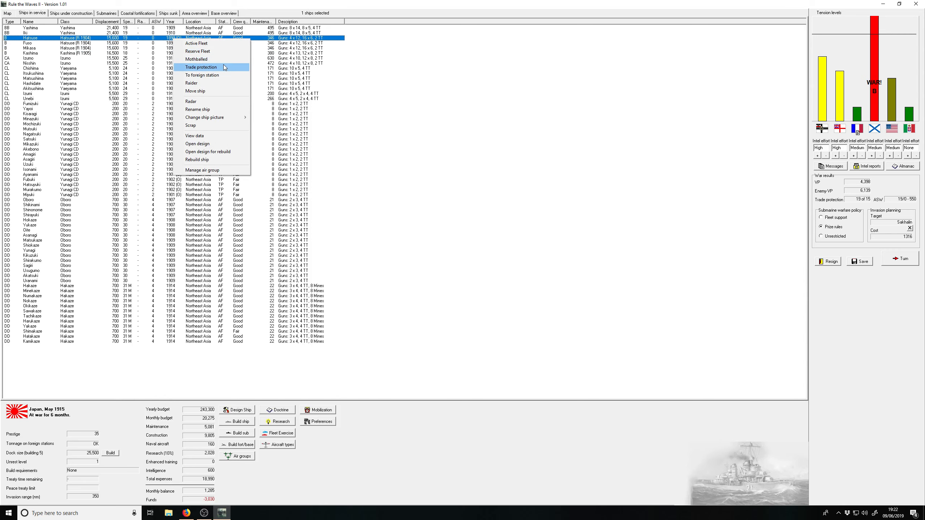
pyautogui.moveTo(208, 152)
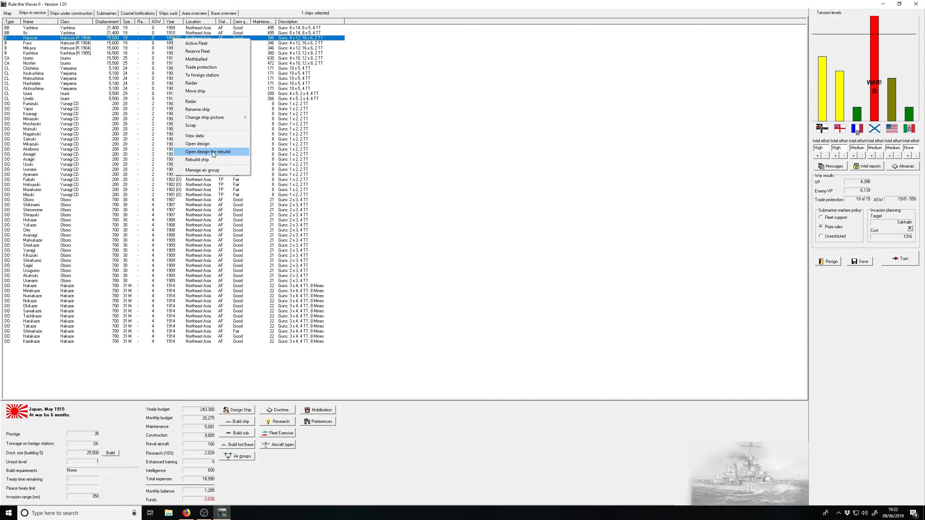
pyautogui.click(208, 151)
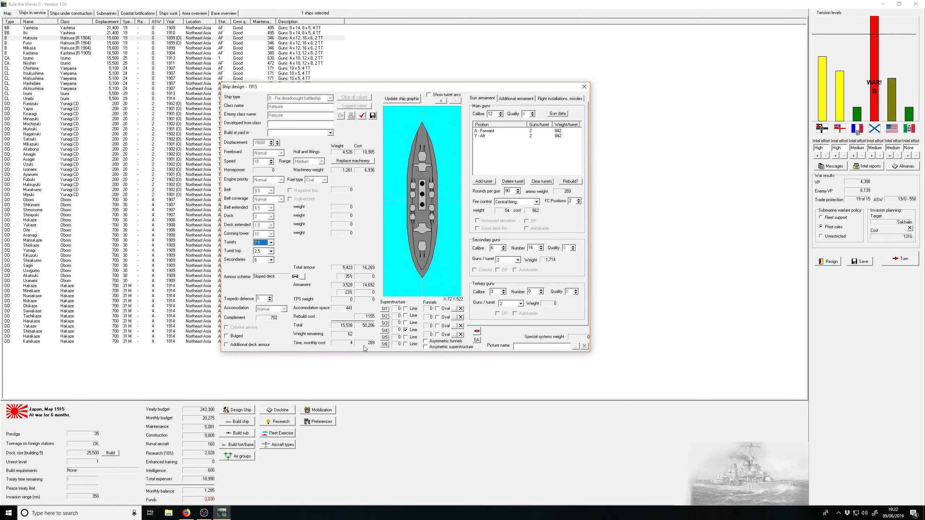
pyautogui.moveTo(369, 347)
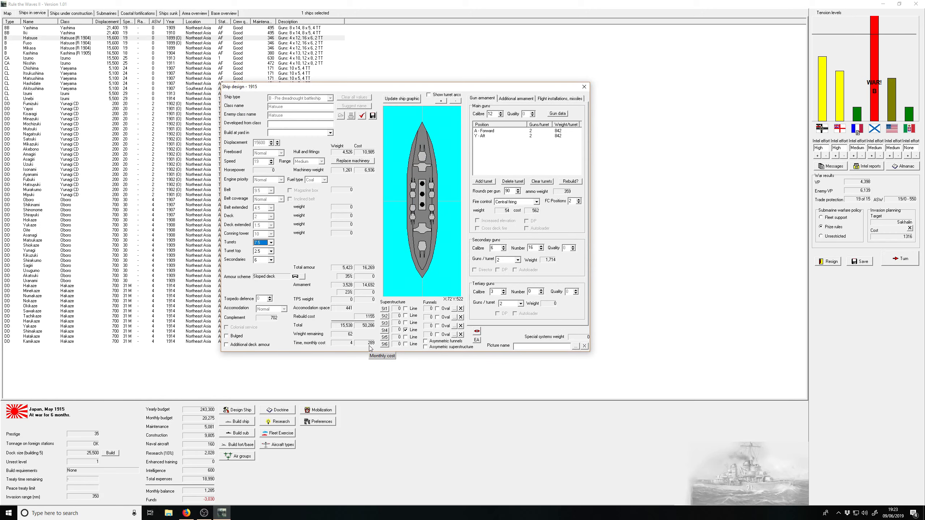
pyautogui.moveTo(378, 248)
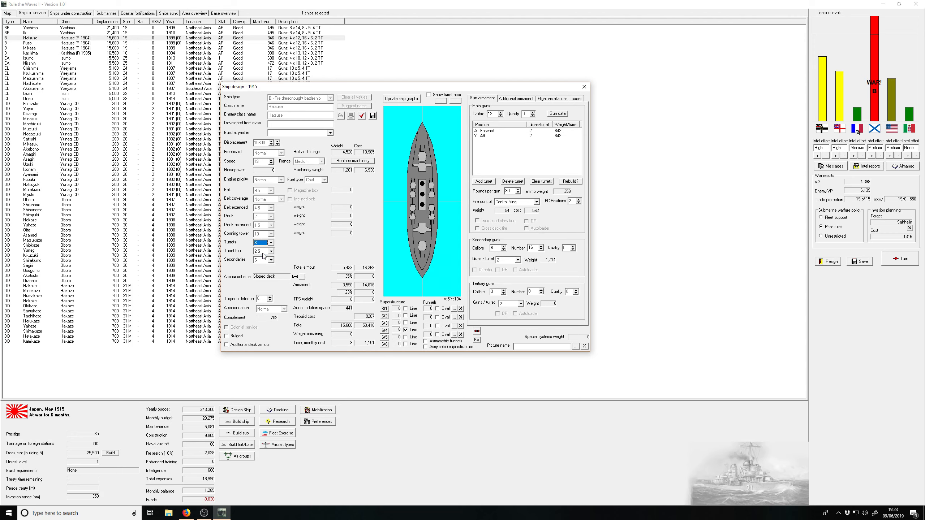
pyautogui.click(269, 252)
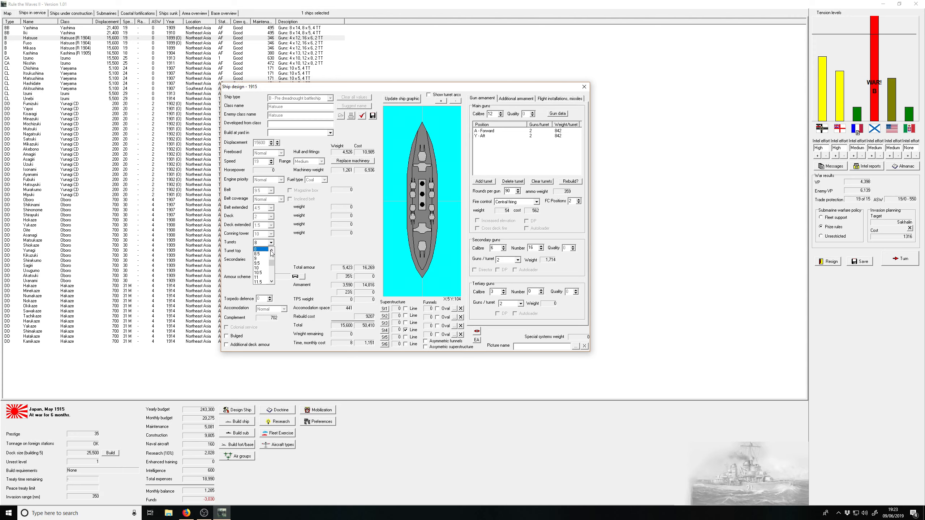
pyautogui.click(263, 252)
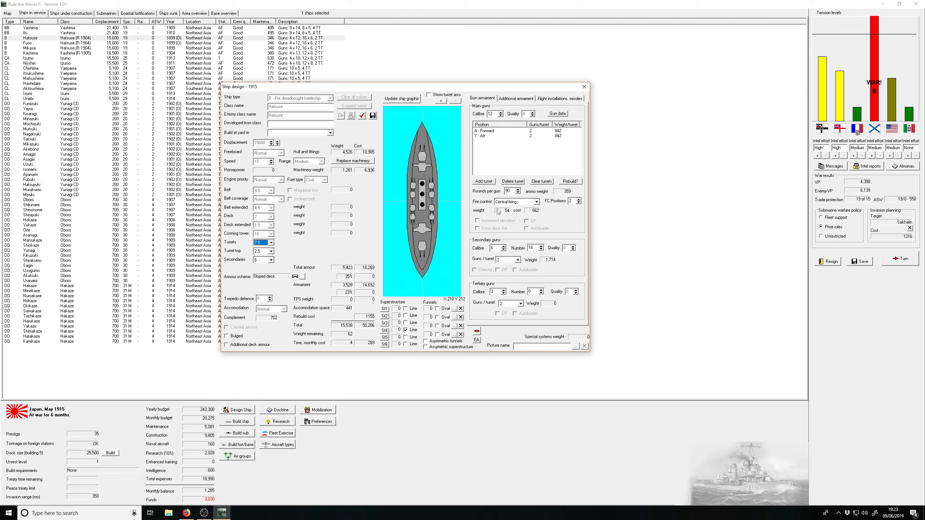
pyautogui.click(534, 201)
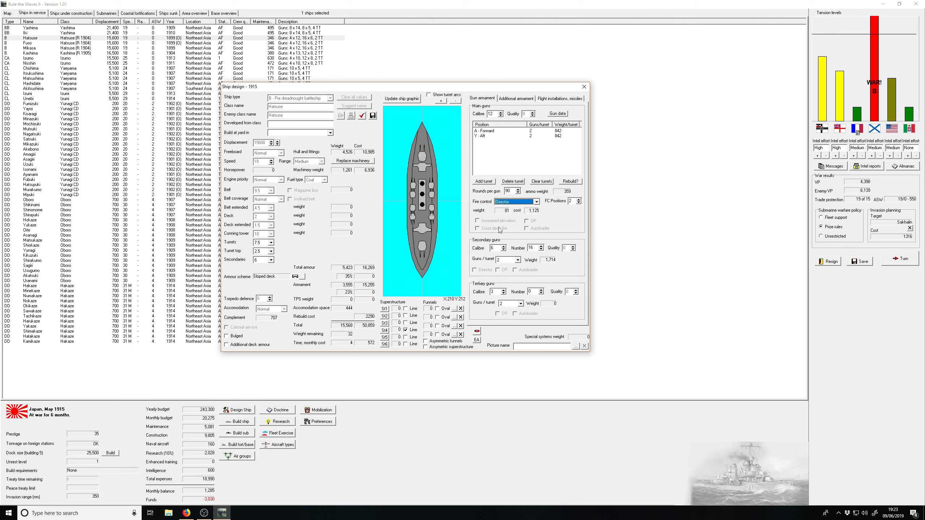
pyautogui.moveTo(394, 131)
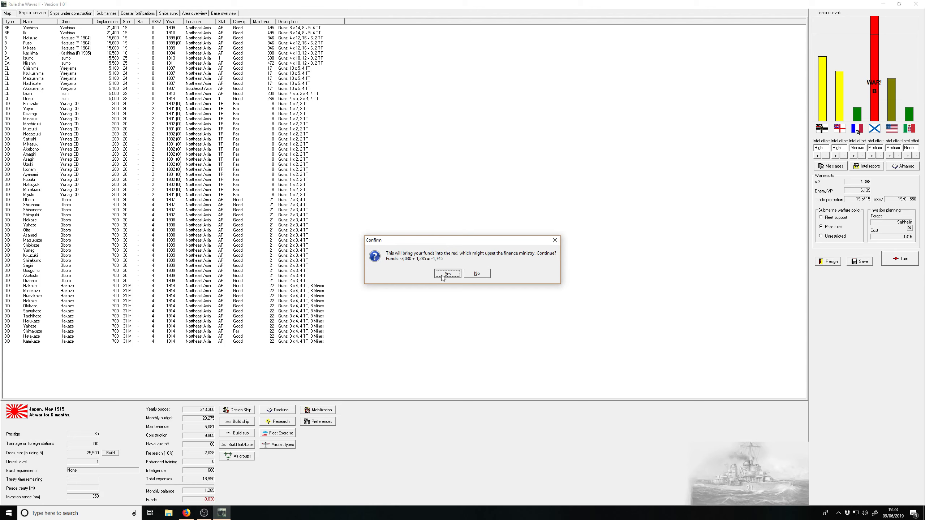
# Step: Accept going into red funds and advise sounding out the enemy for lenient peace
pyautogui.click(447, 273)
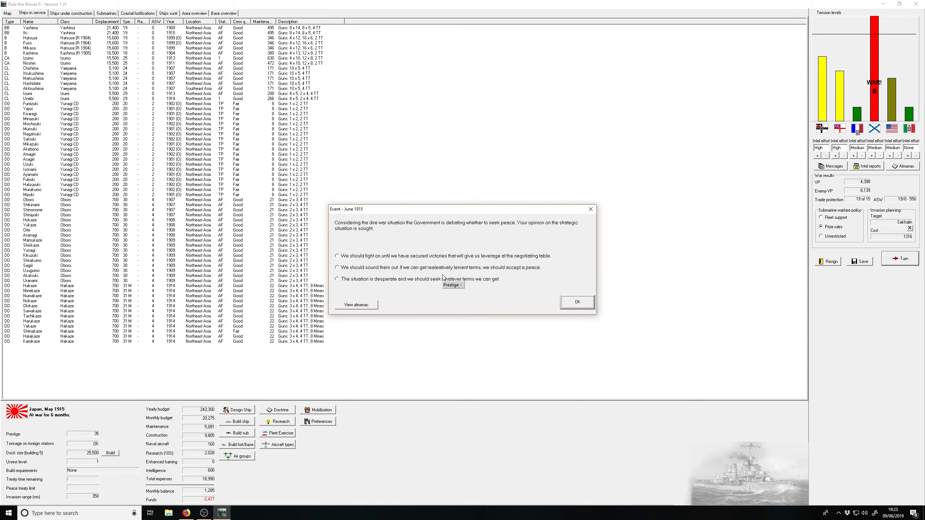
pyautogui.moveTo(417, 282)
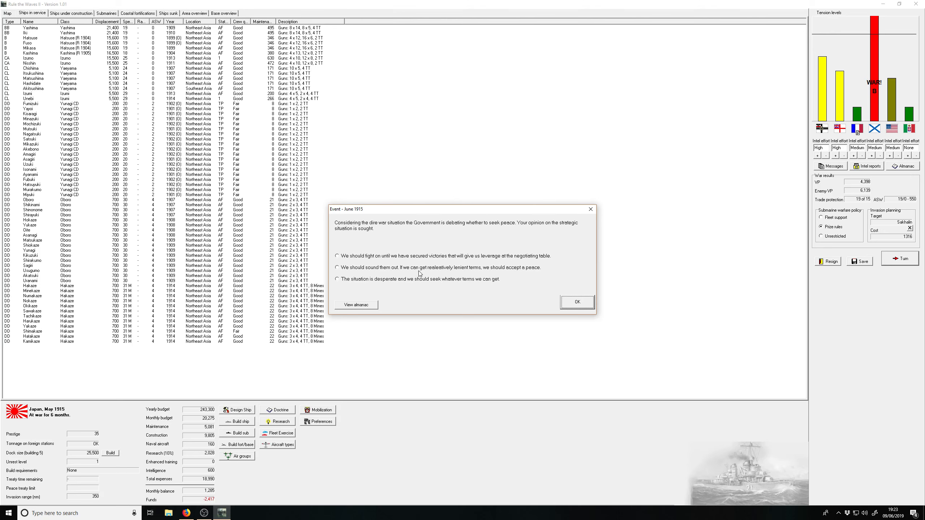
pyautogui.click(337, 267)
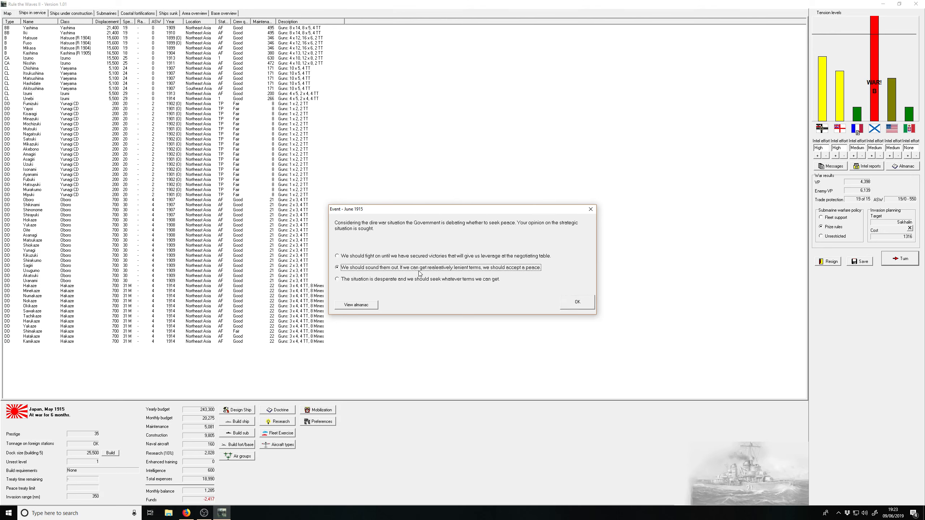
pyautogui.click(577, 302)
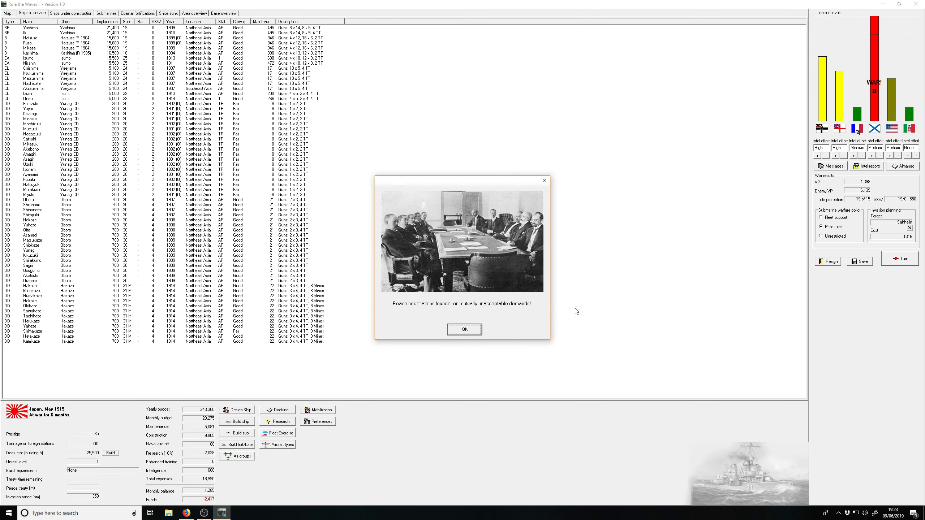
# Step: Dismiss the failed peace talks, airship research breakthrough and battle-declined notices
pyautogui.click(464, 330)
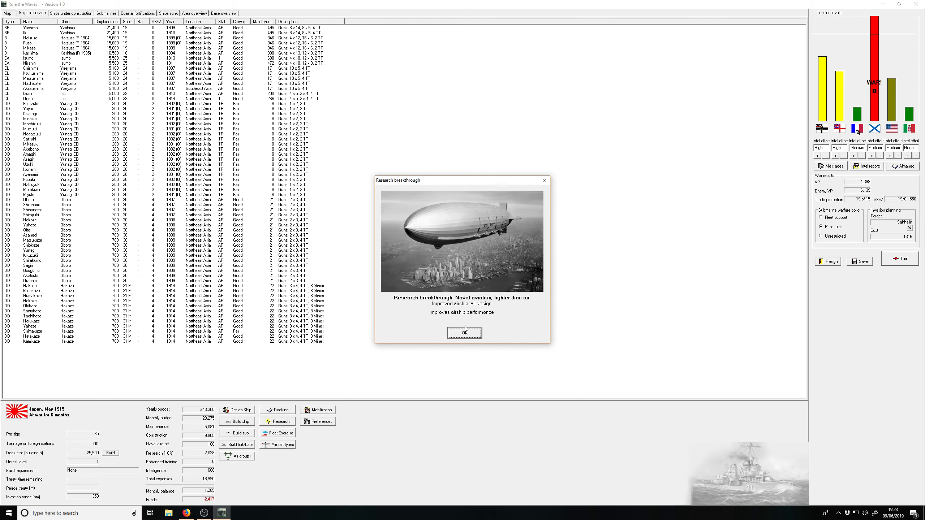
pyautogui.click(465, 332)
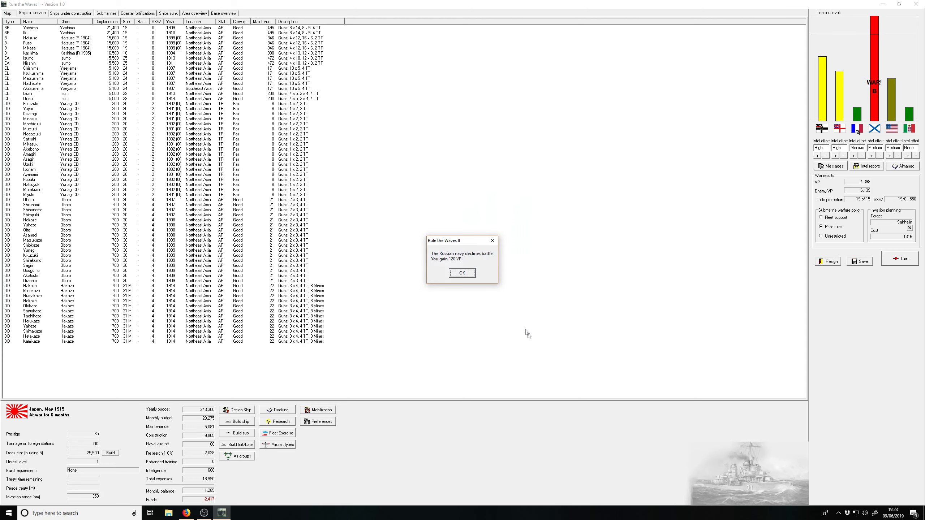
pyautogui.click(463, 273)
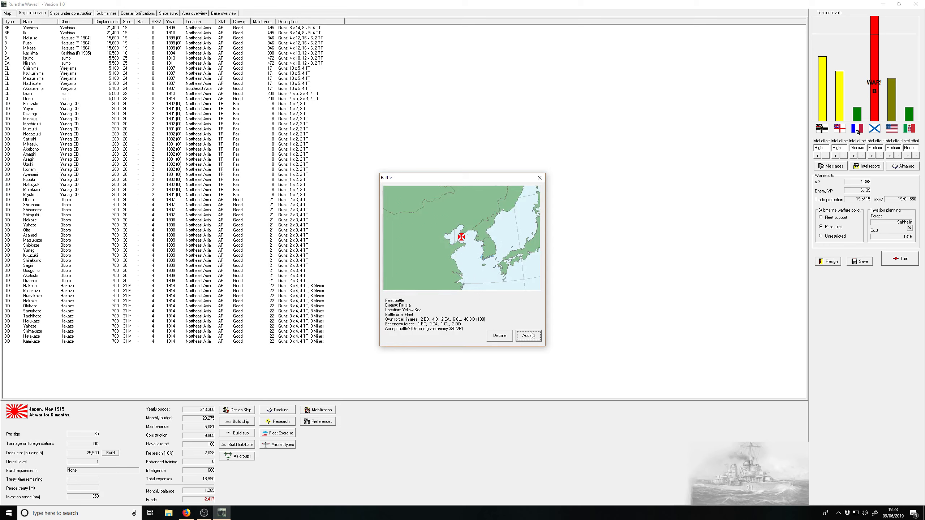
# Step: Accept the Yellow Sea fleet battle, collect 325 VP as Russia declines, and close June 1915 messages
pyautogui.click(528, 335)
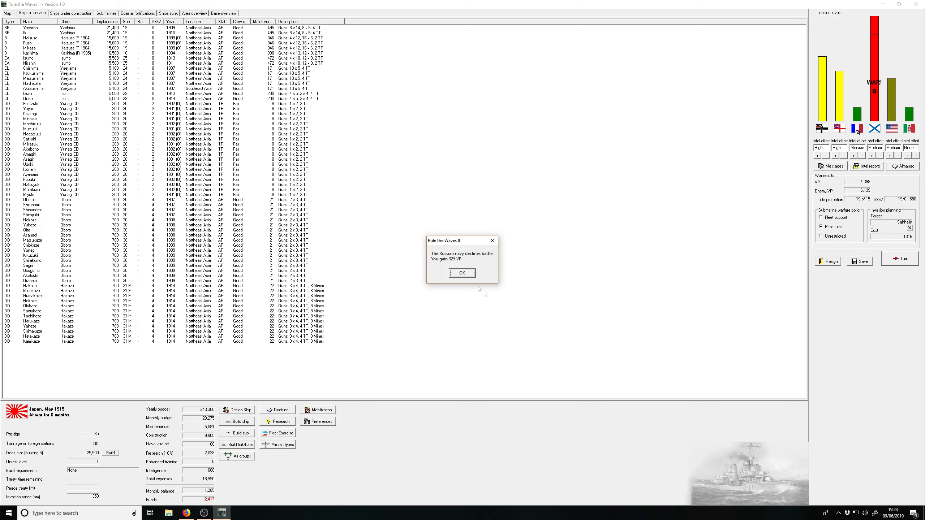
pyautogui.click(462, 273)
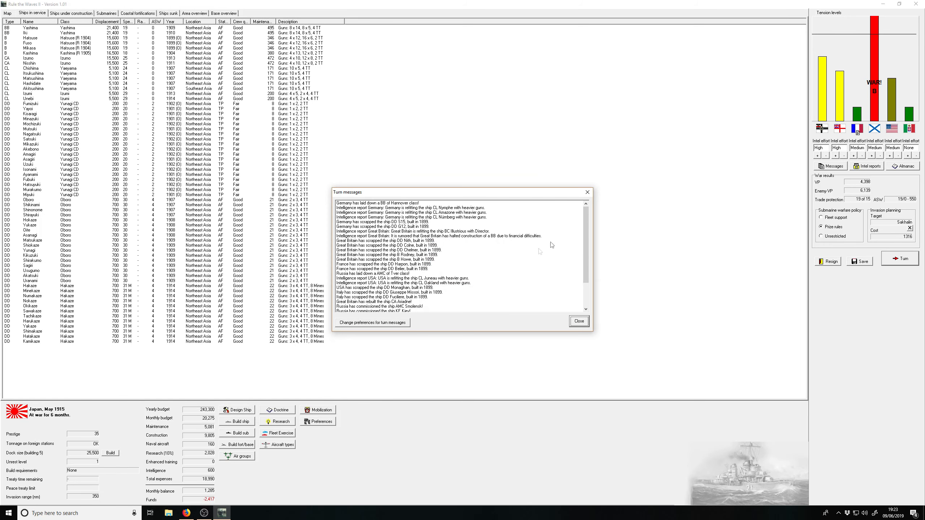
pyautogui.scroll(-3)
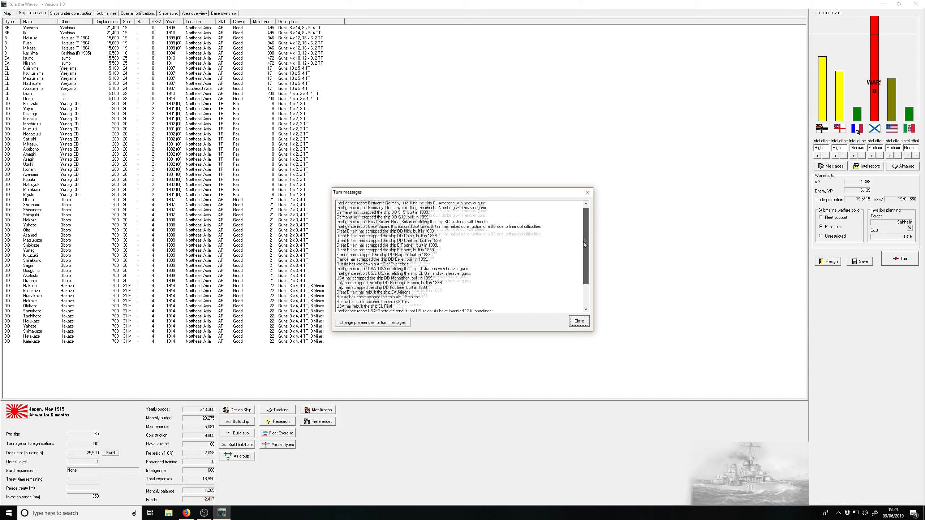
pyautogui.scroll(-3)
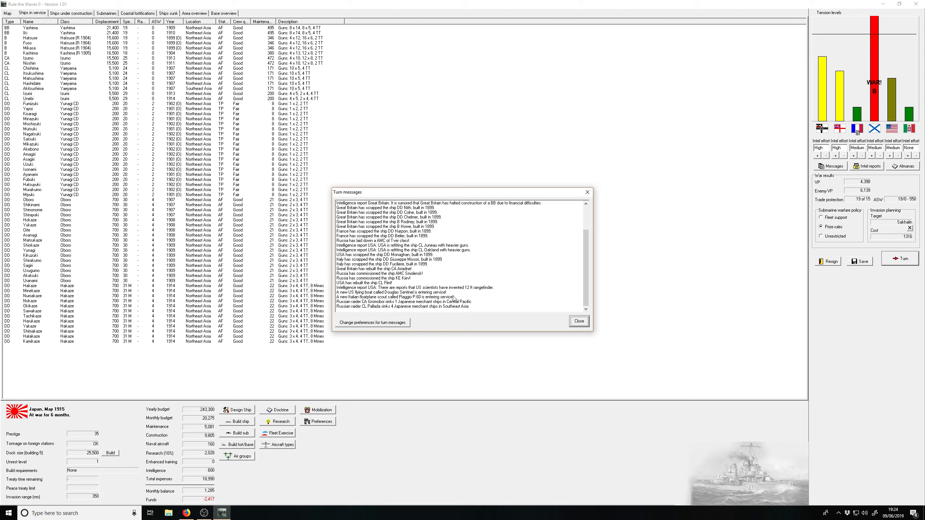
pyautogui.click(579, 321)
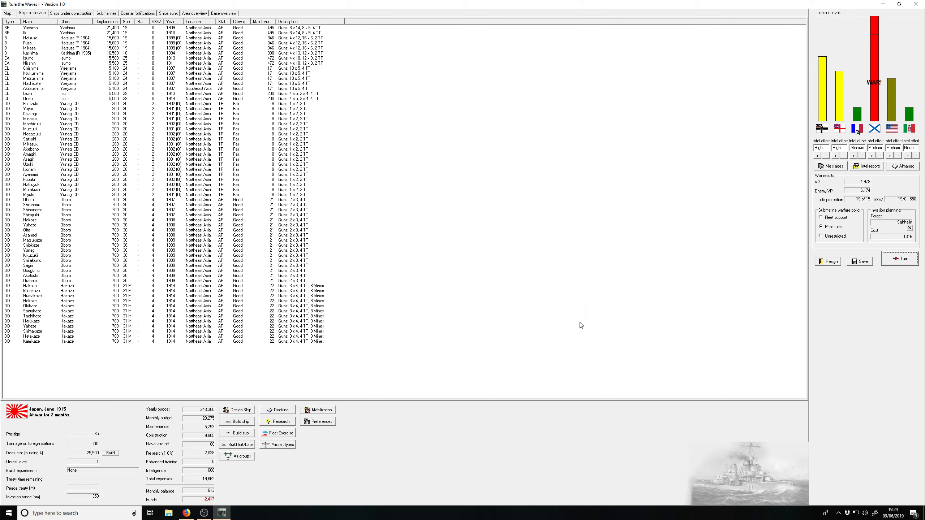
pyautogui.moveTo(255, 427)
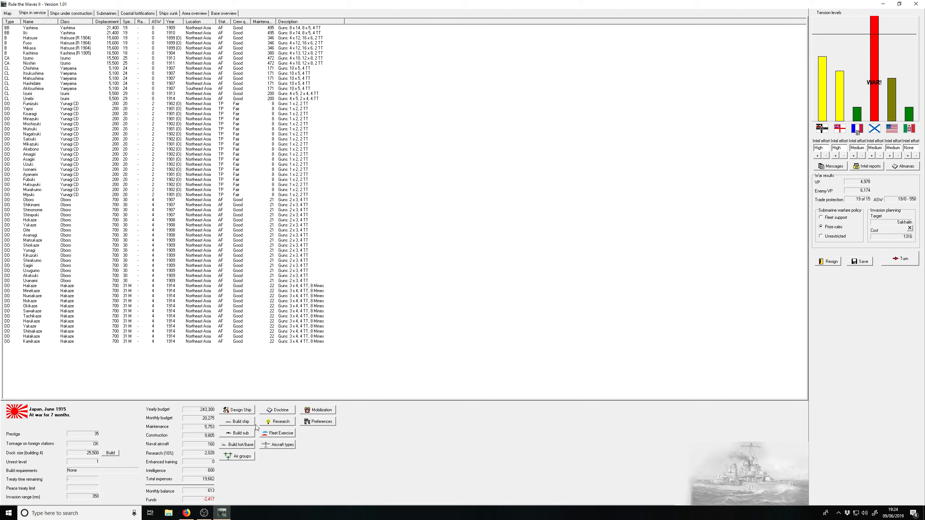
# Step: Halt construction of battleship Hizen, cutting construction spending to 7,745
pyautogui.click(69, 13)
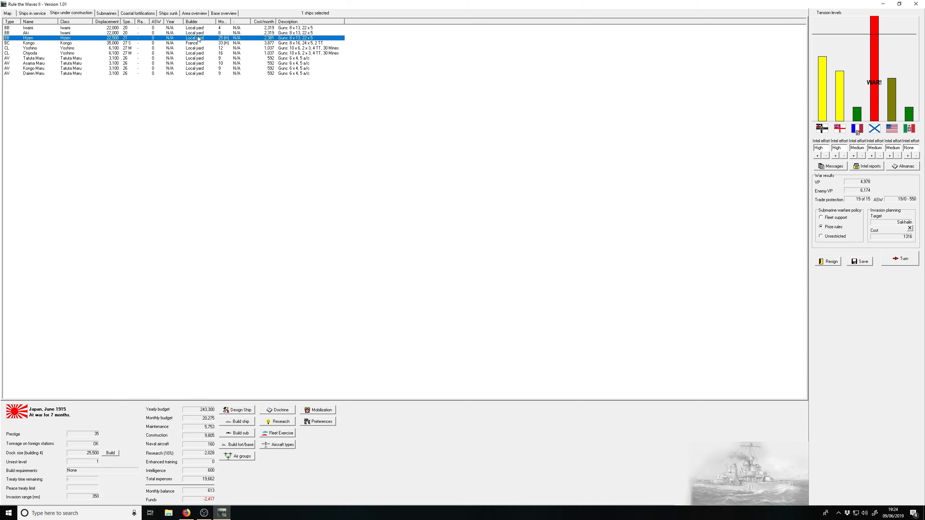
pyautogui.click(33, 32)
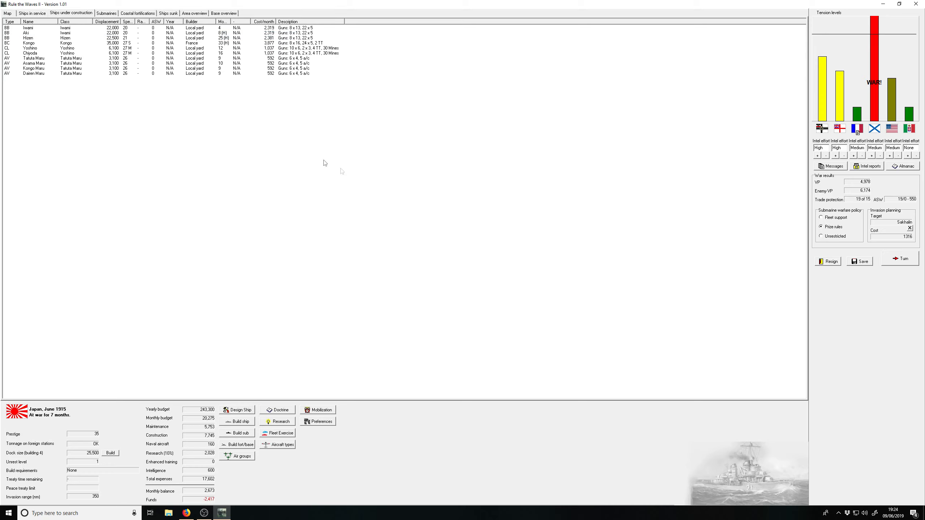
pyautogui.moveTo(353, 175)
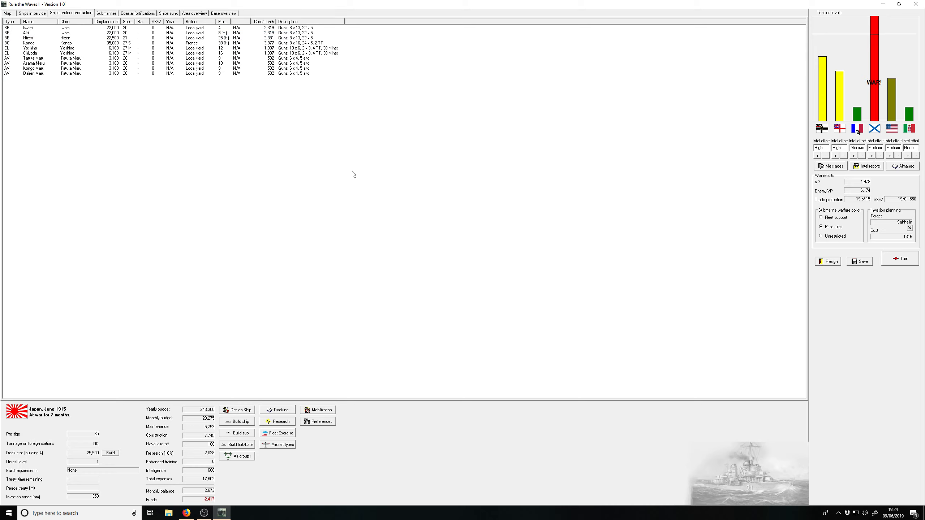